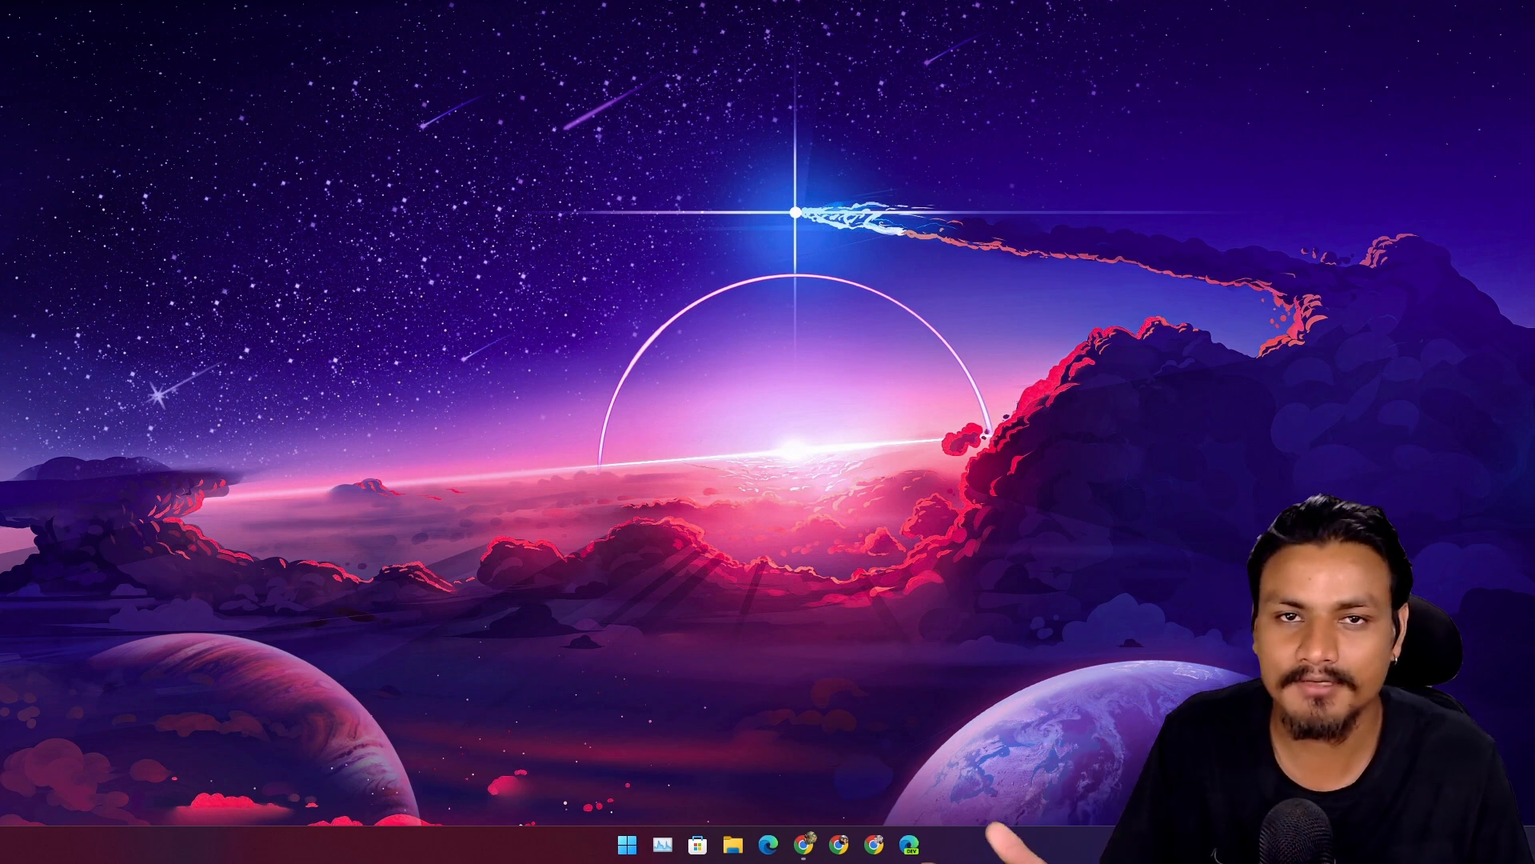
Step: Review the ChromeOS Flex introduction, highlighting 'PCs and Macs', then go to the chromefy repository
click(804, 842)
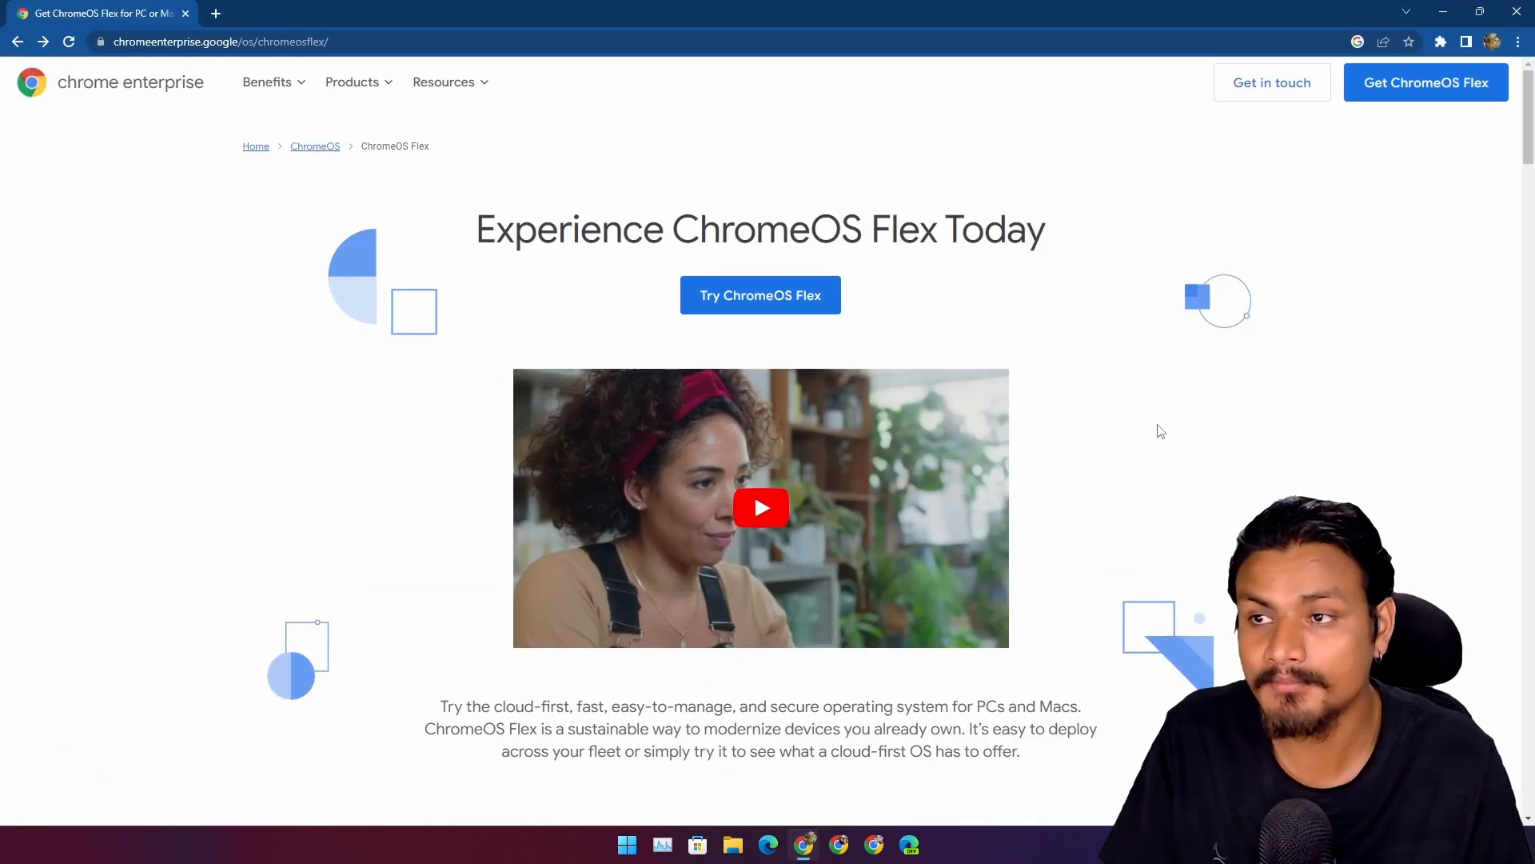
mouse_move(1248, 399)
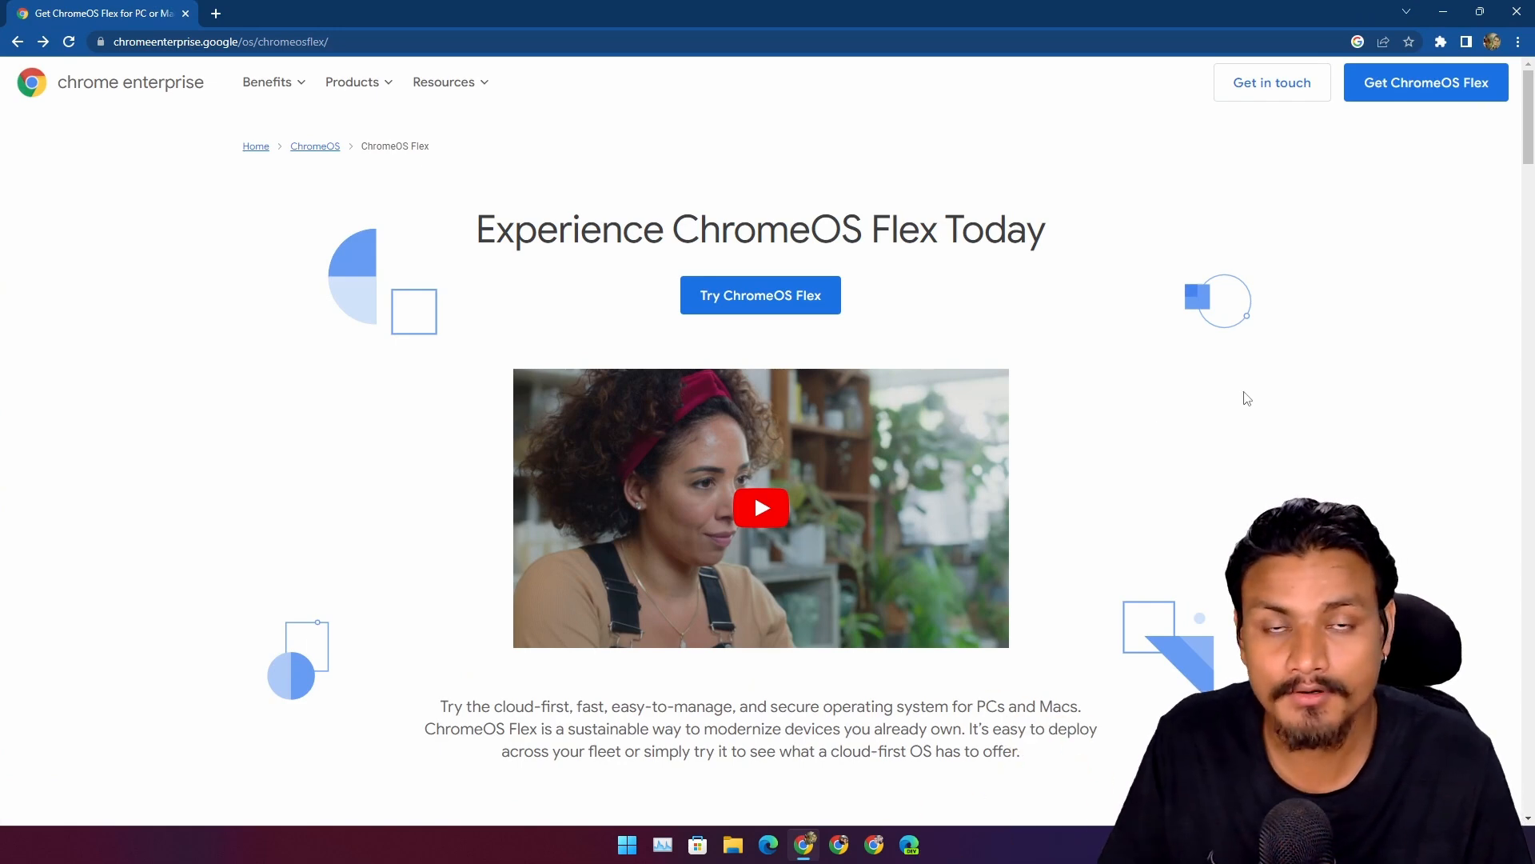
mouse_move(969, 313)
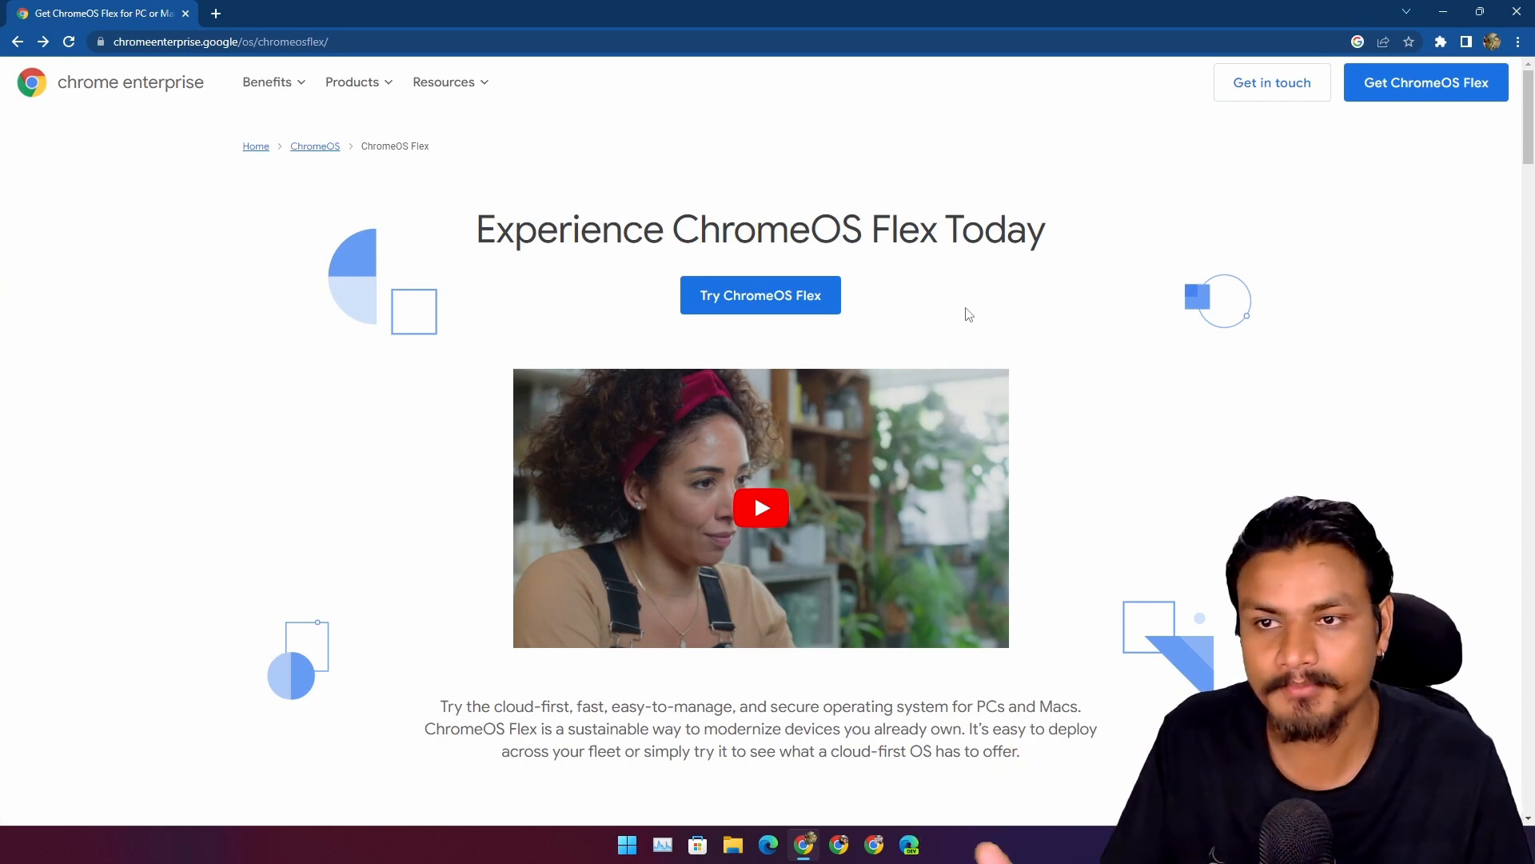
scroll(down, 3)
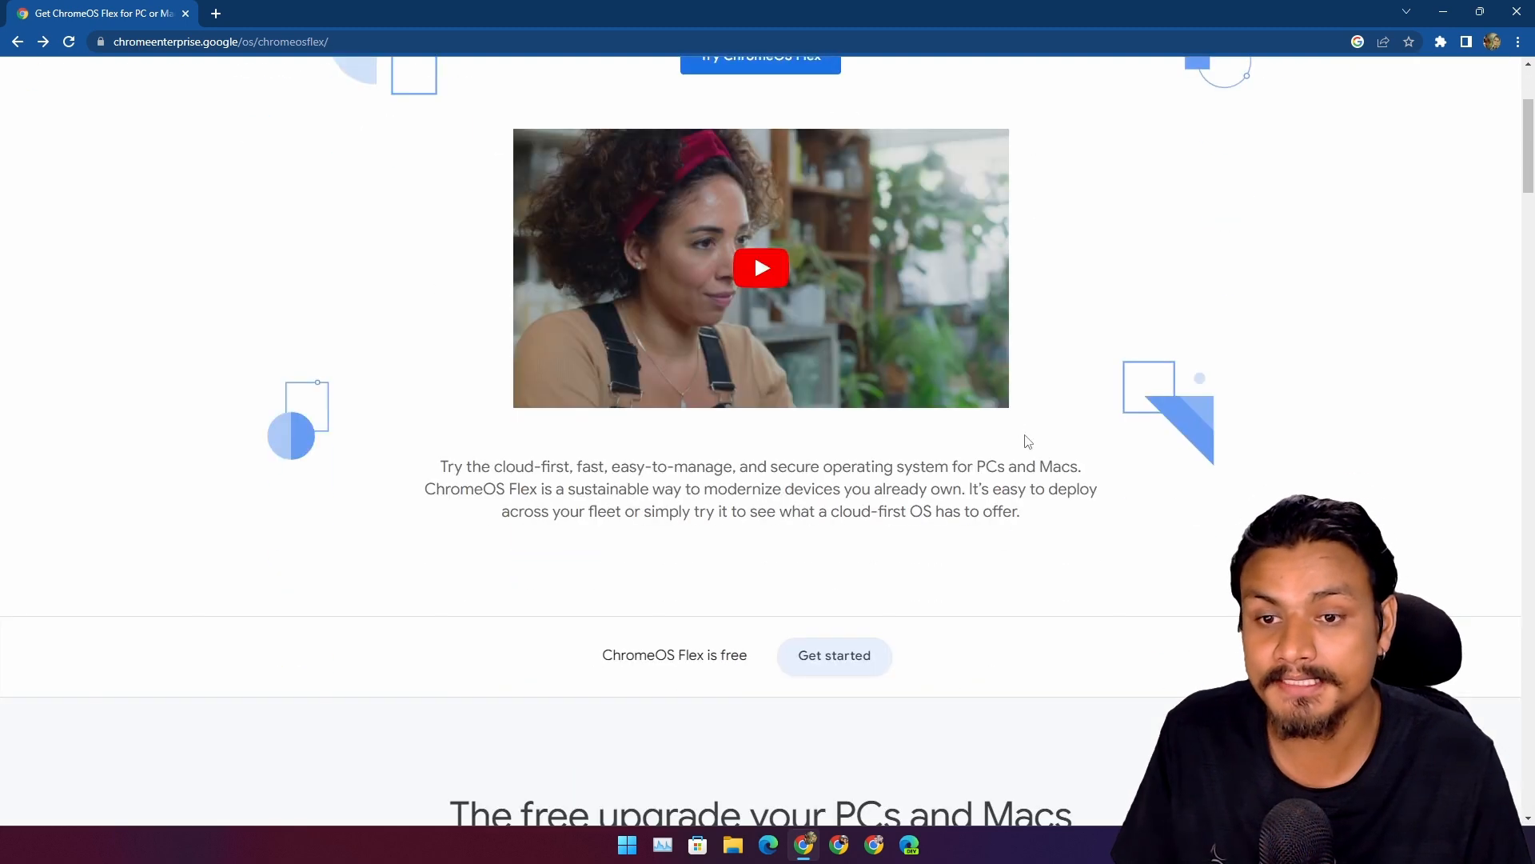
drag(1026, 466, 1081, 467)
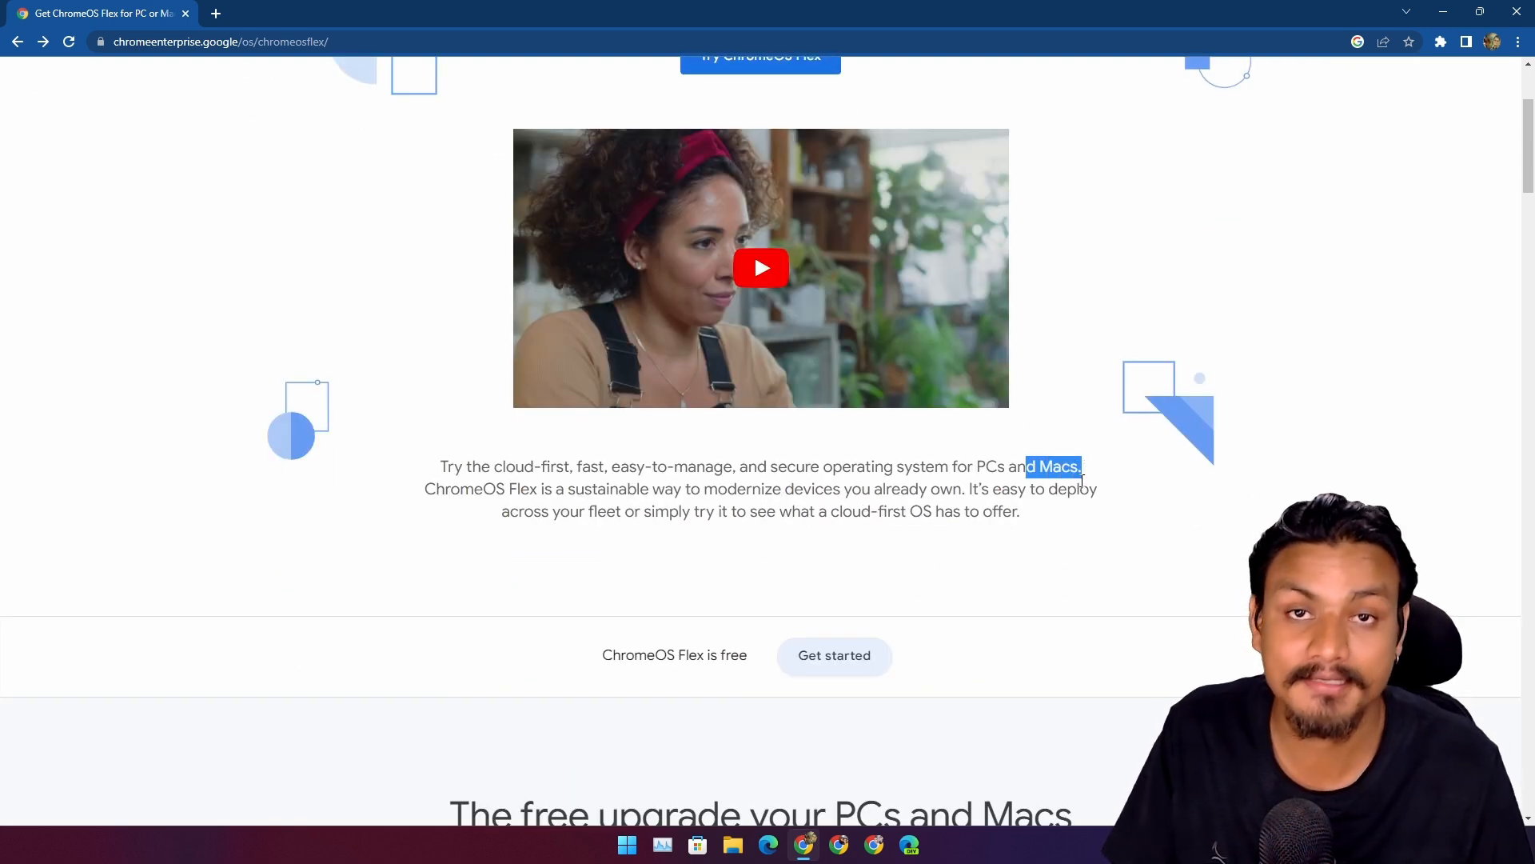
scroll(up, 3)
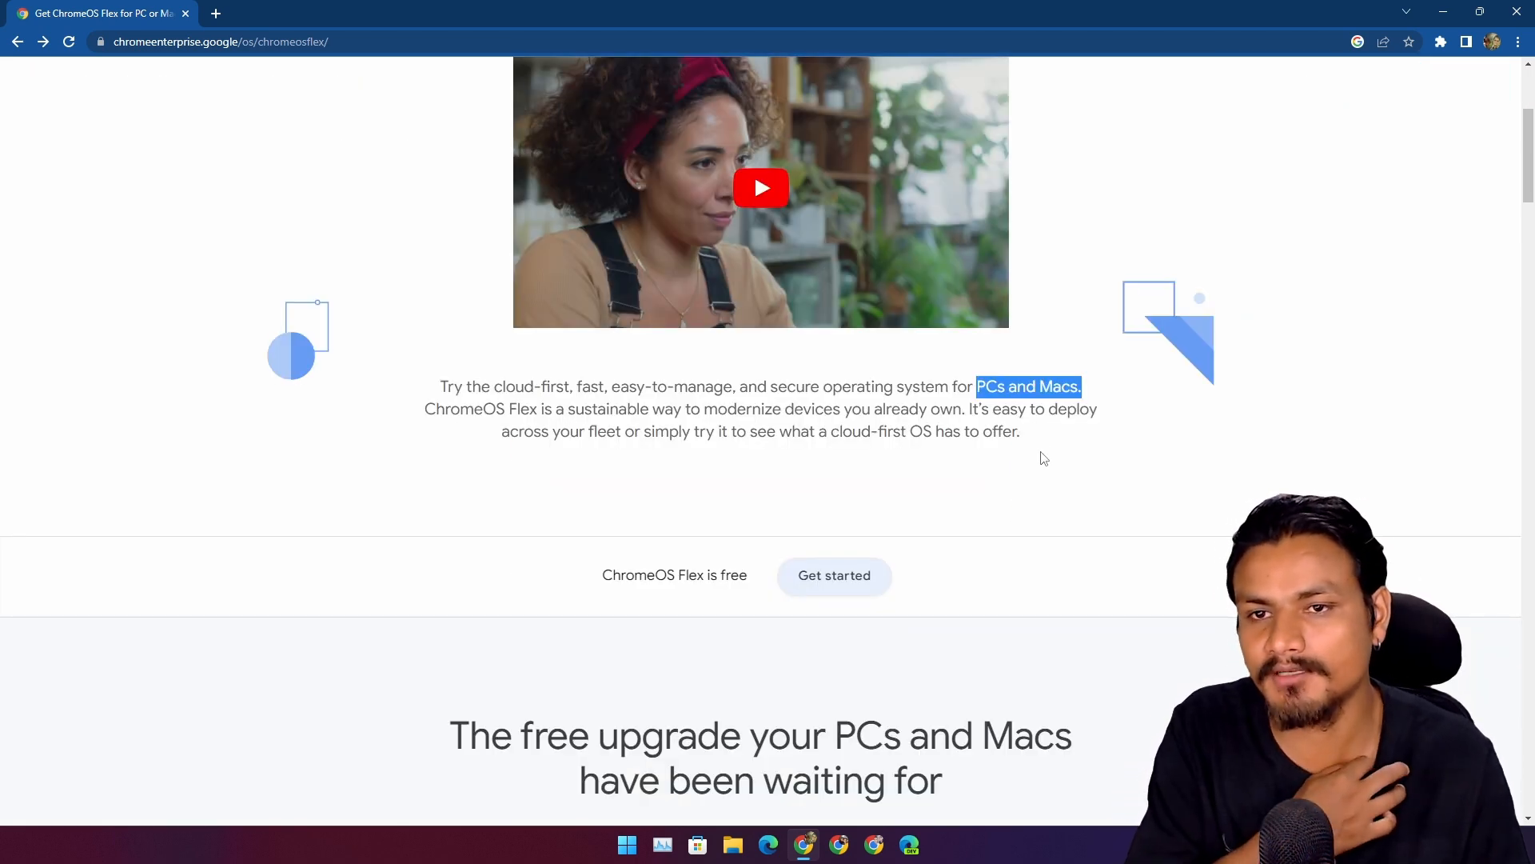
scroll(up, 3)
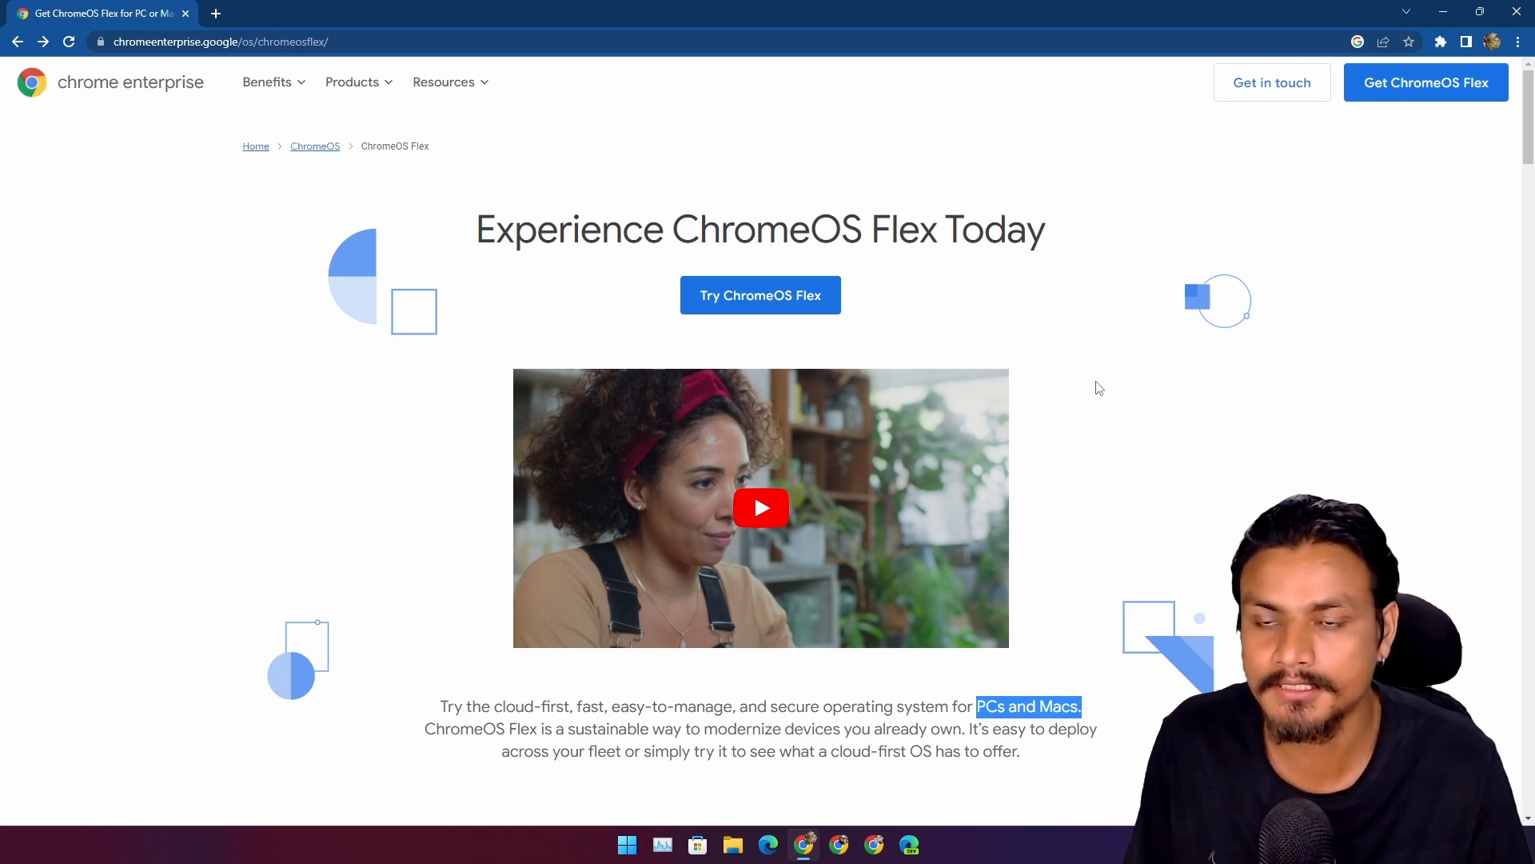
scroll(down, 3)
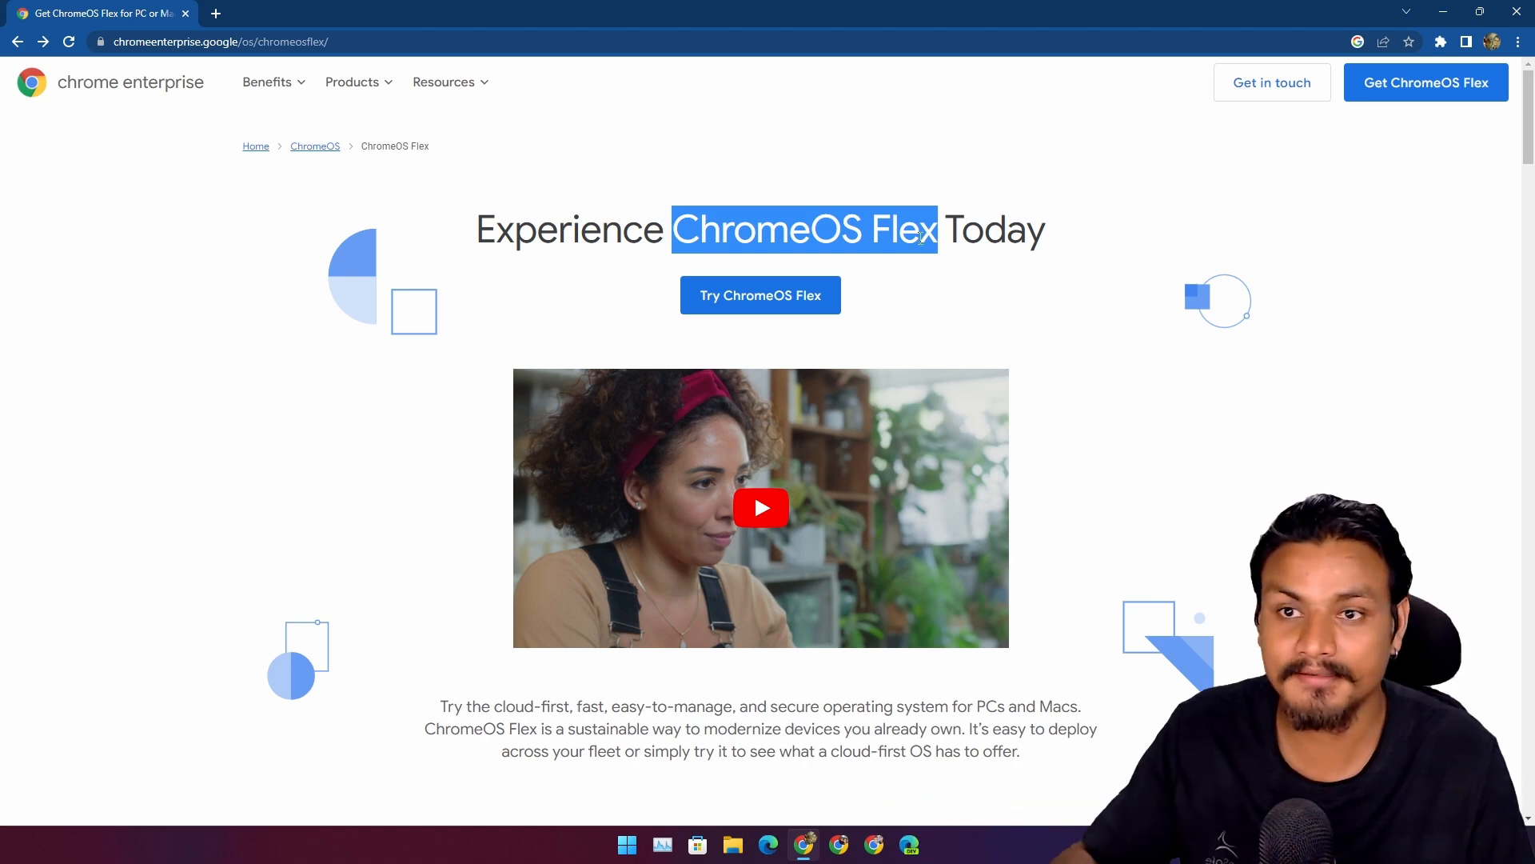
click(680, 231)
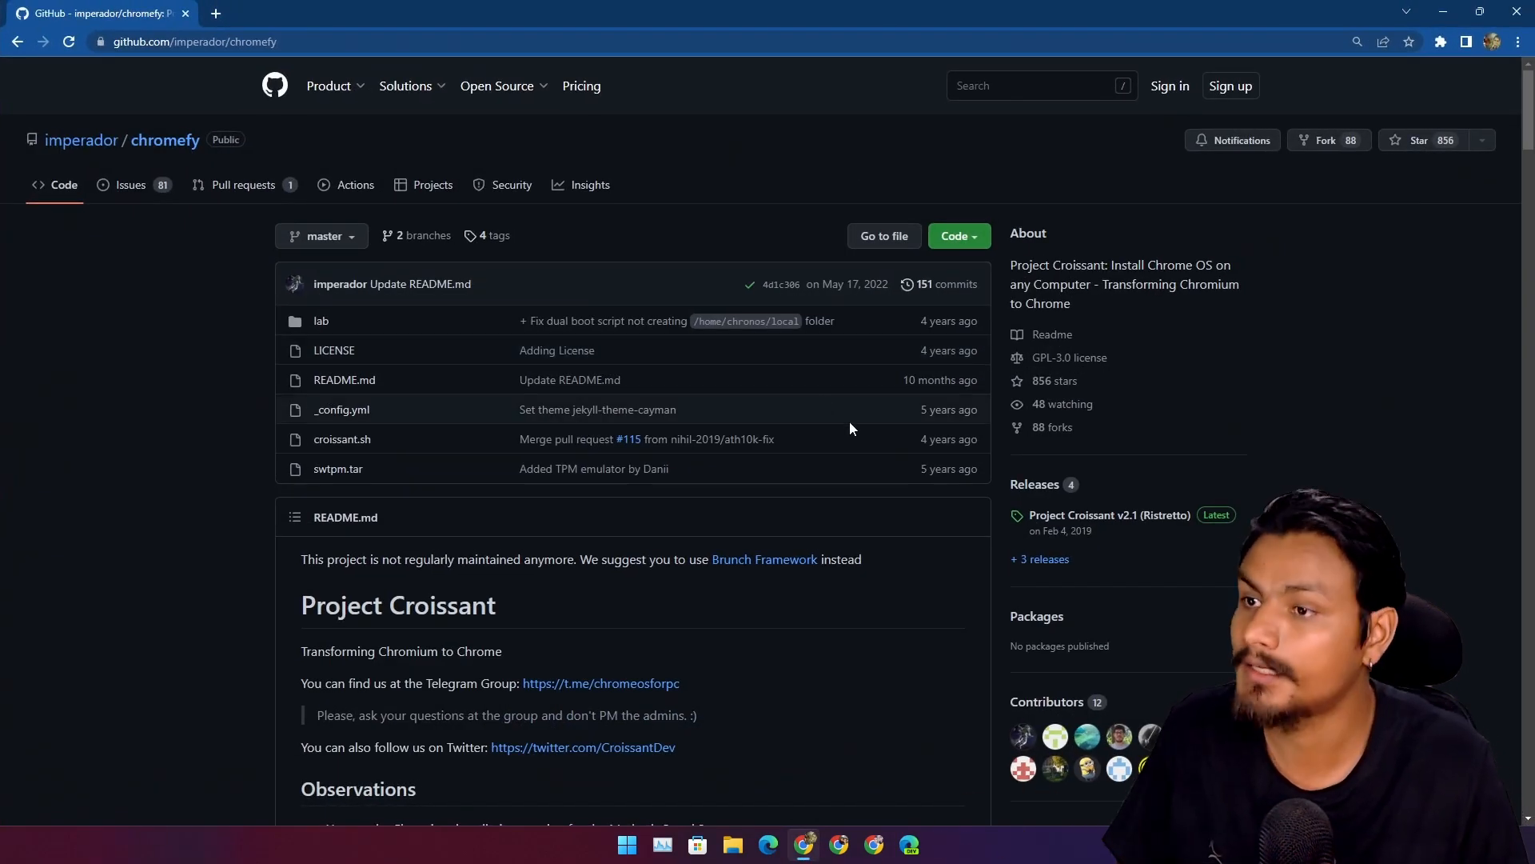
Step: Scroll the imperador/chromefy Project Croissant README and highlight the Multiboot heading
scroll(down, 3)
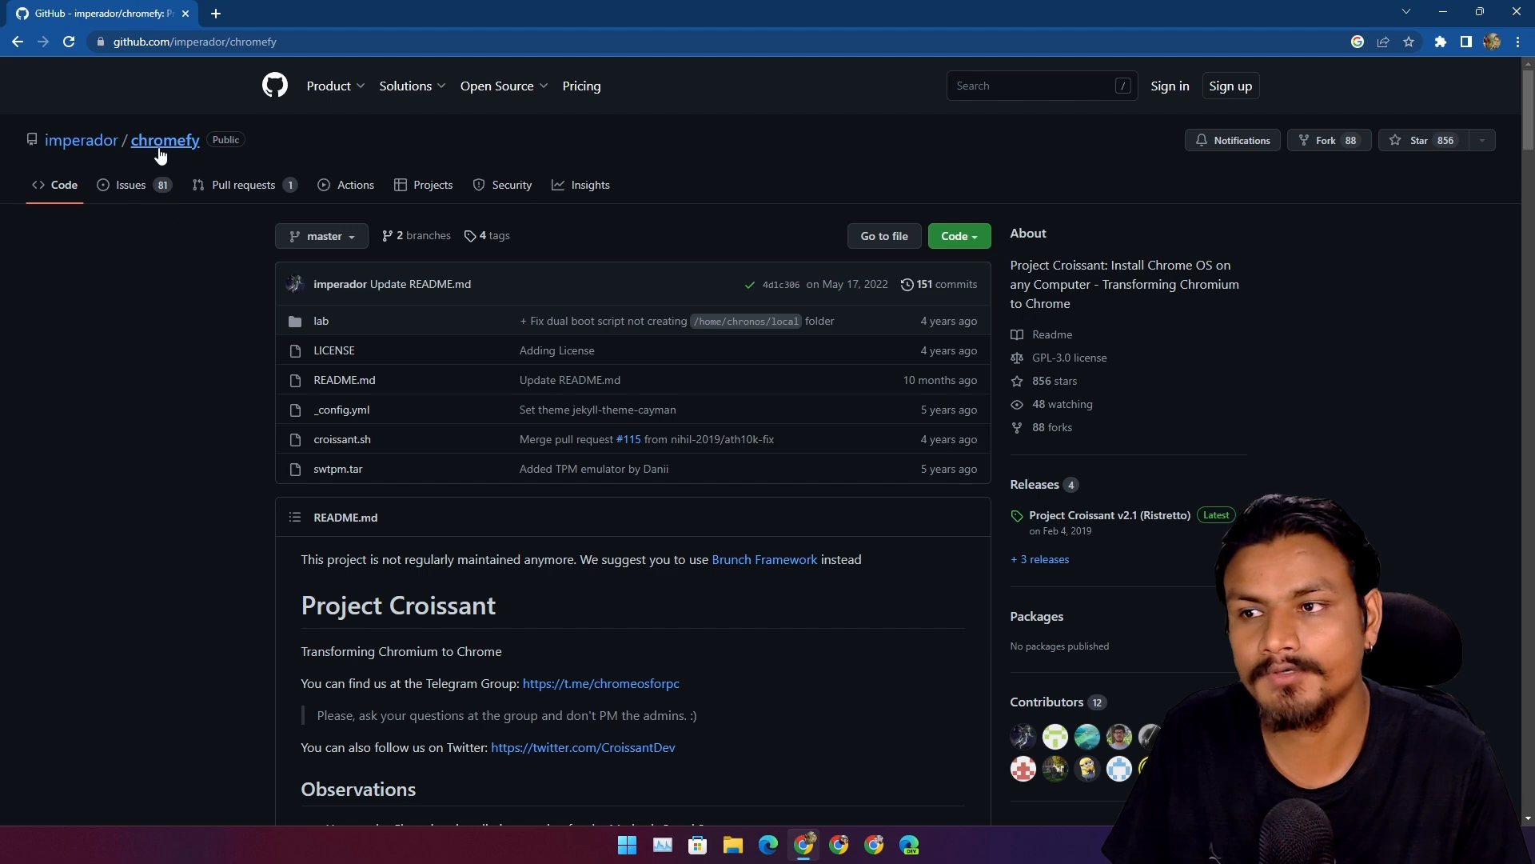
scroll(down, 3)
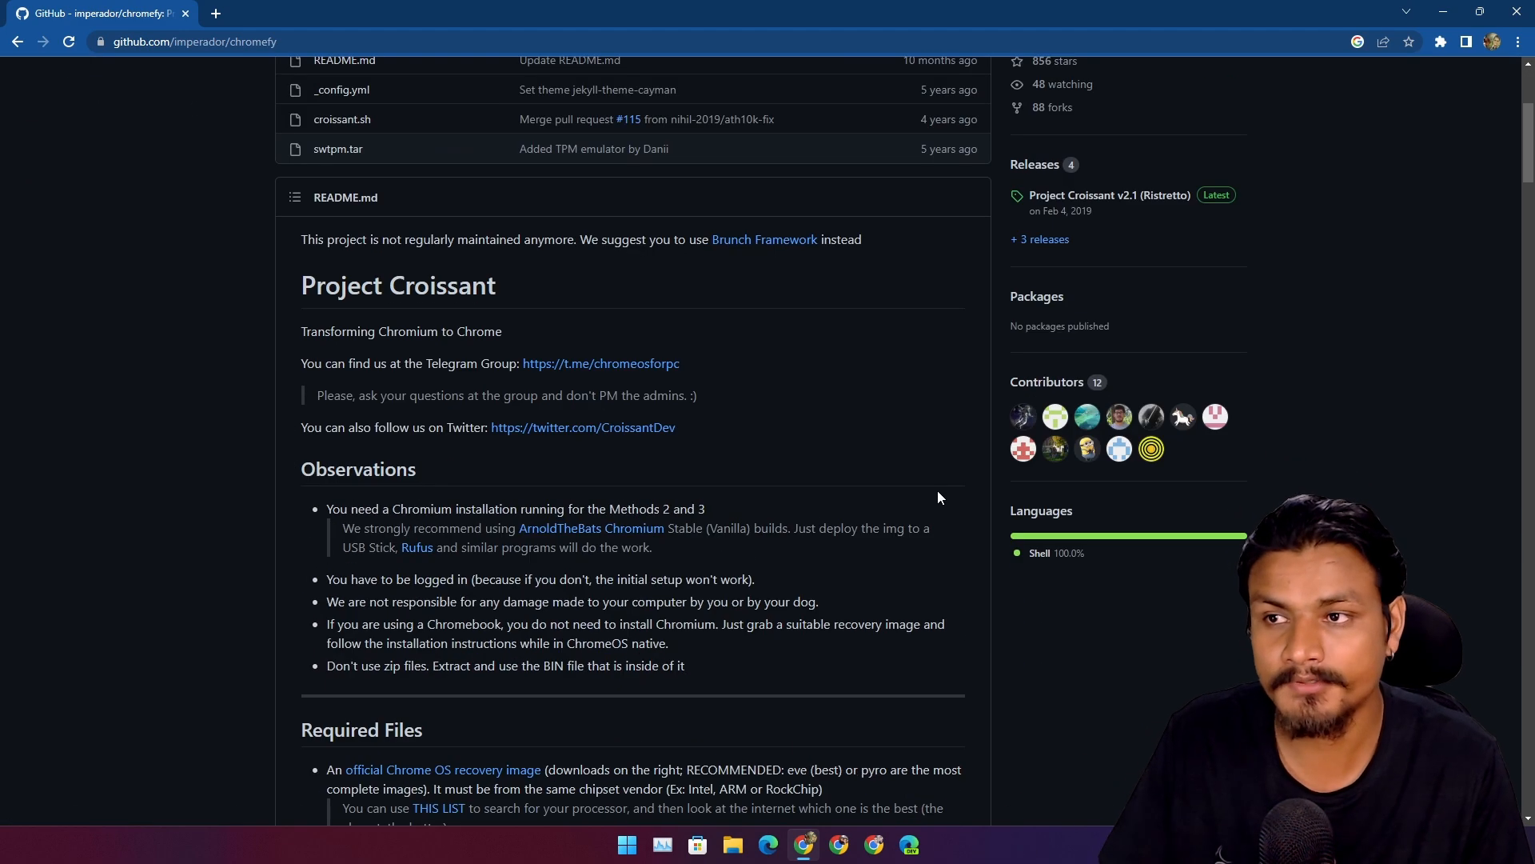
scroll(up, 3)
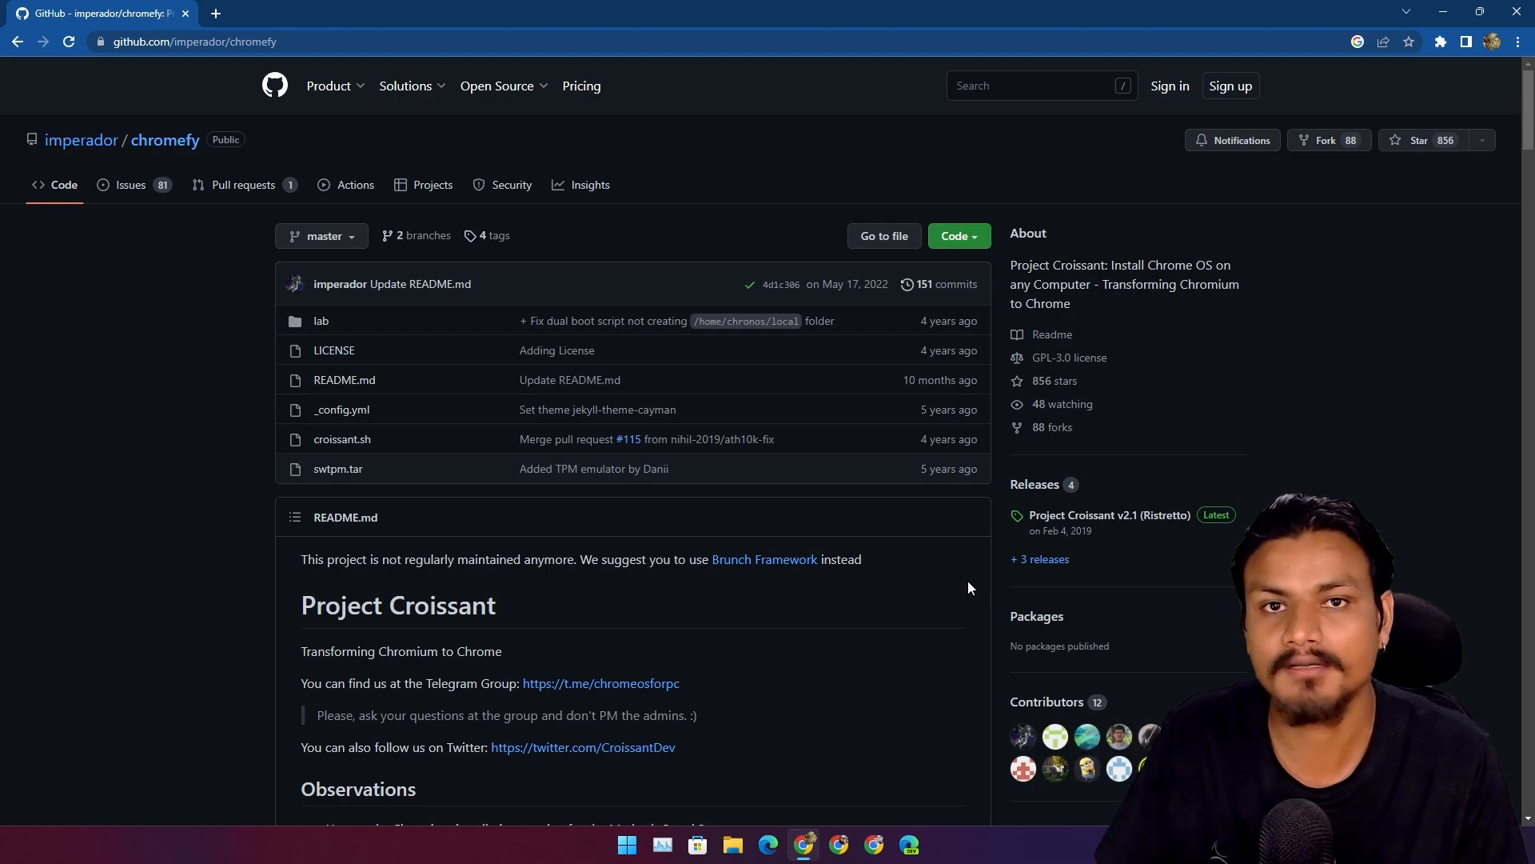
scroll(down, 3)
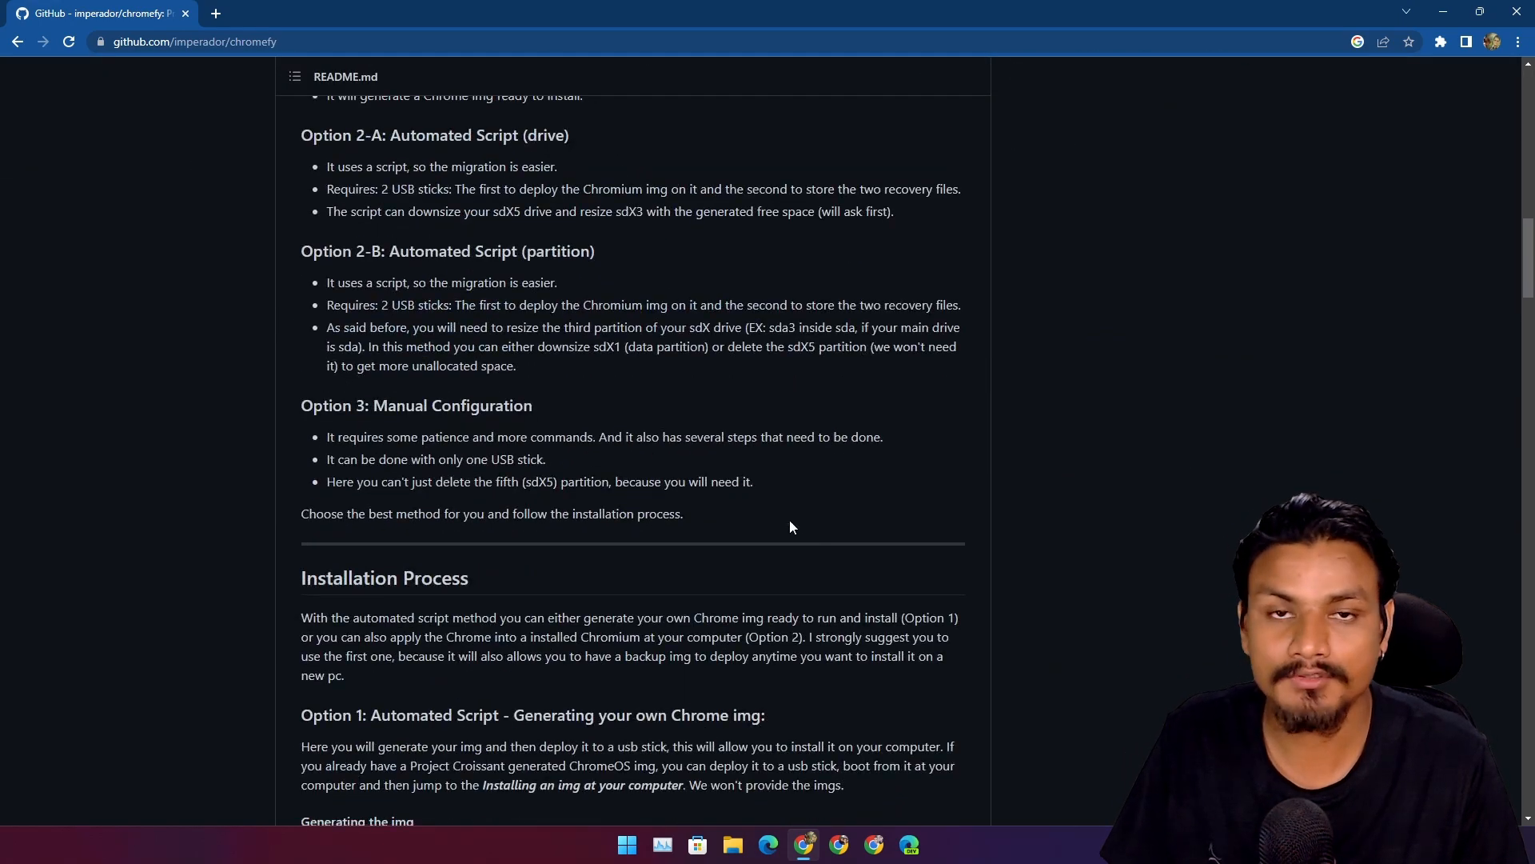
scroll(down, 3)
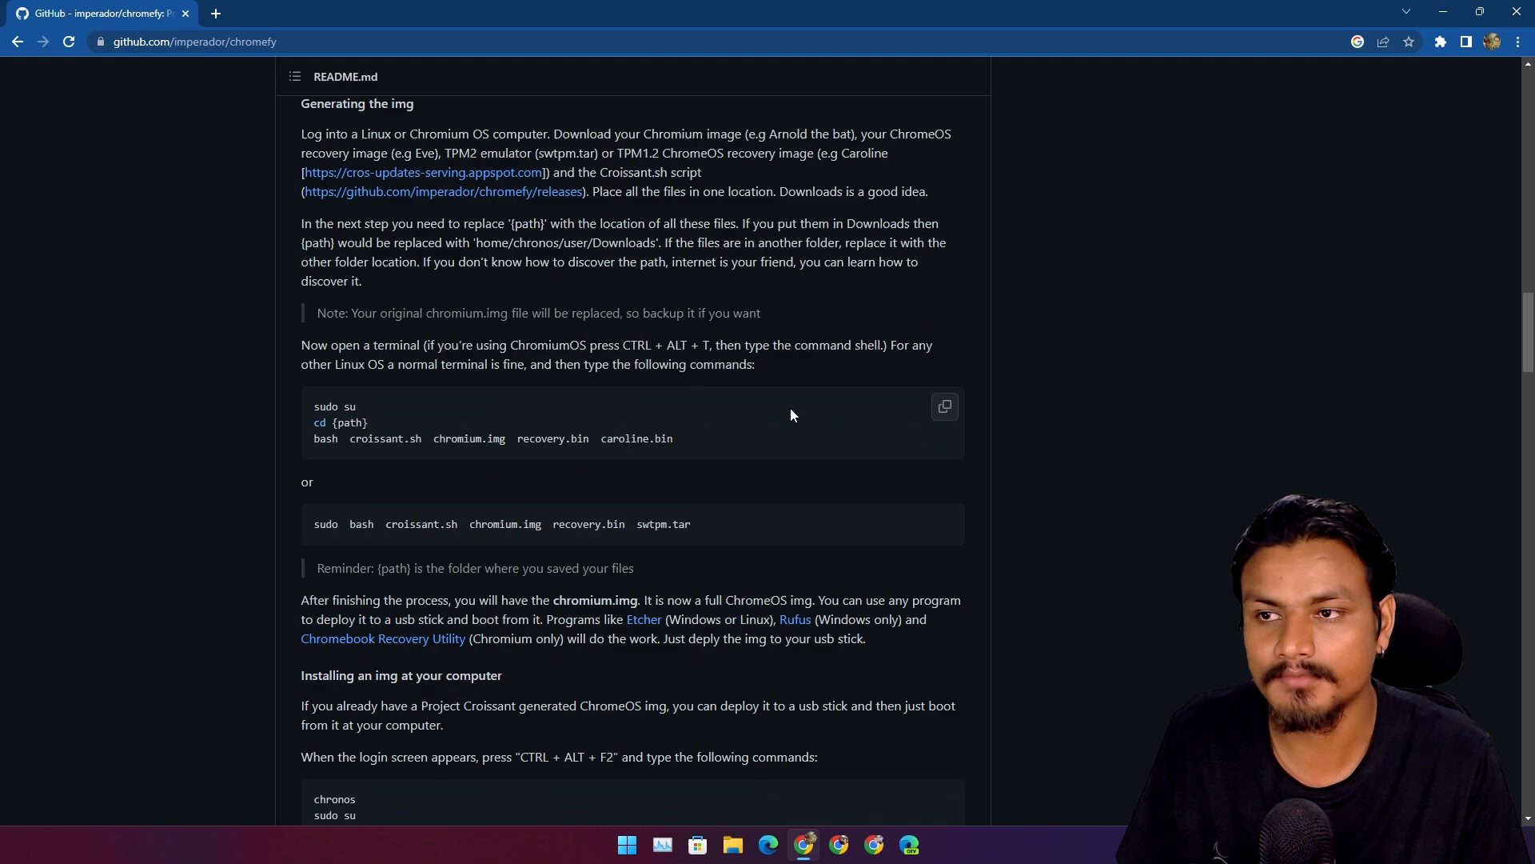
scroll(down, 3)
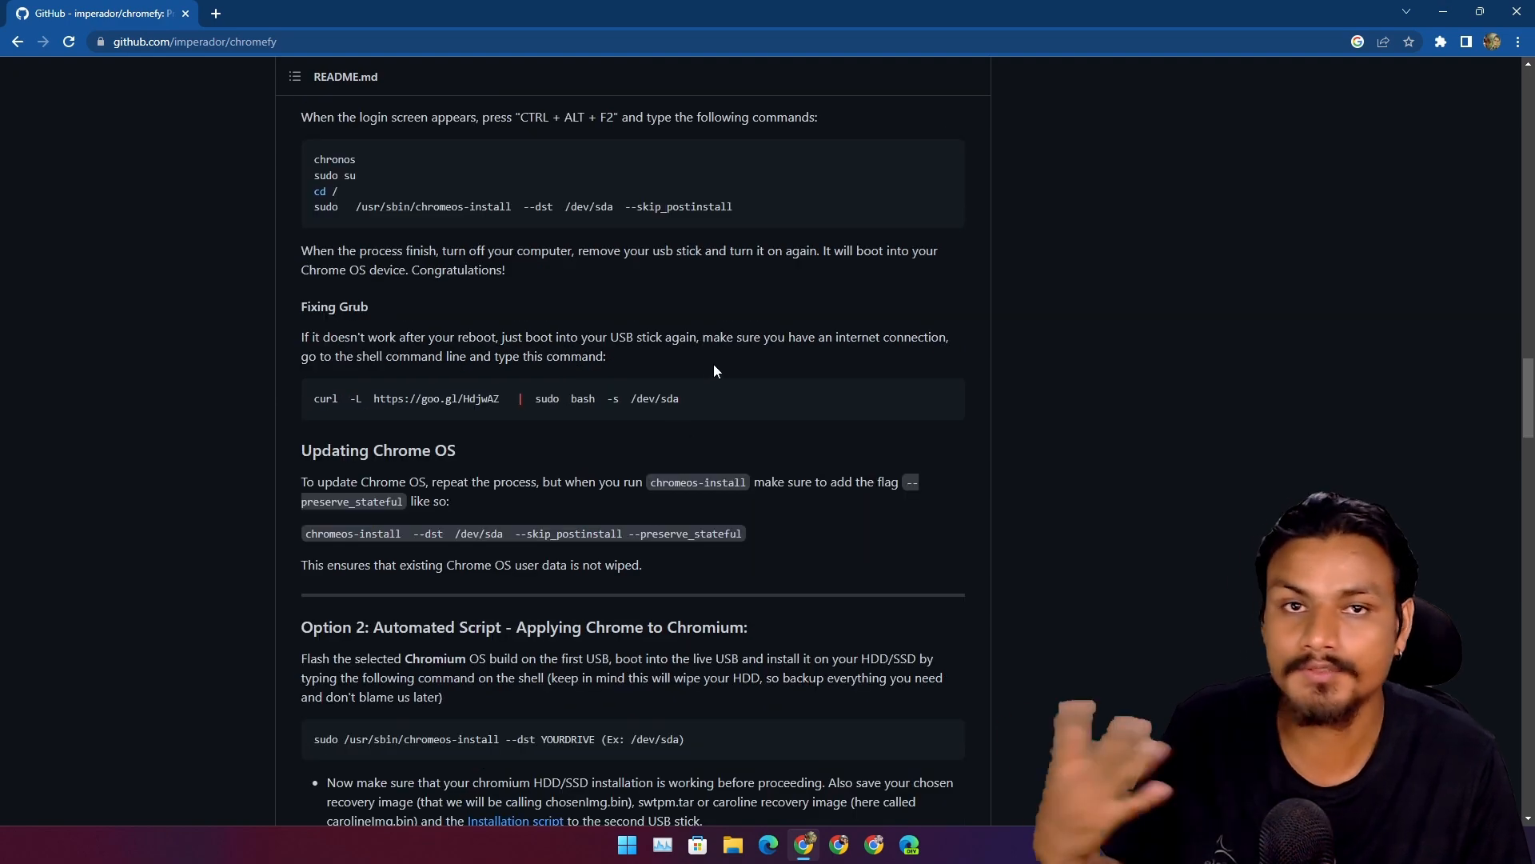
scroll(down, 3)
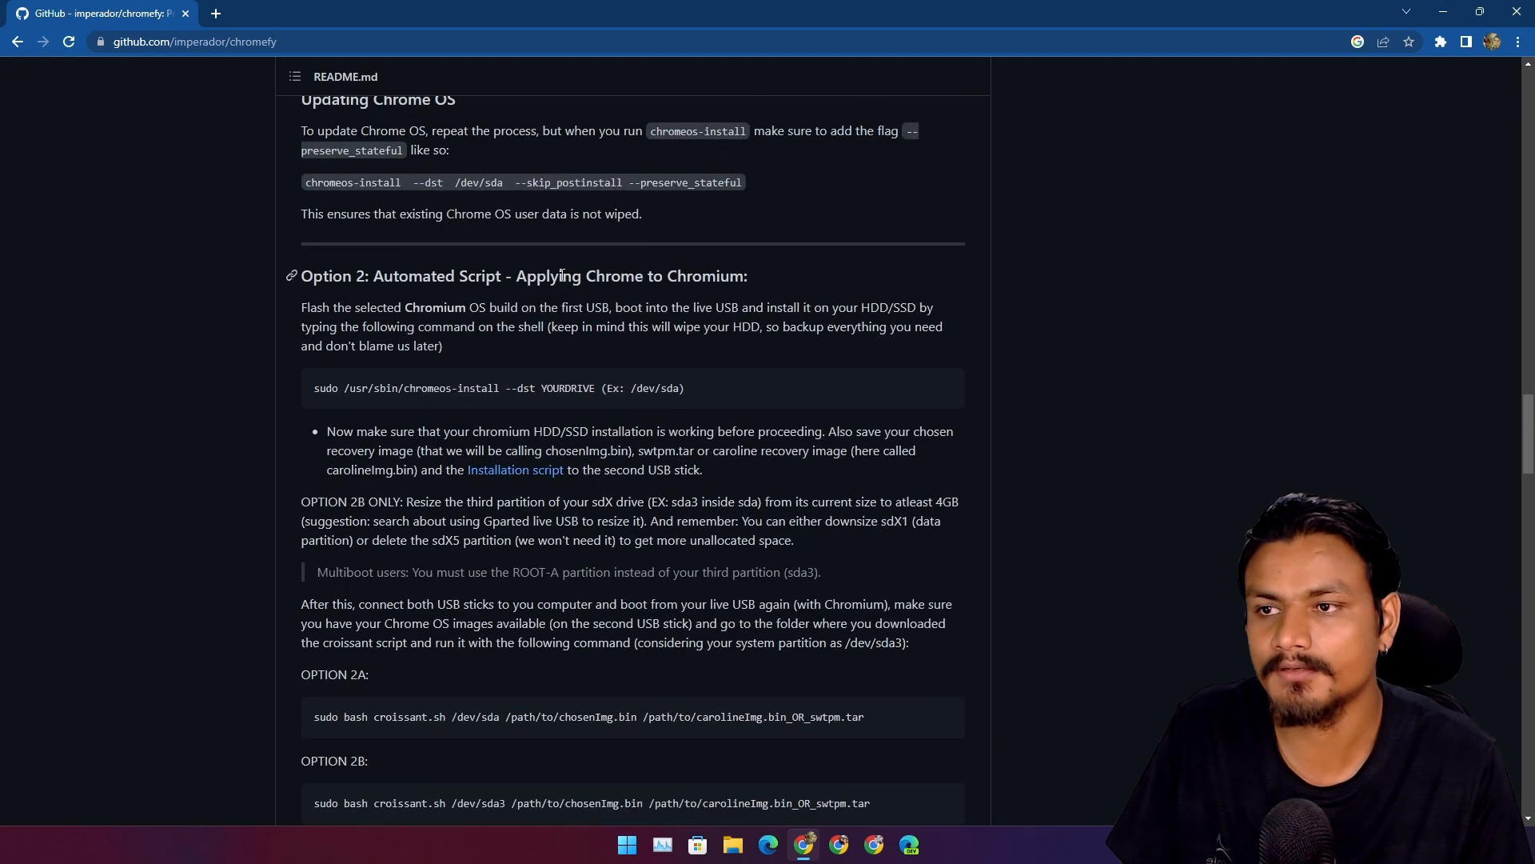
scroll(down, 3)
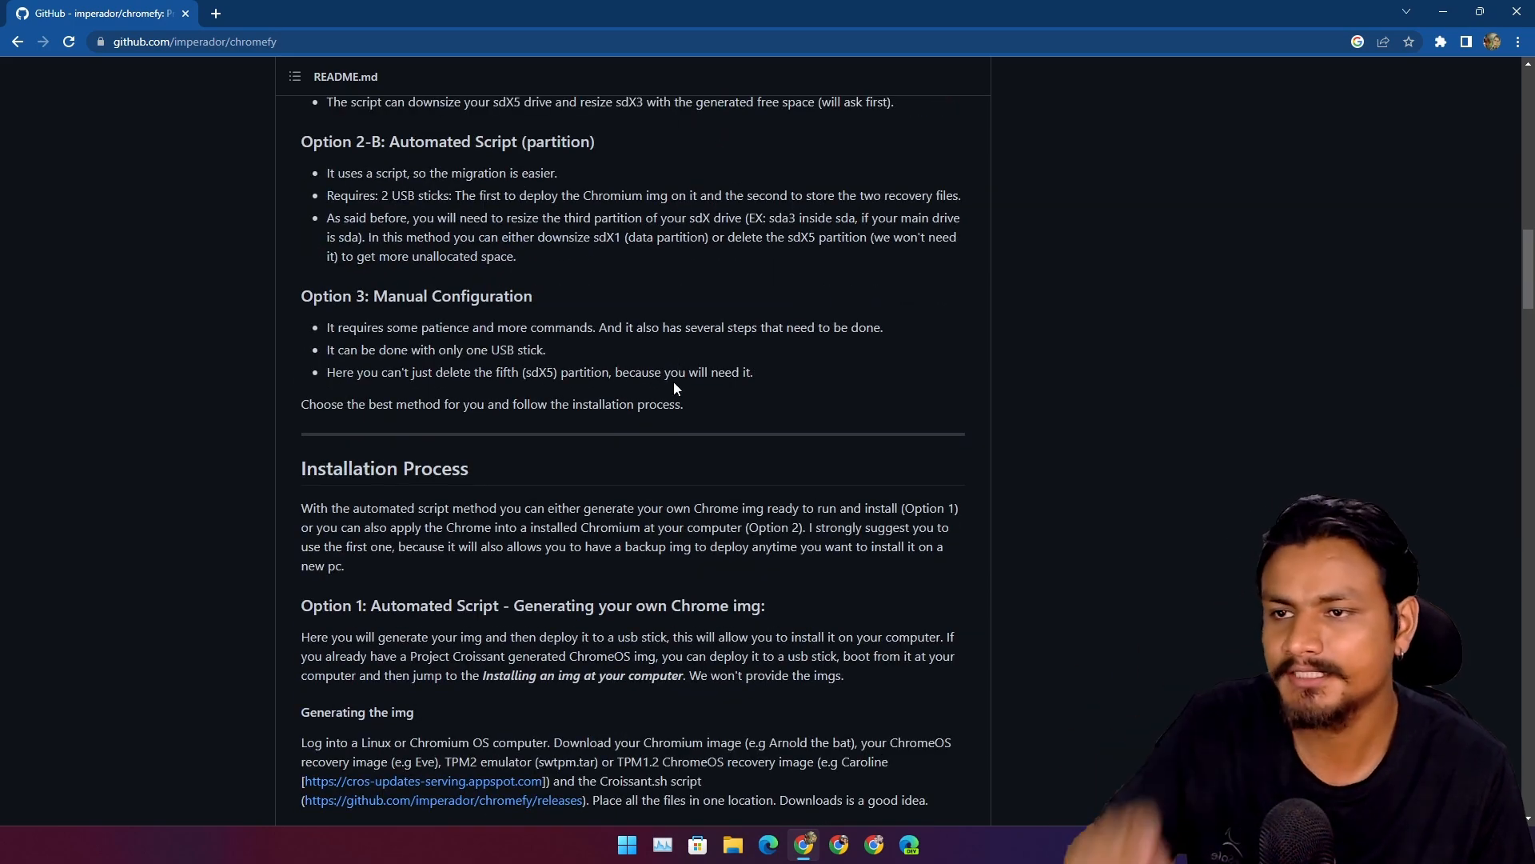
scroll(up, 3)
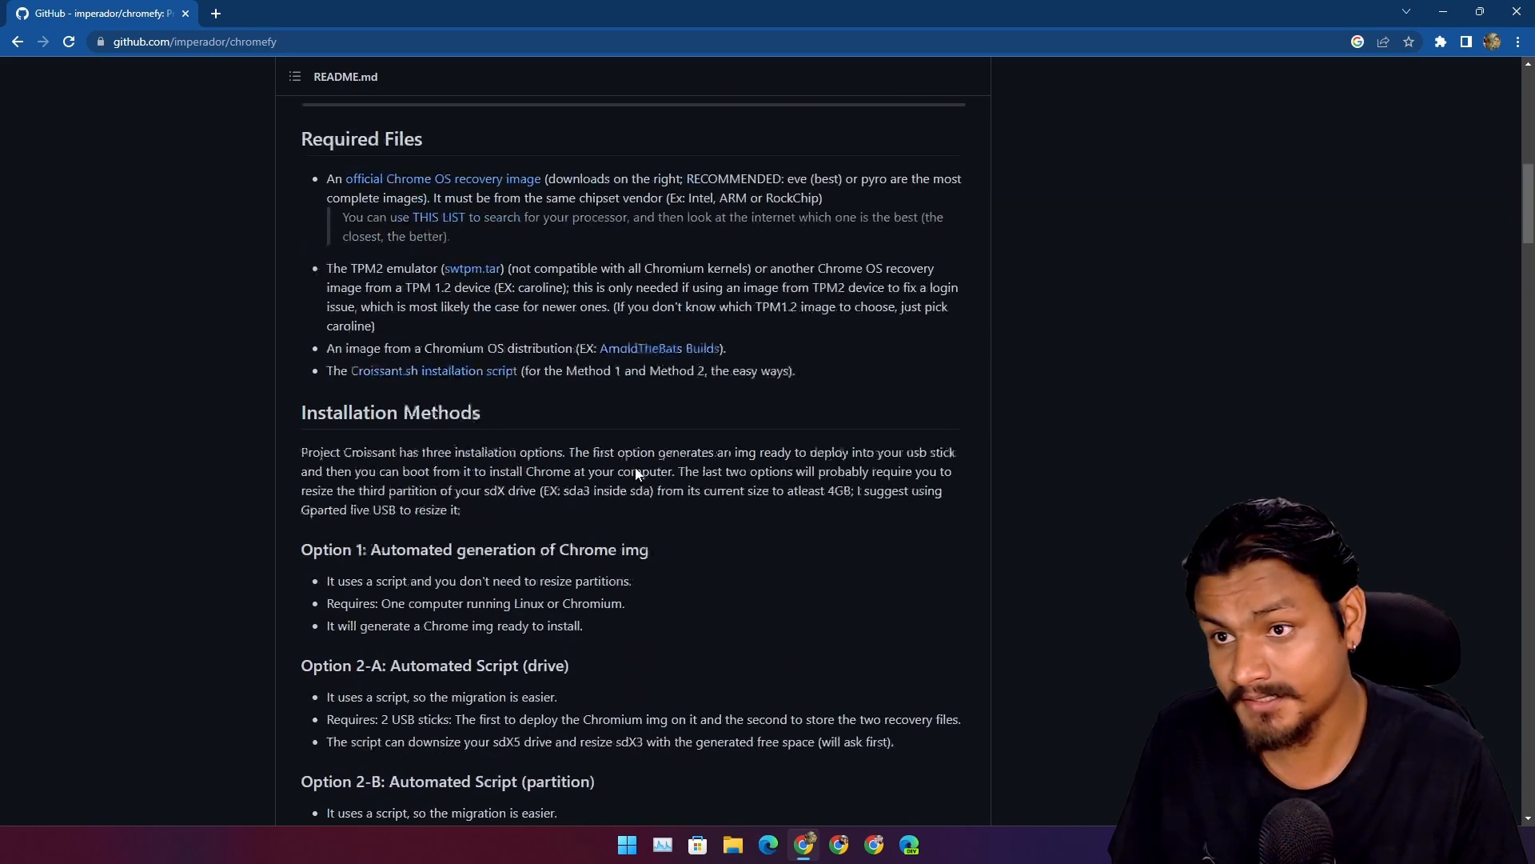
scroll(down, 3)
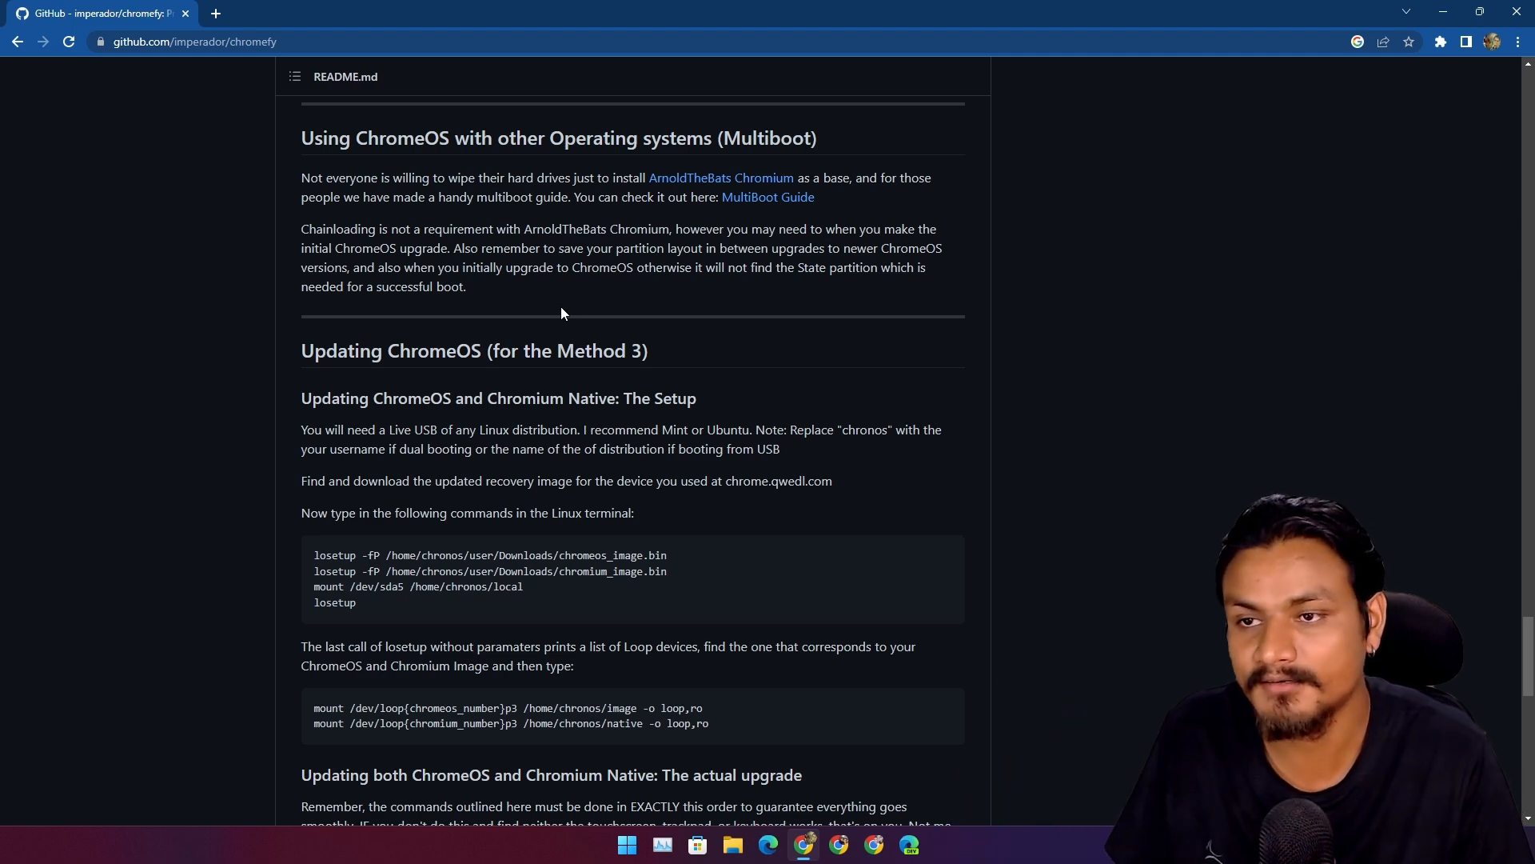
scroll(down, 3)
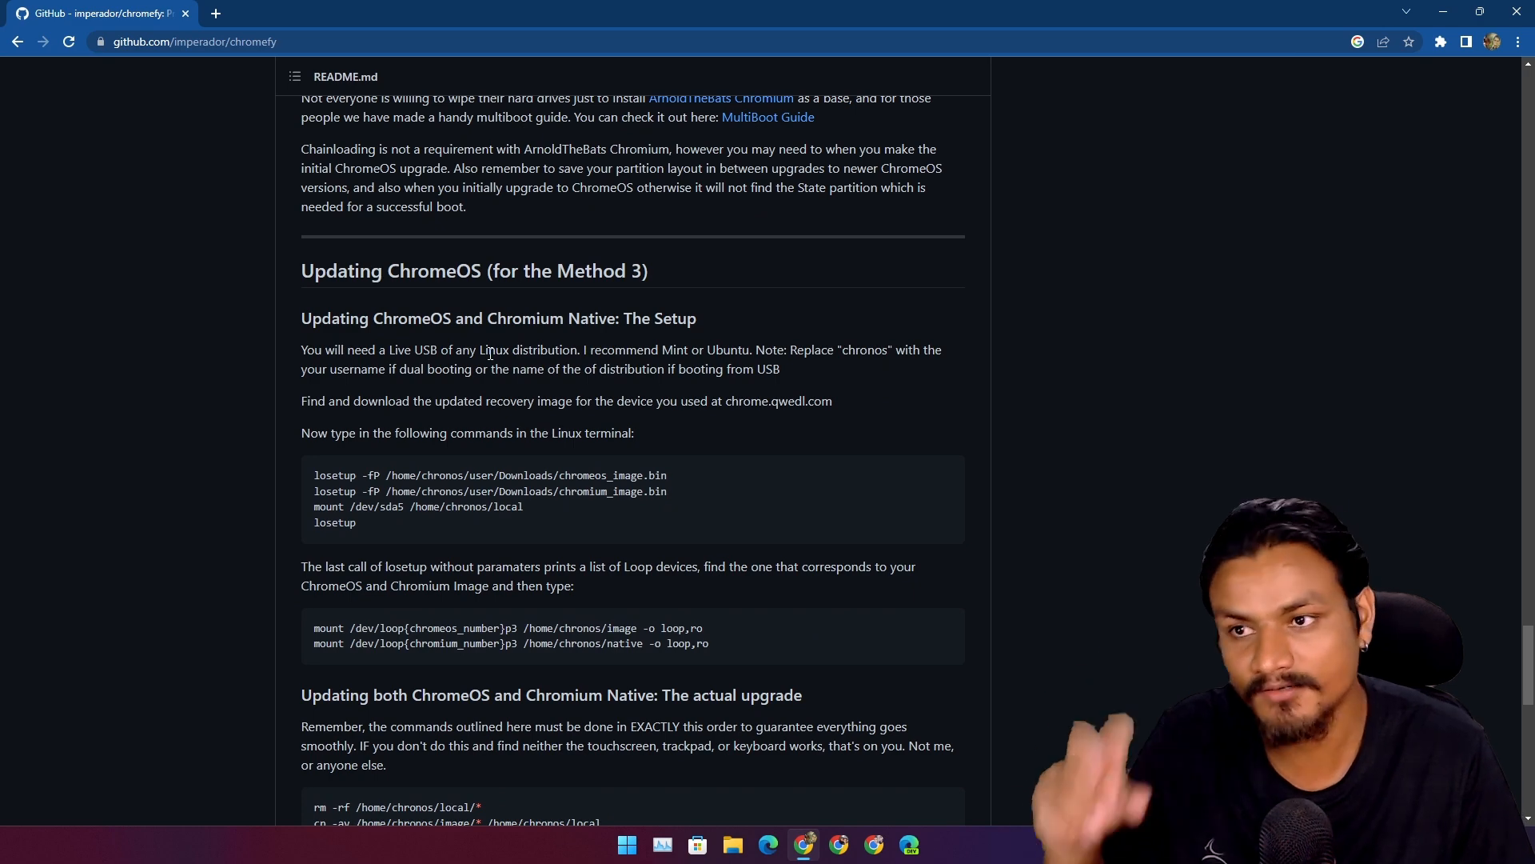
scroll(down, 3)
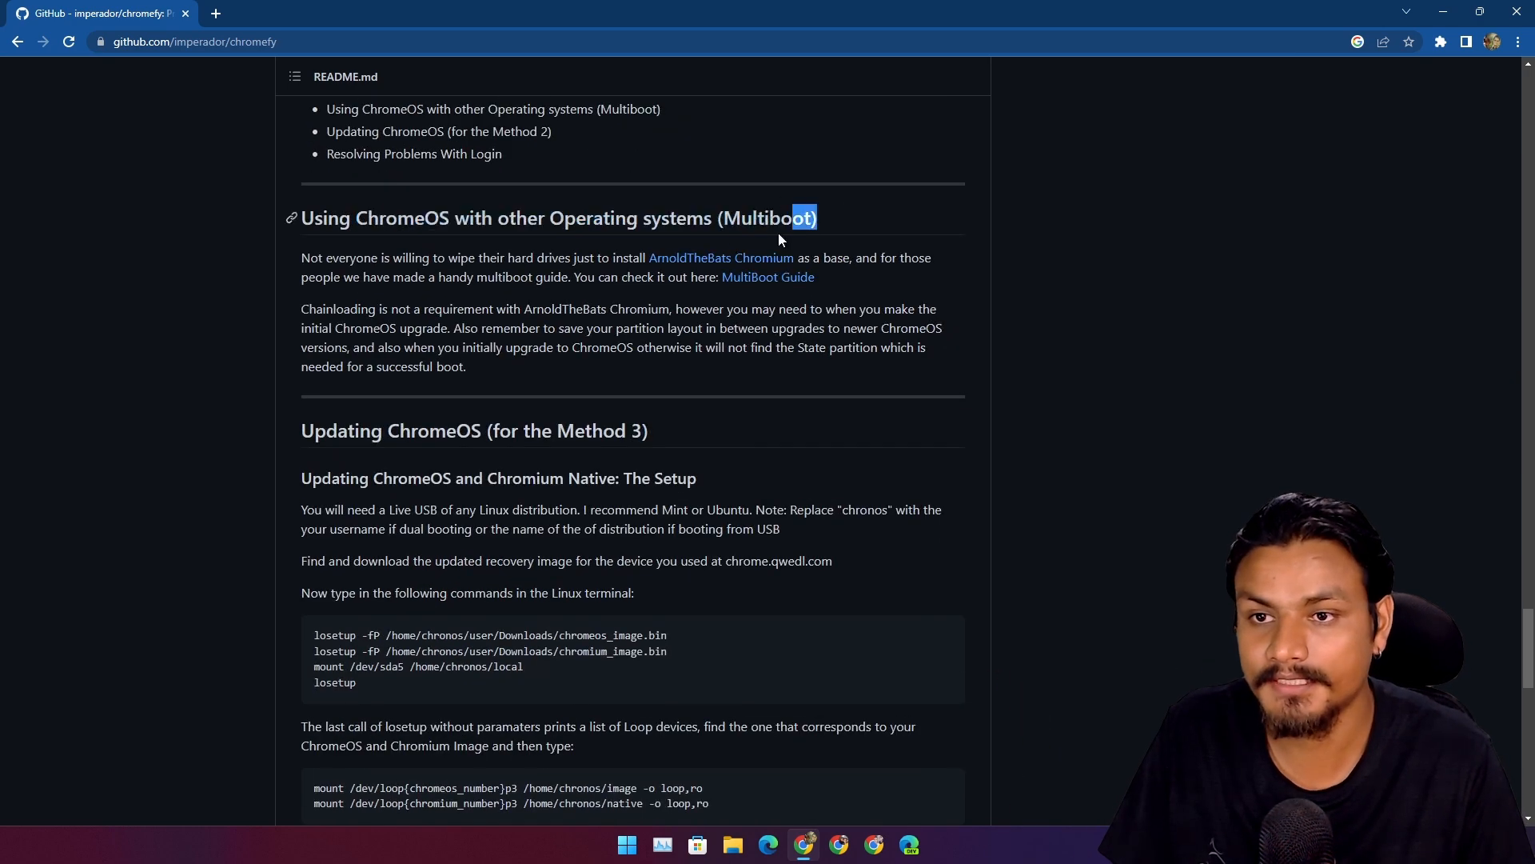
drag(816, 218, 355, 218)
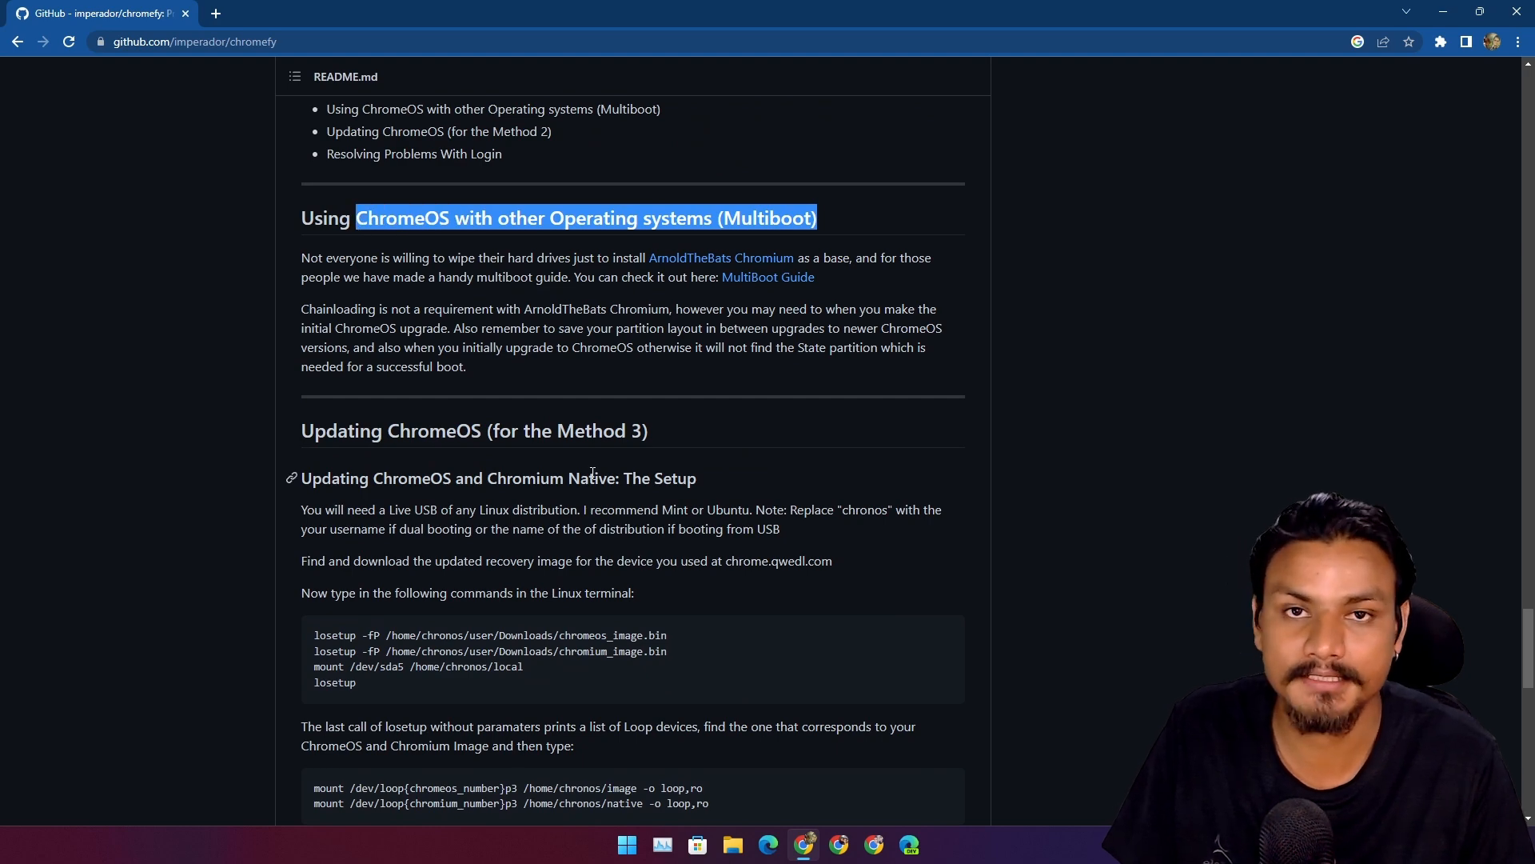
scroll(down, 3)
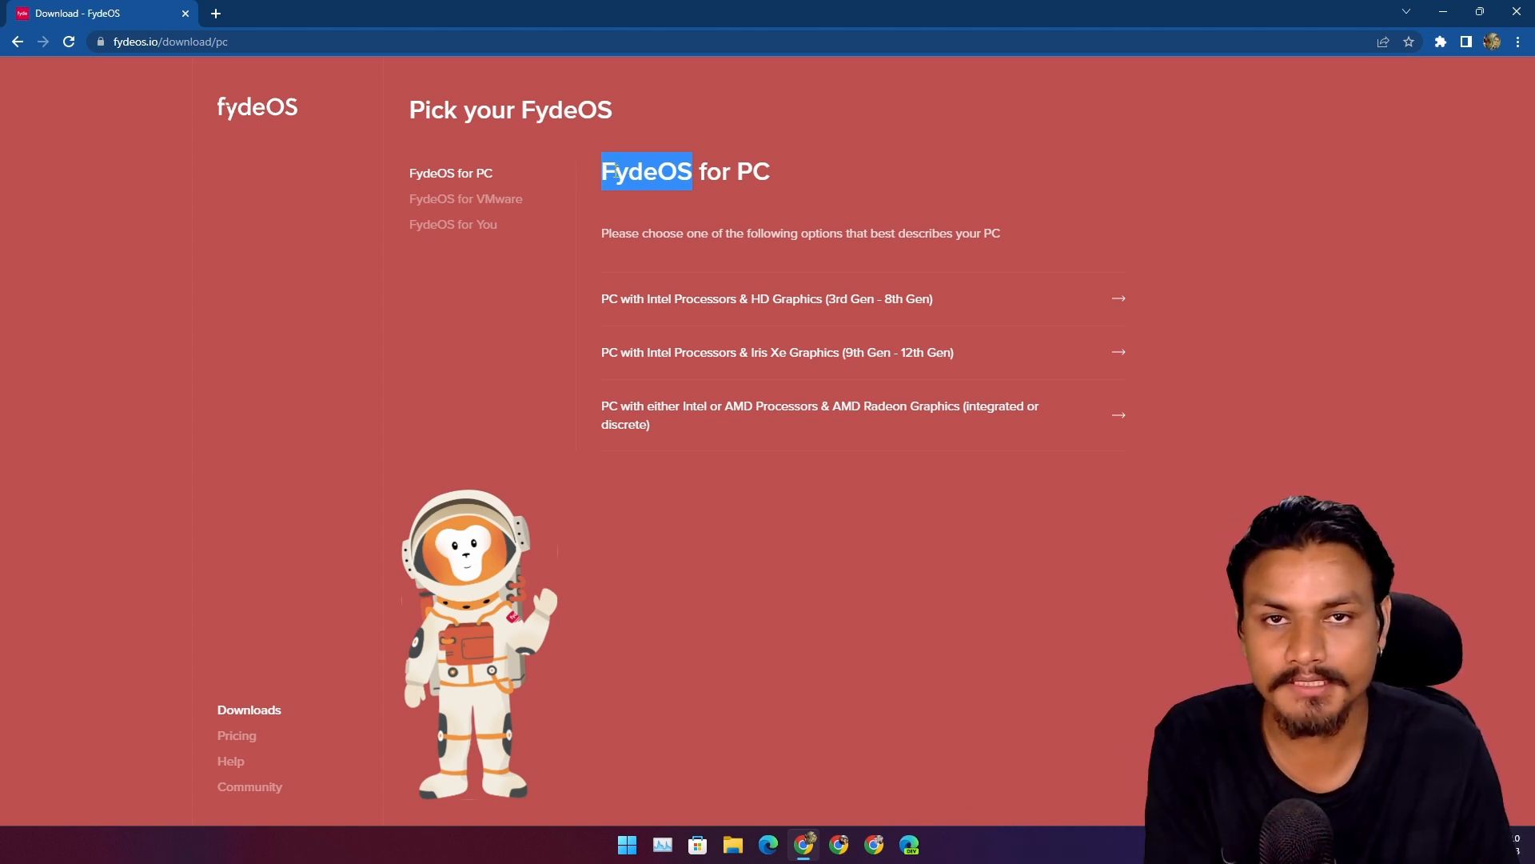
Step: Clear the heading highlight and select 'FydeOS for VMware' to show the 16.0 mirrors
click(689, 172)
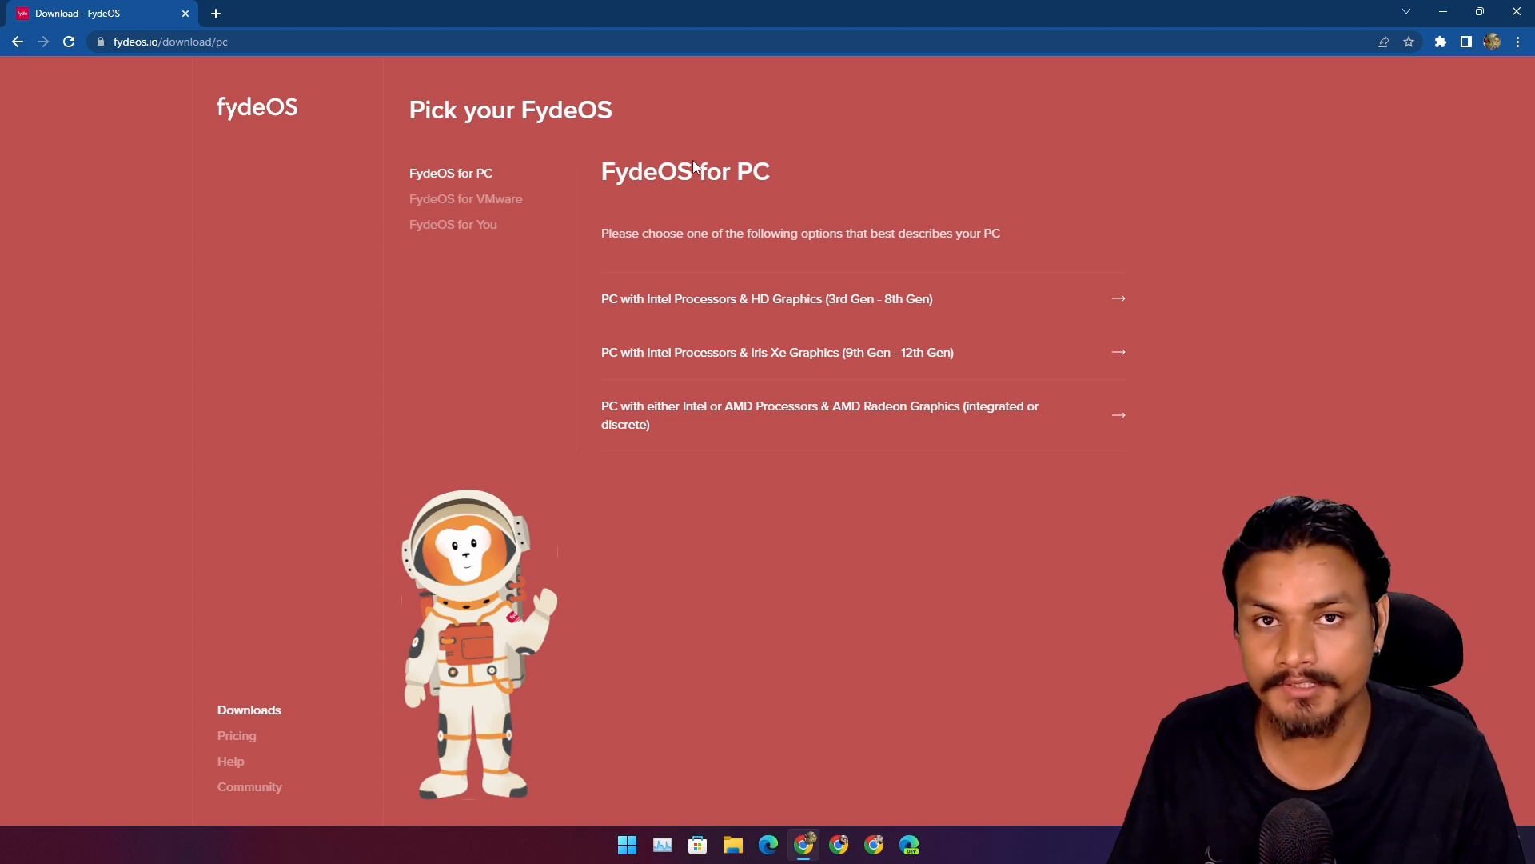
mouse_move(762, 342)
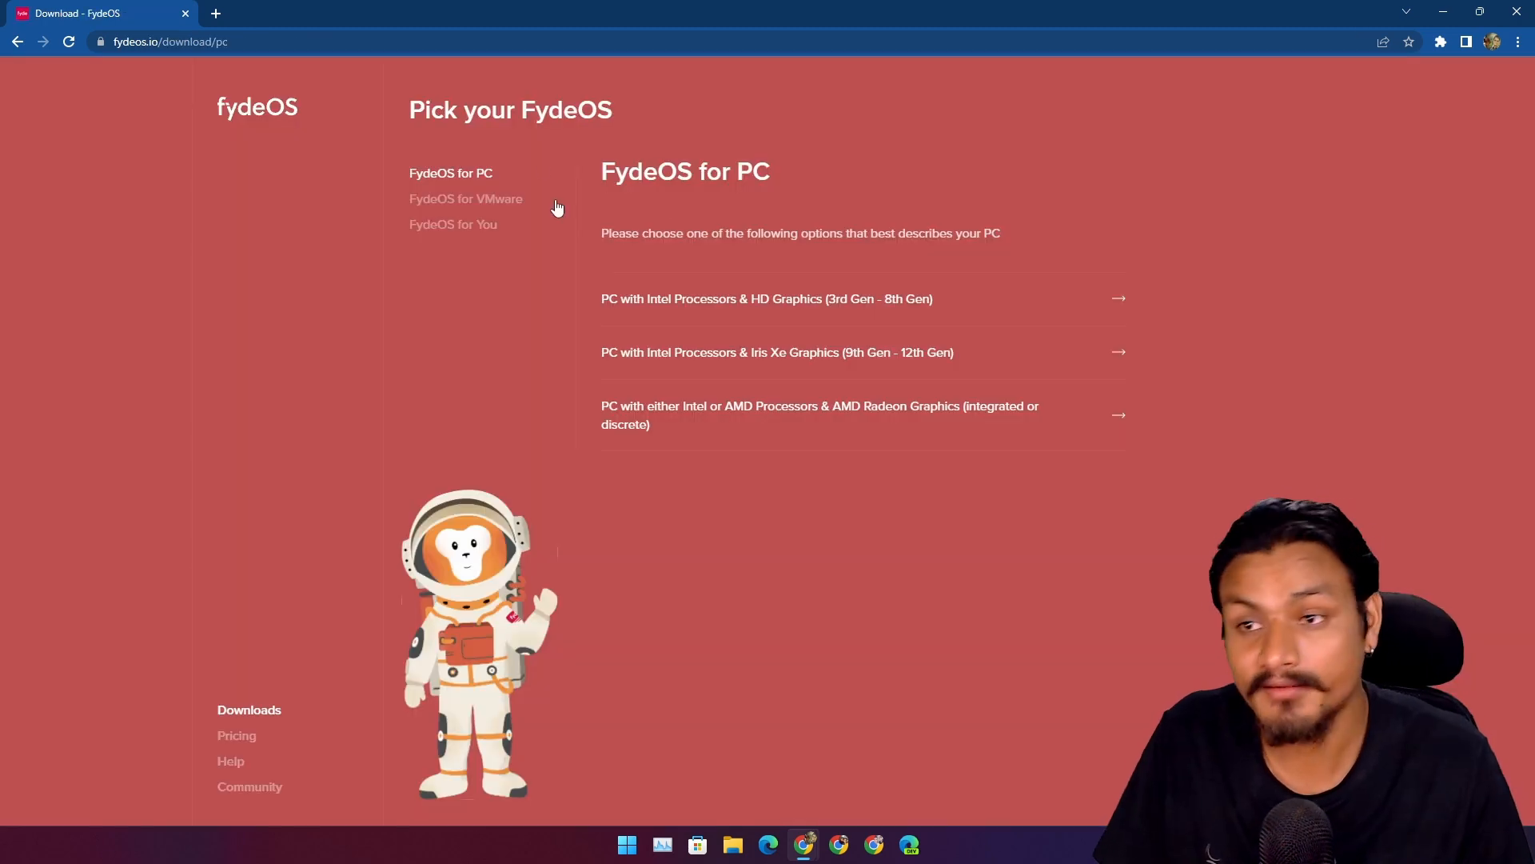
mouse_move(472, 210)
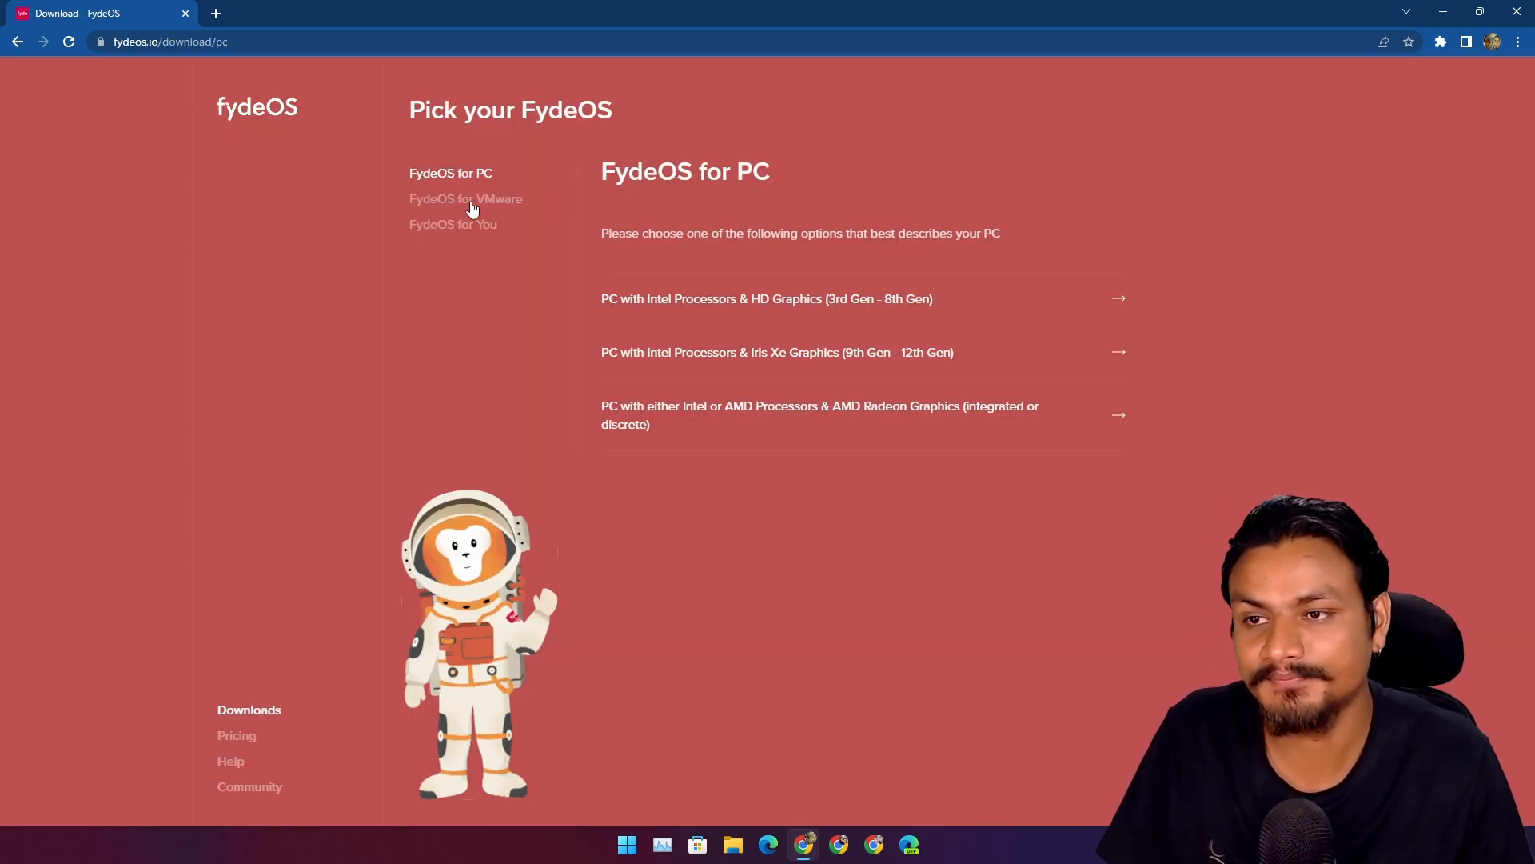
click(466, 199)
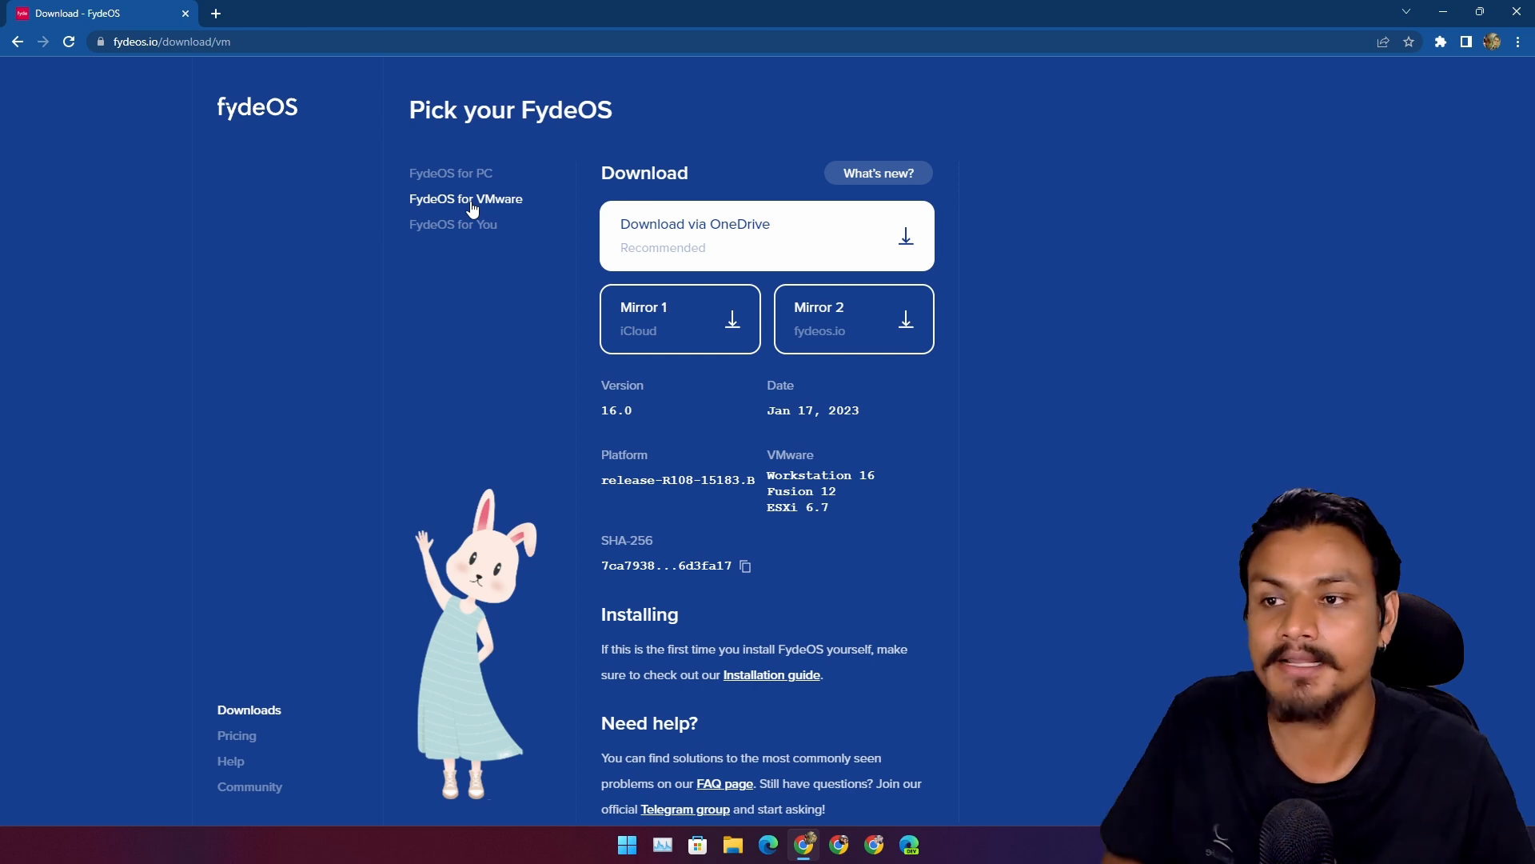
mouse_move(481, 214)
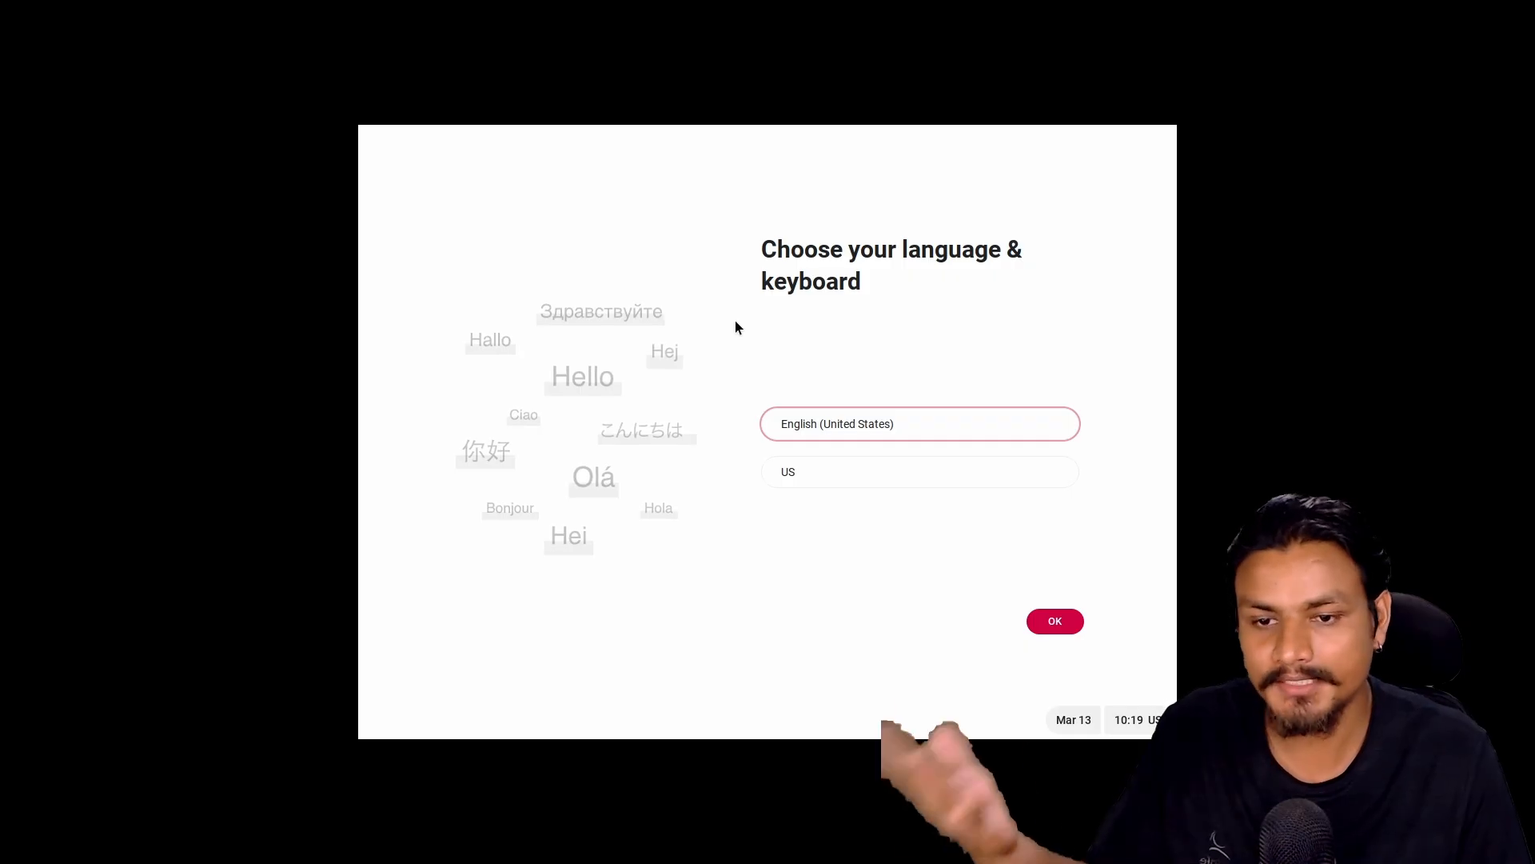
mouse_move(870, 601)
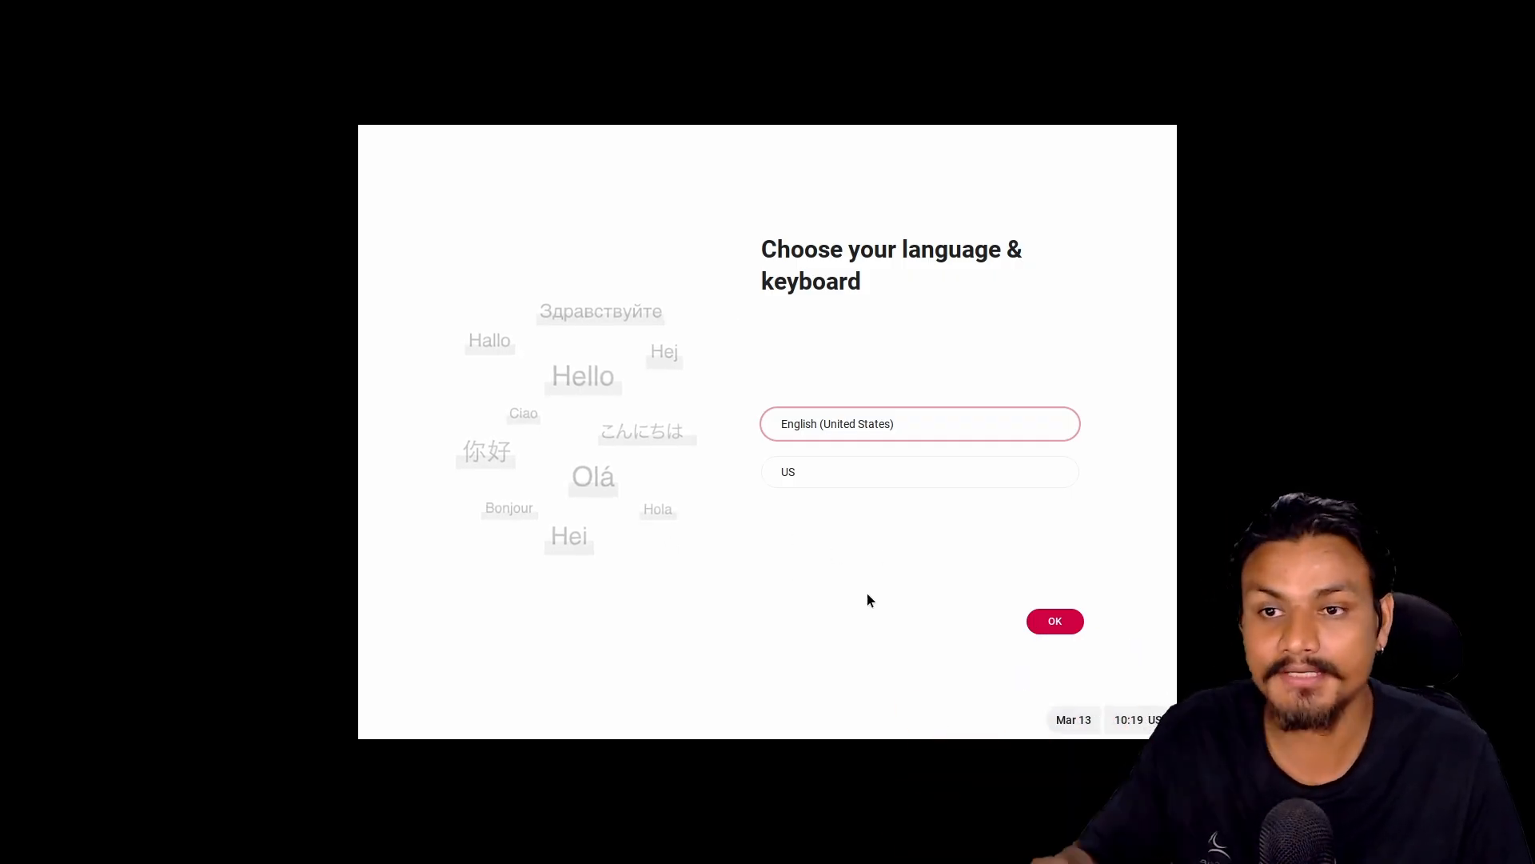
mouse_move(898, 592)
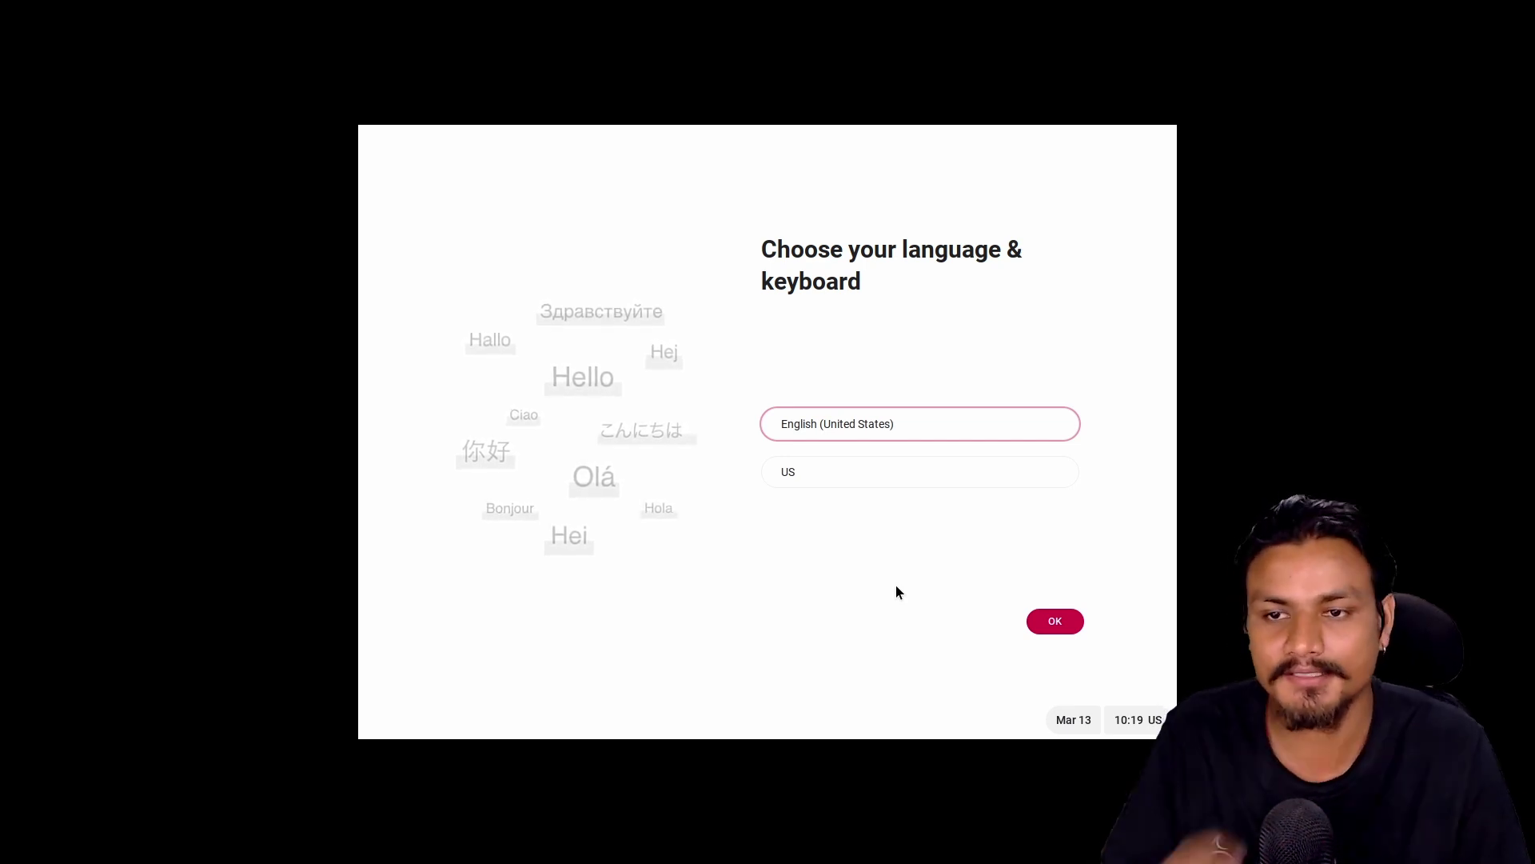
mouse_move(933, 574)
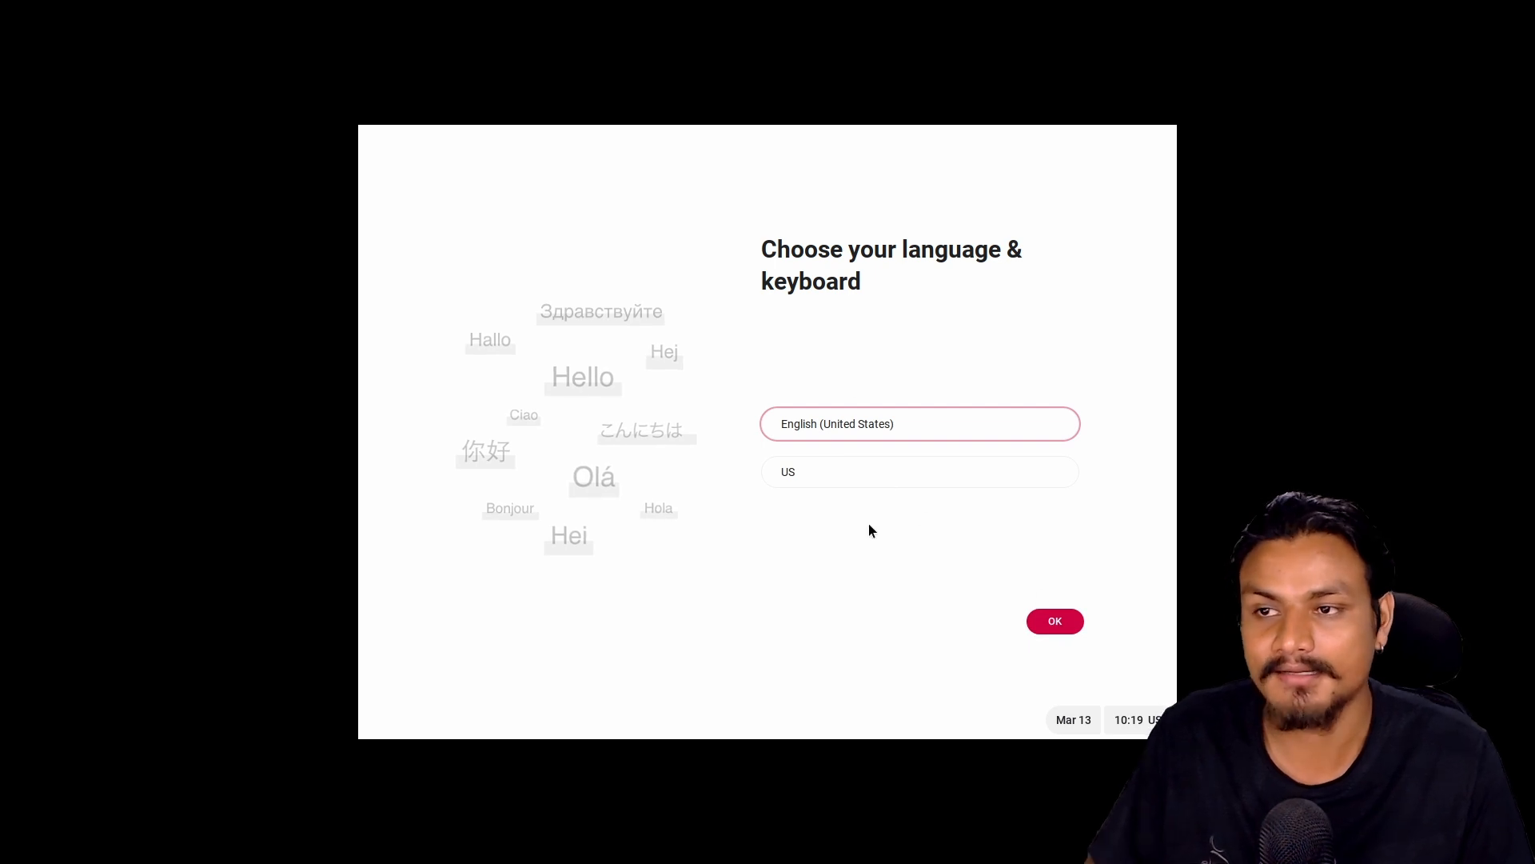
Step: Confirm English with US keyboard, use a local account and light theme, and opt out of the improvement plan
click(1055, 621)
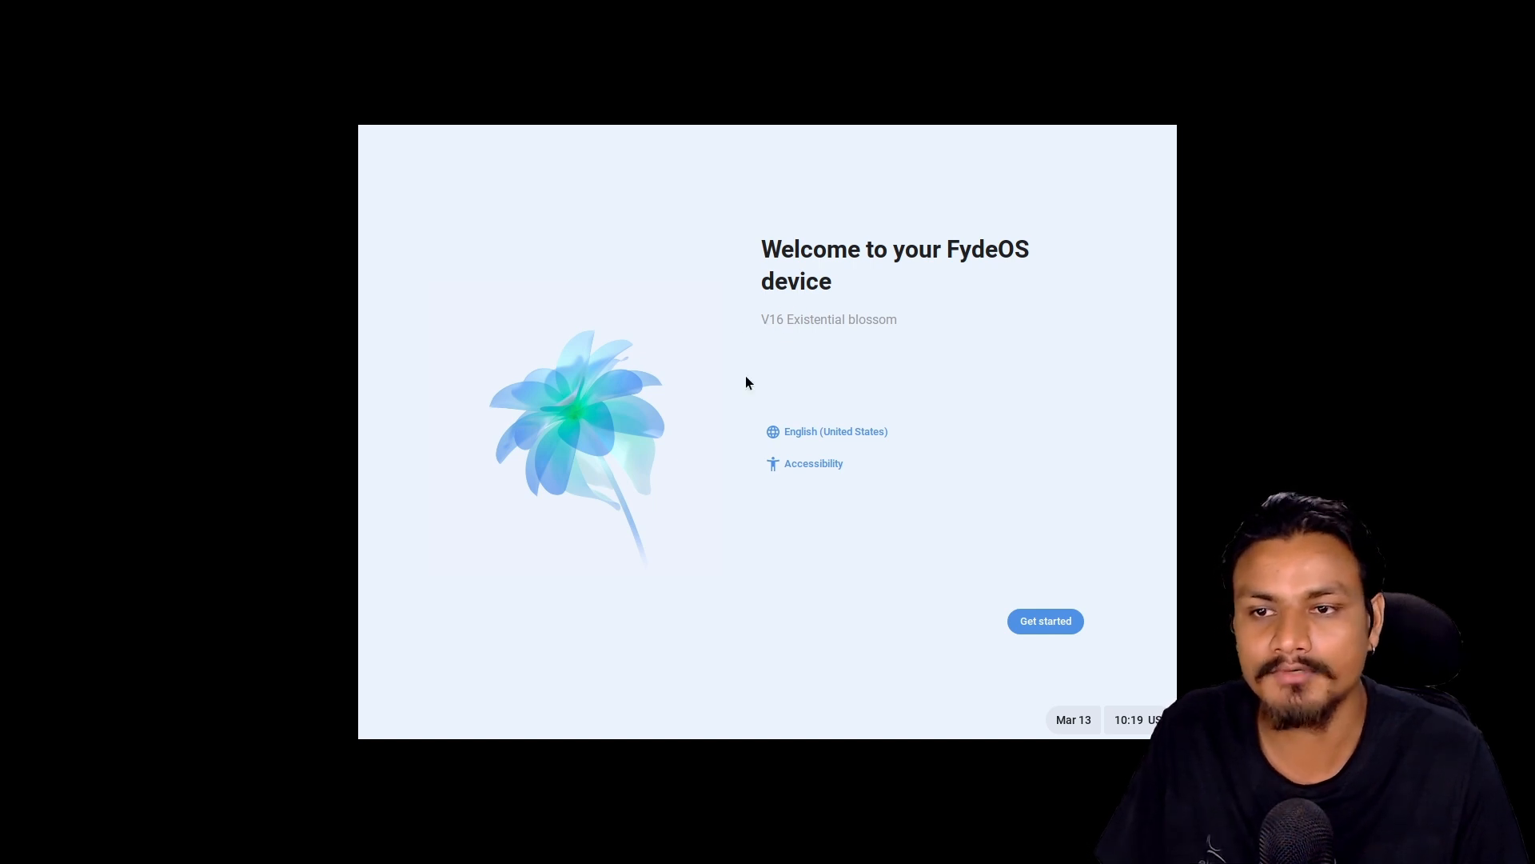
mouse_move(1074, 630)
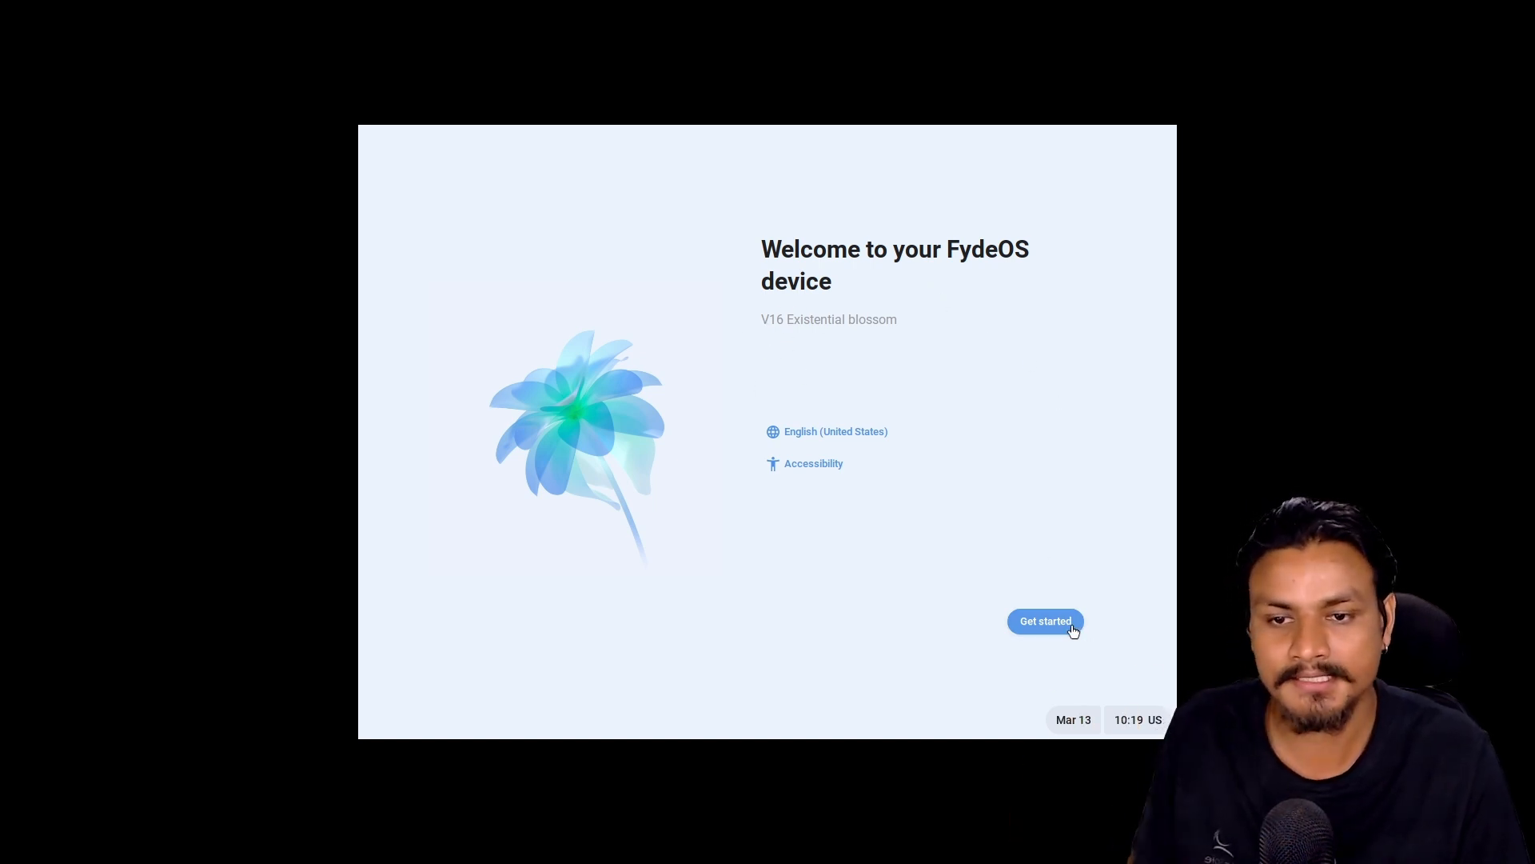
click(1045, 621)
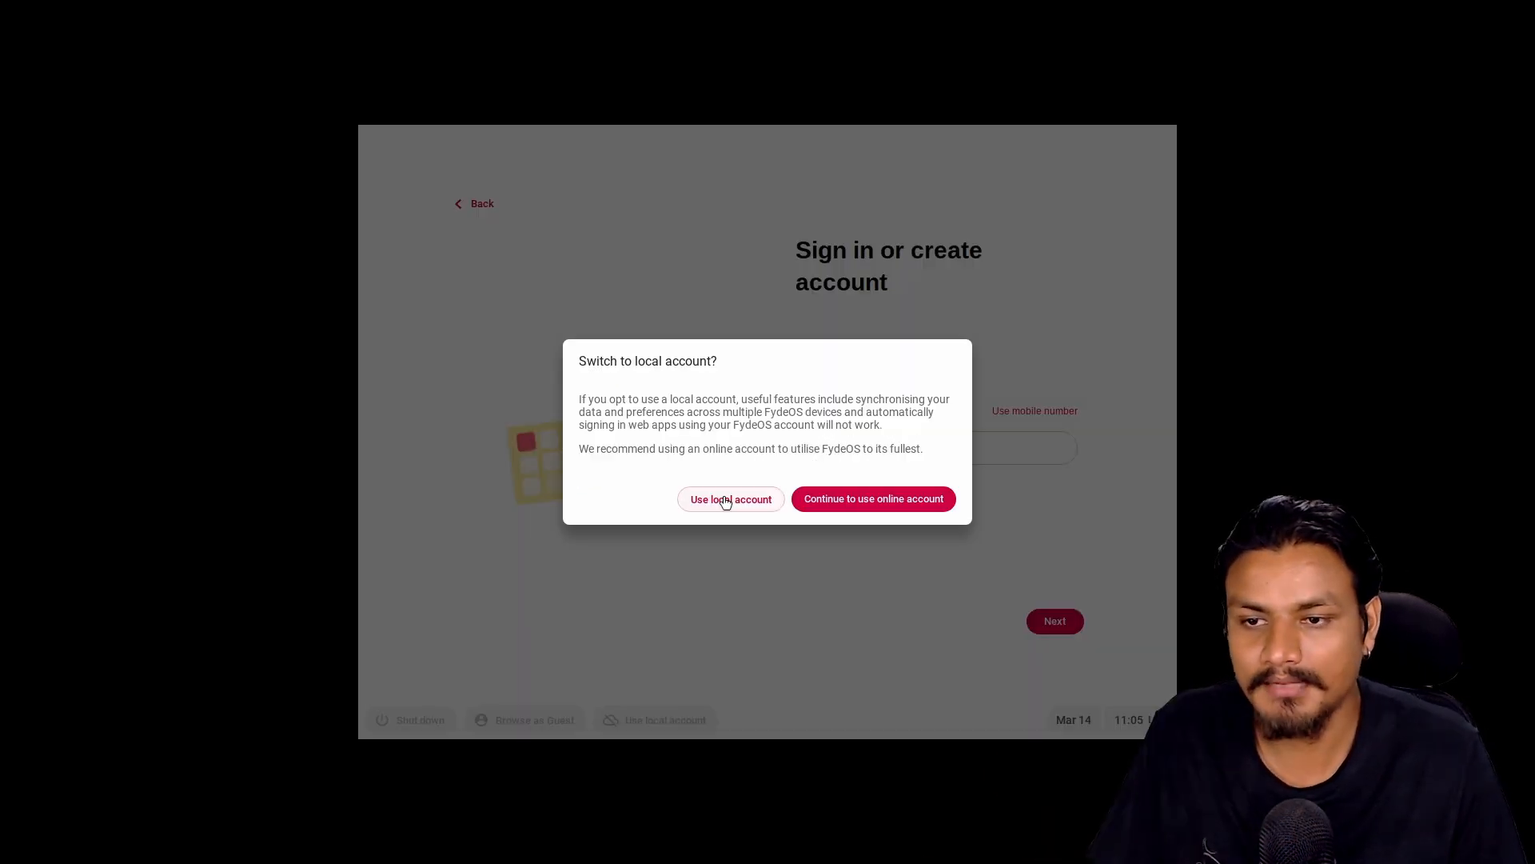
click(730, 499)
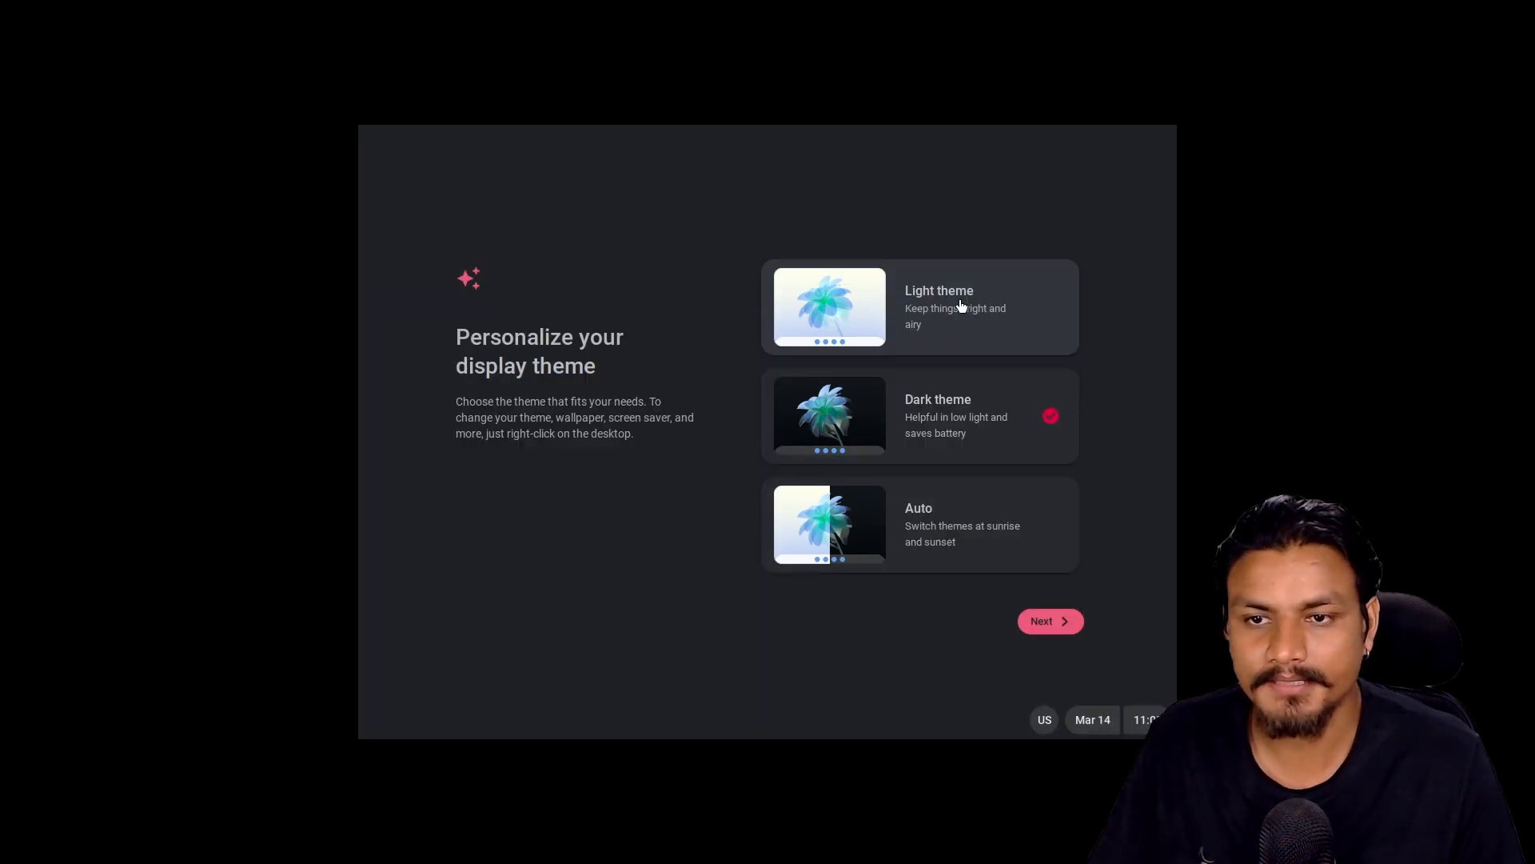
click(1050, 622)
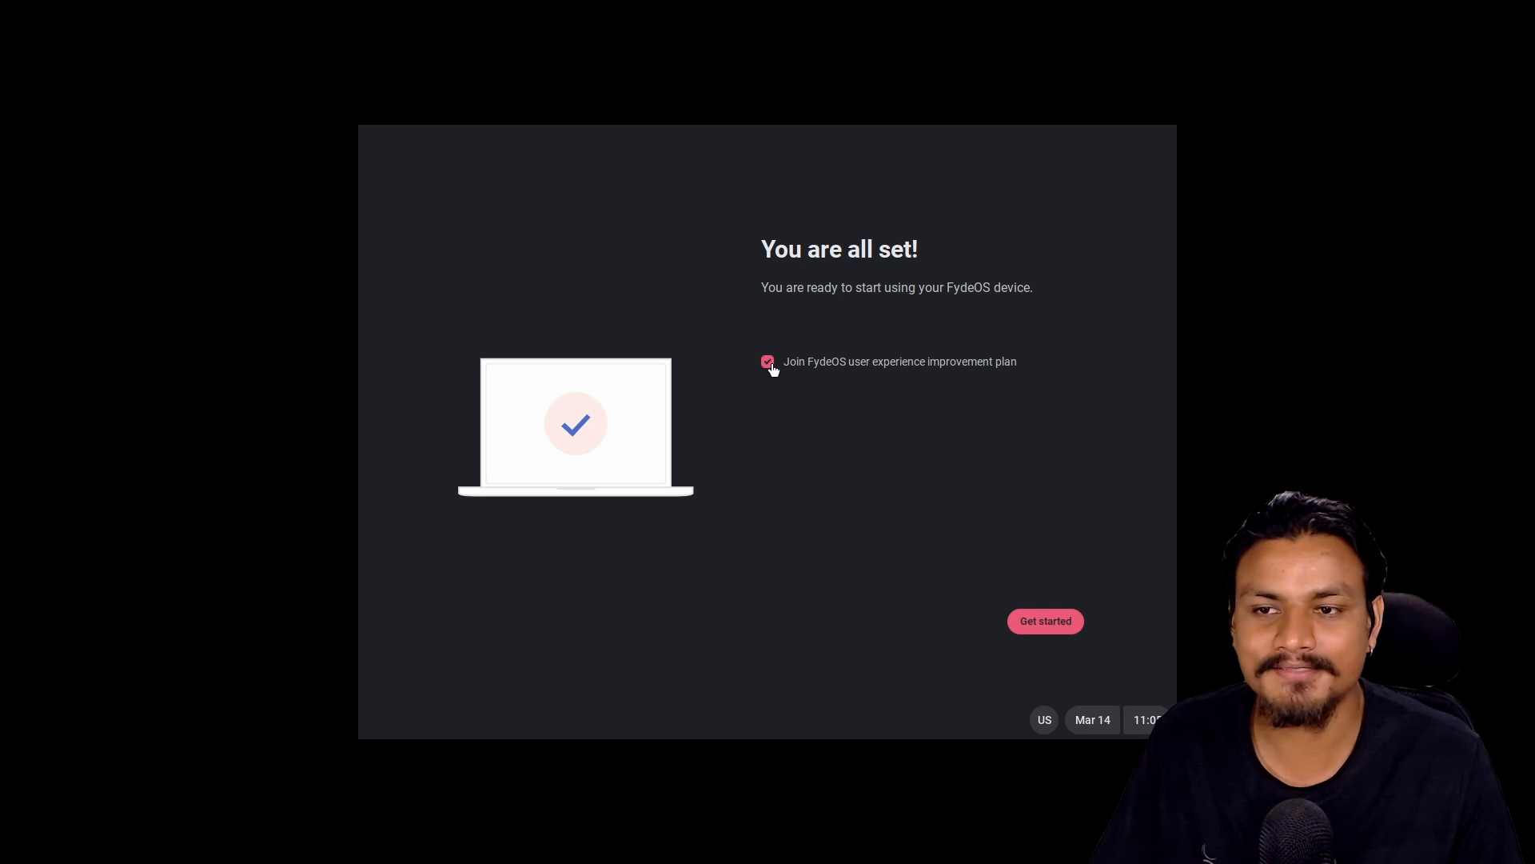
click(767, 361)
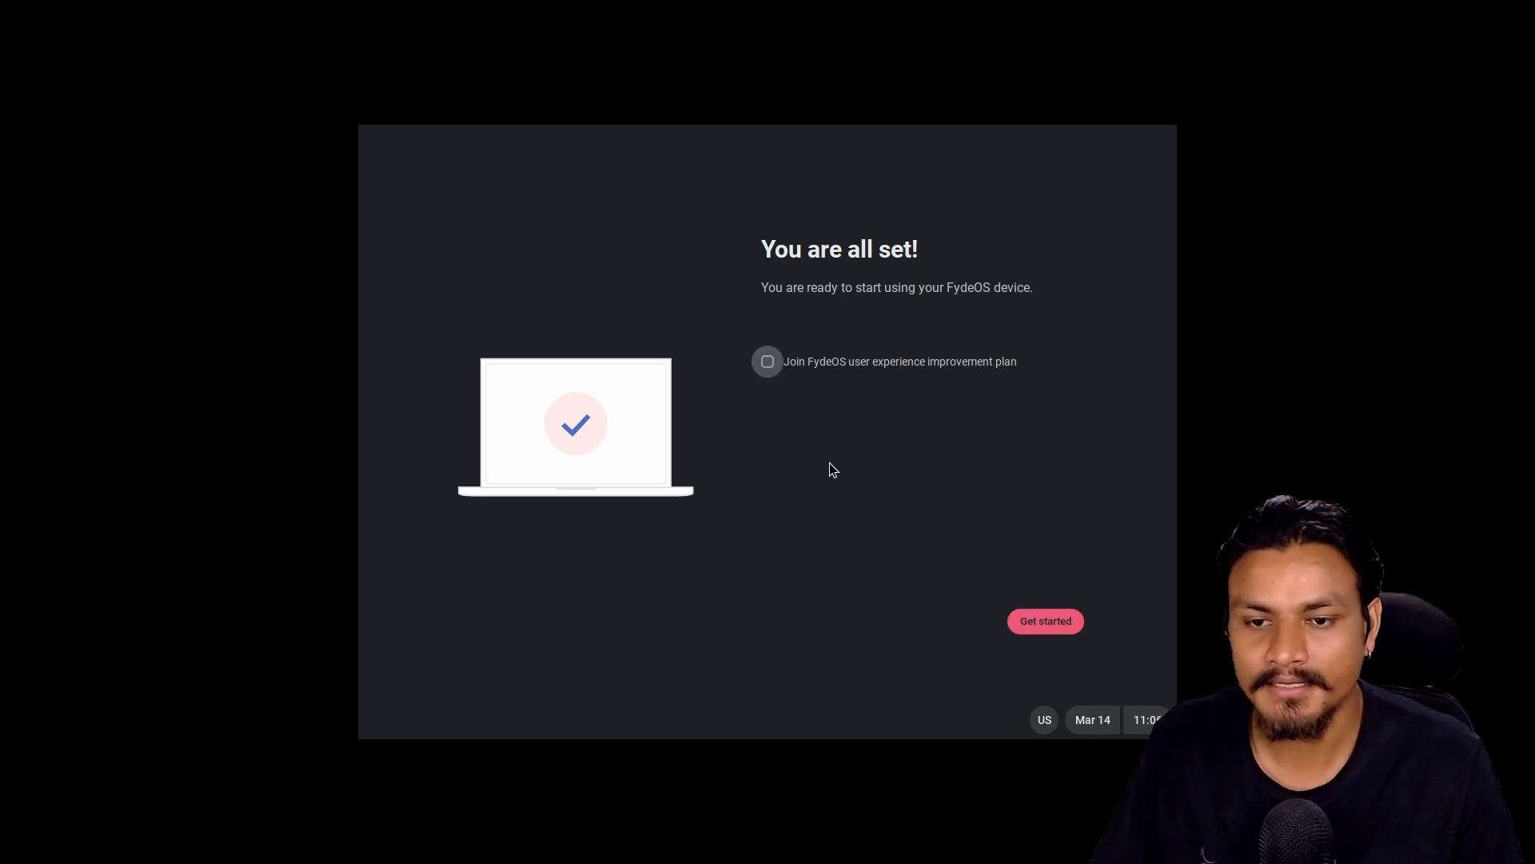
mouse_move(1017, 475)
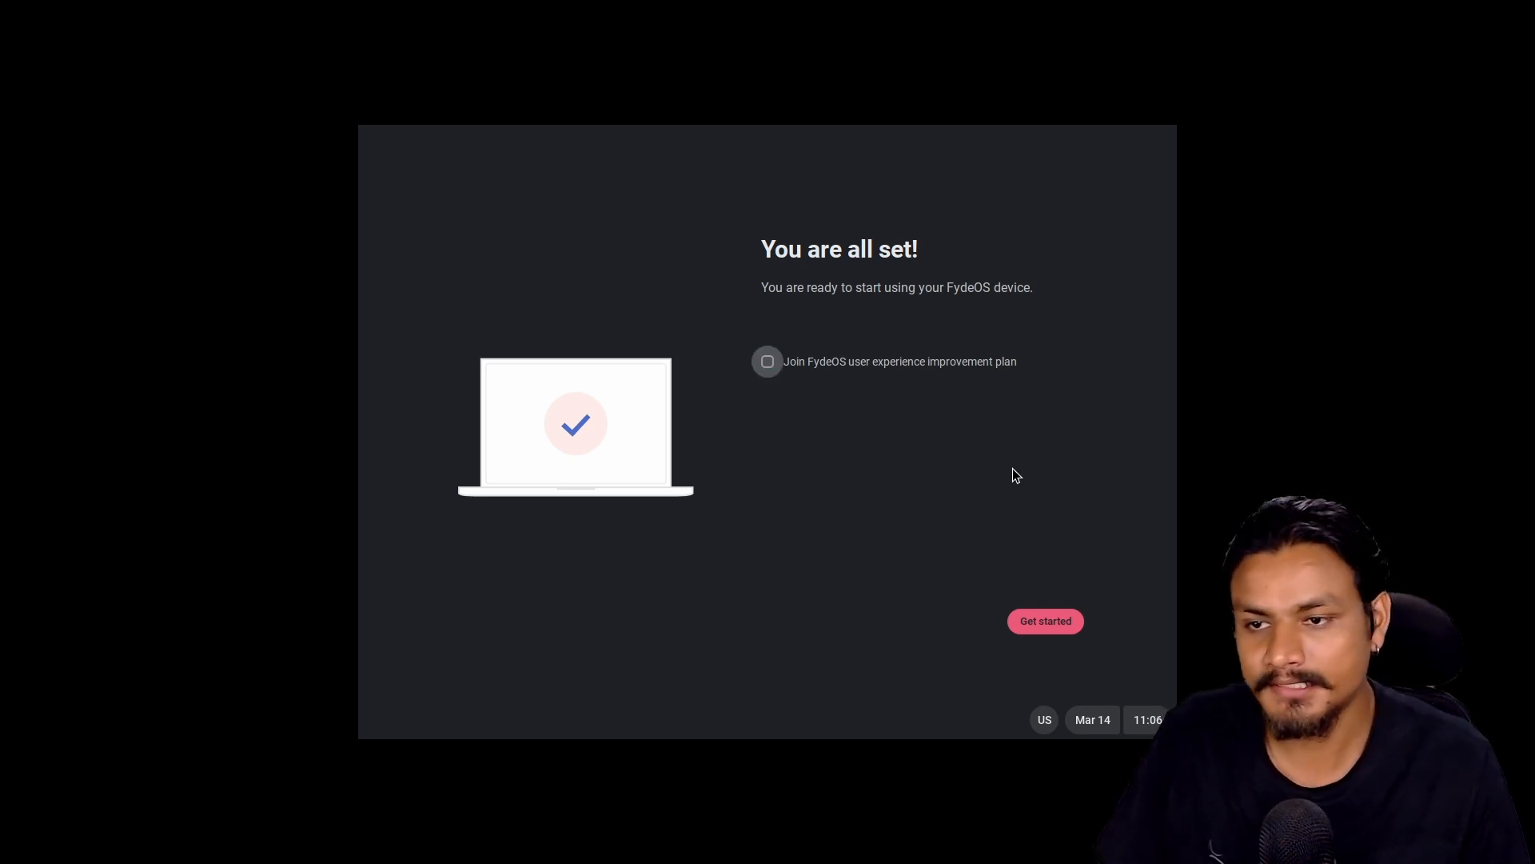
mouse_move(1076, 467)
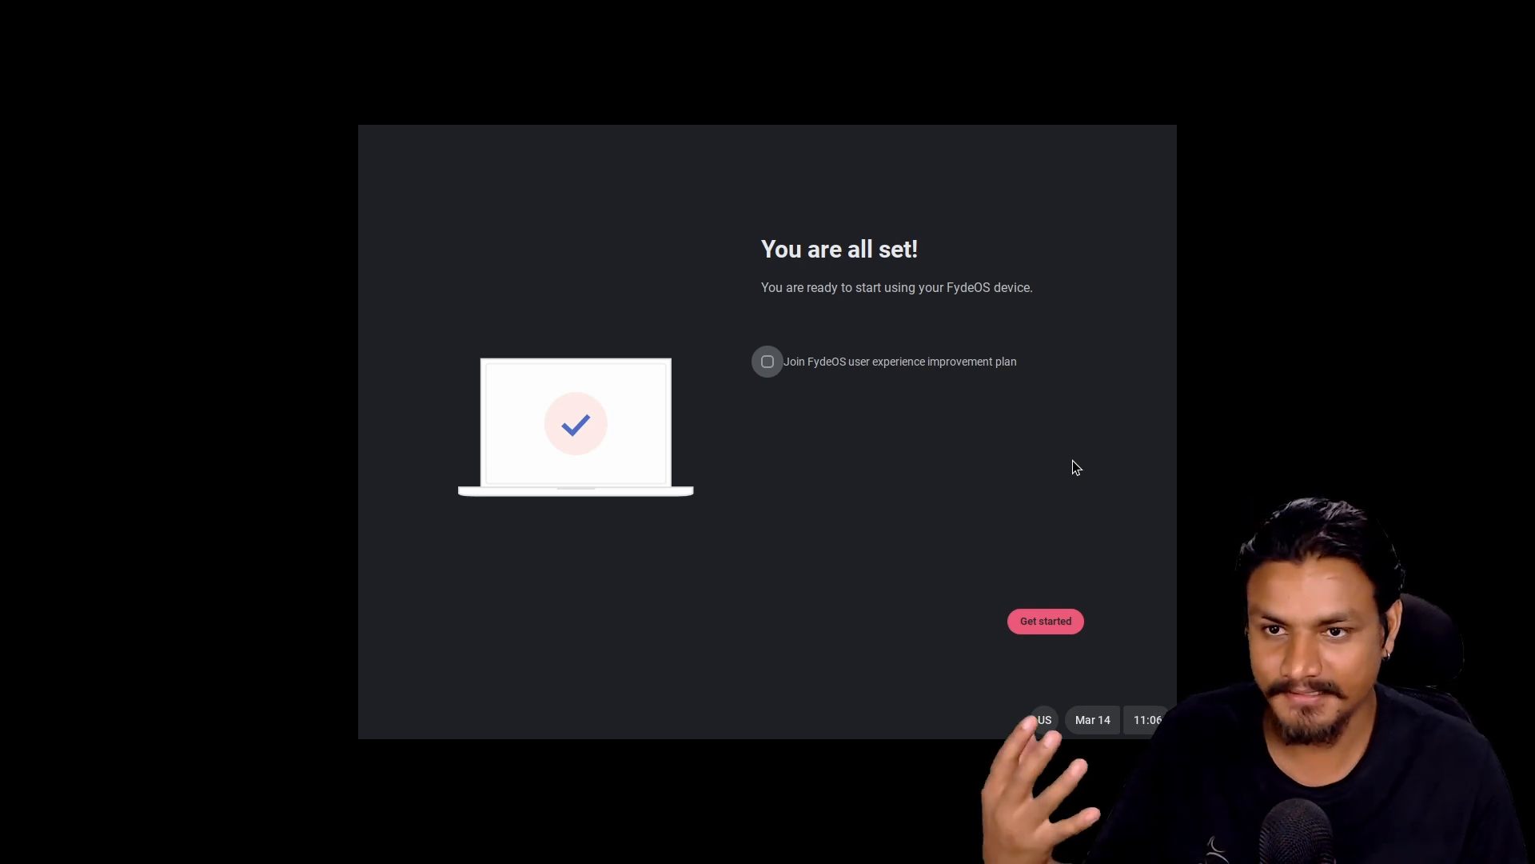
Step: Enter the desktop, dismiss the what's new and Android subsystem notifications, and open the app launcher
click(1045, 621)
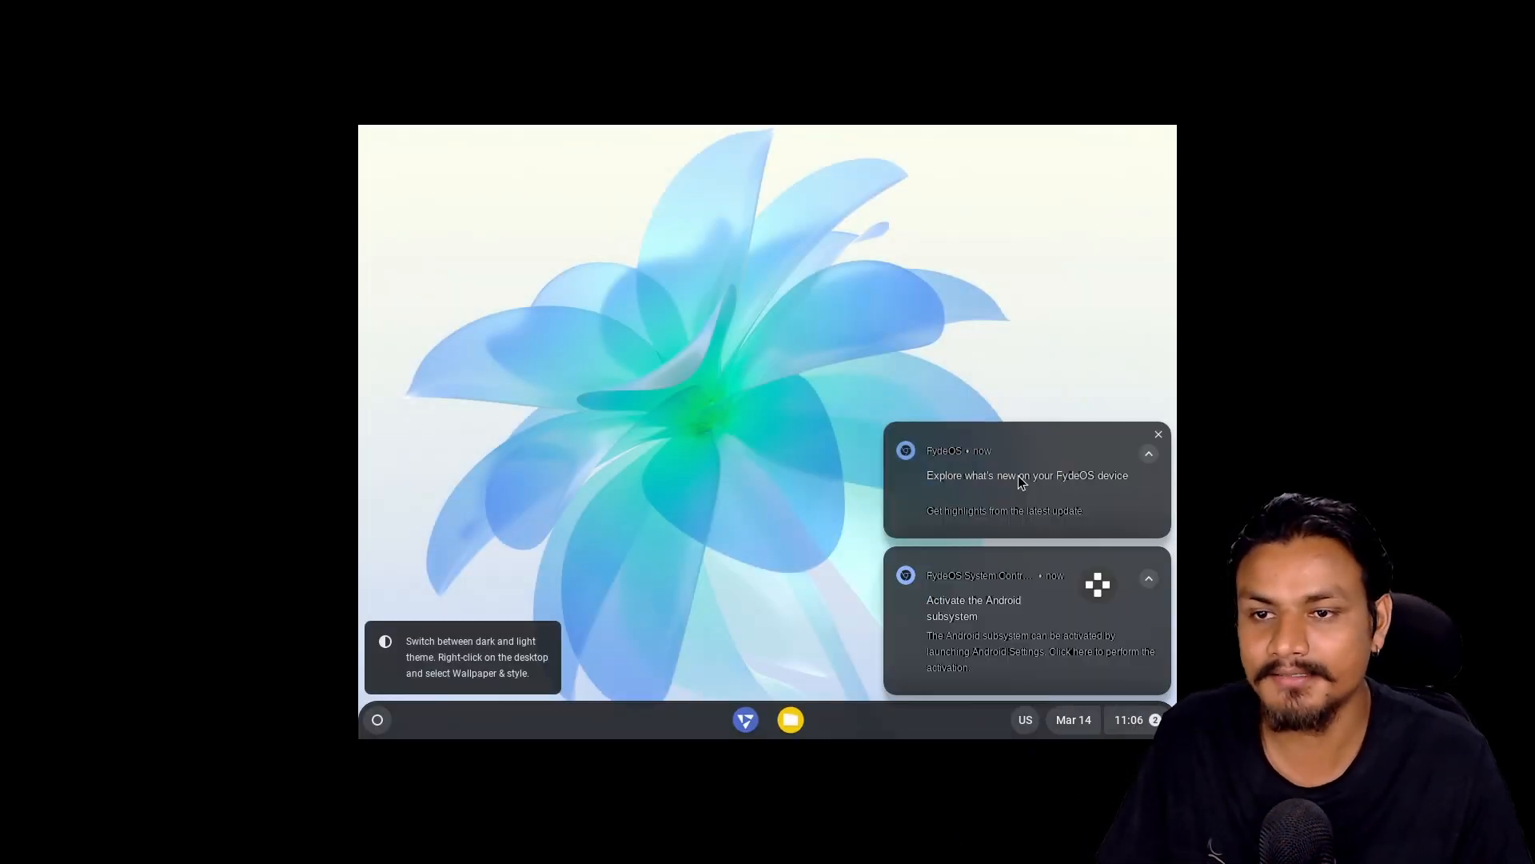
click(1158, 433)
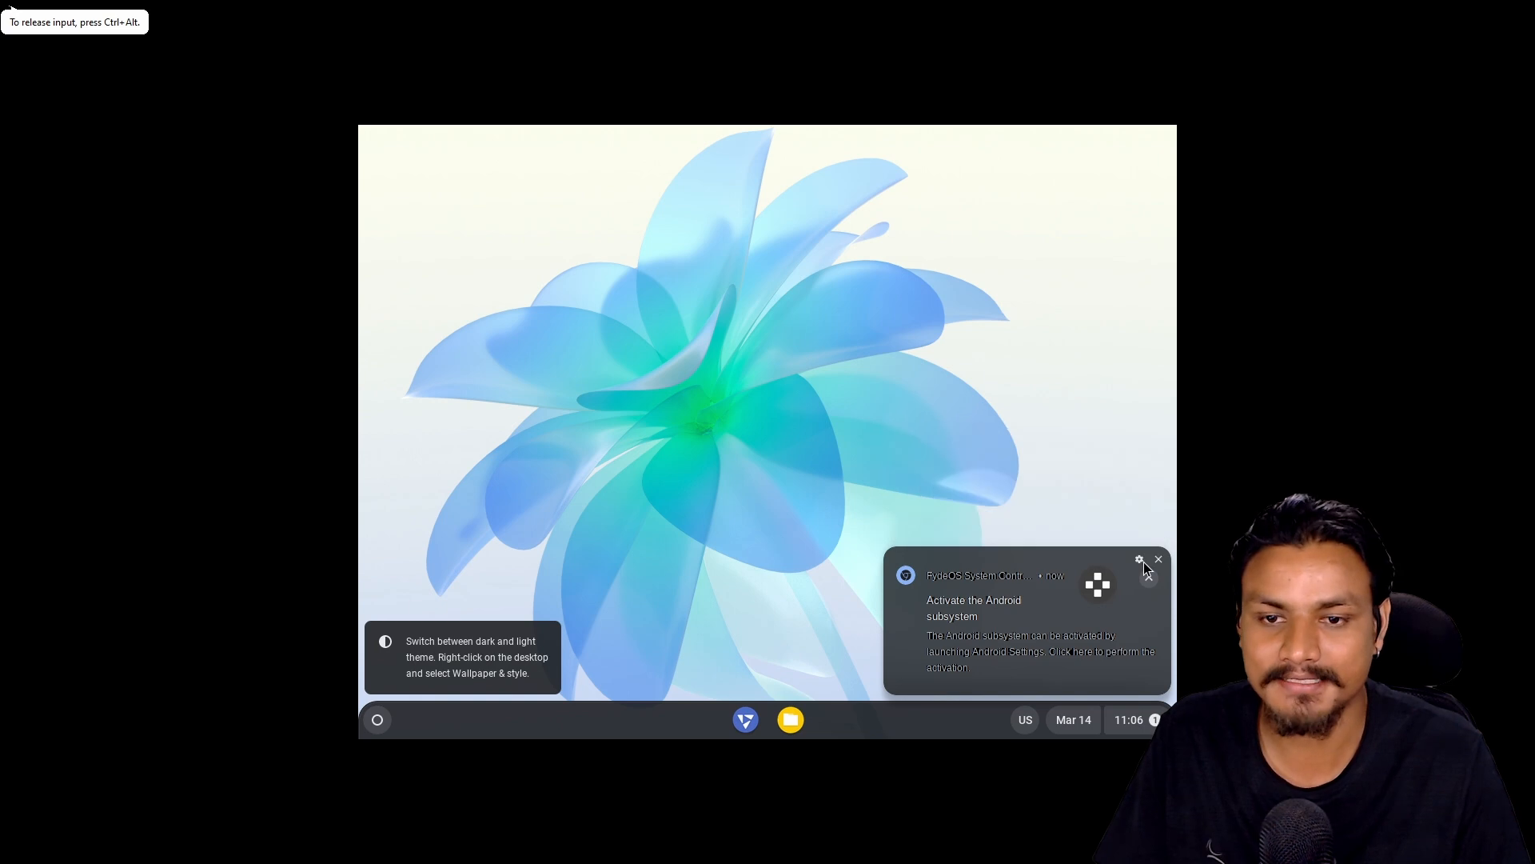
click(1158, 559)
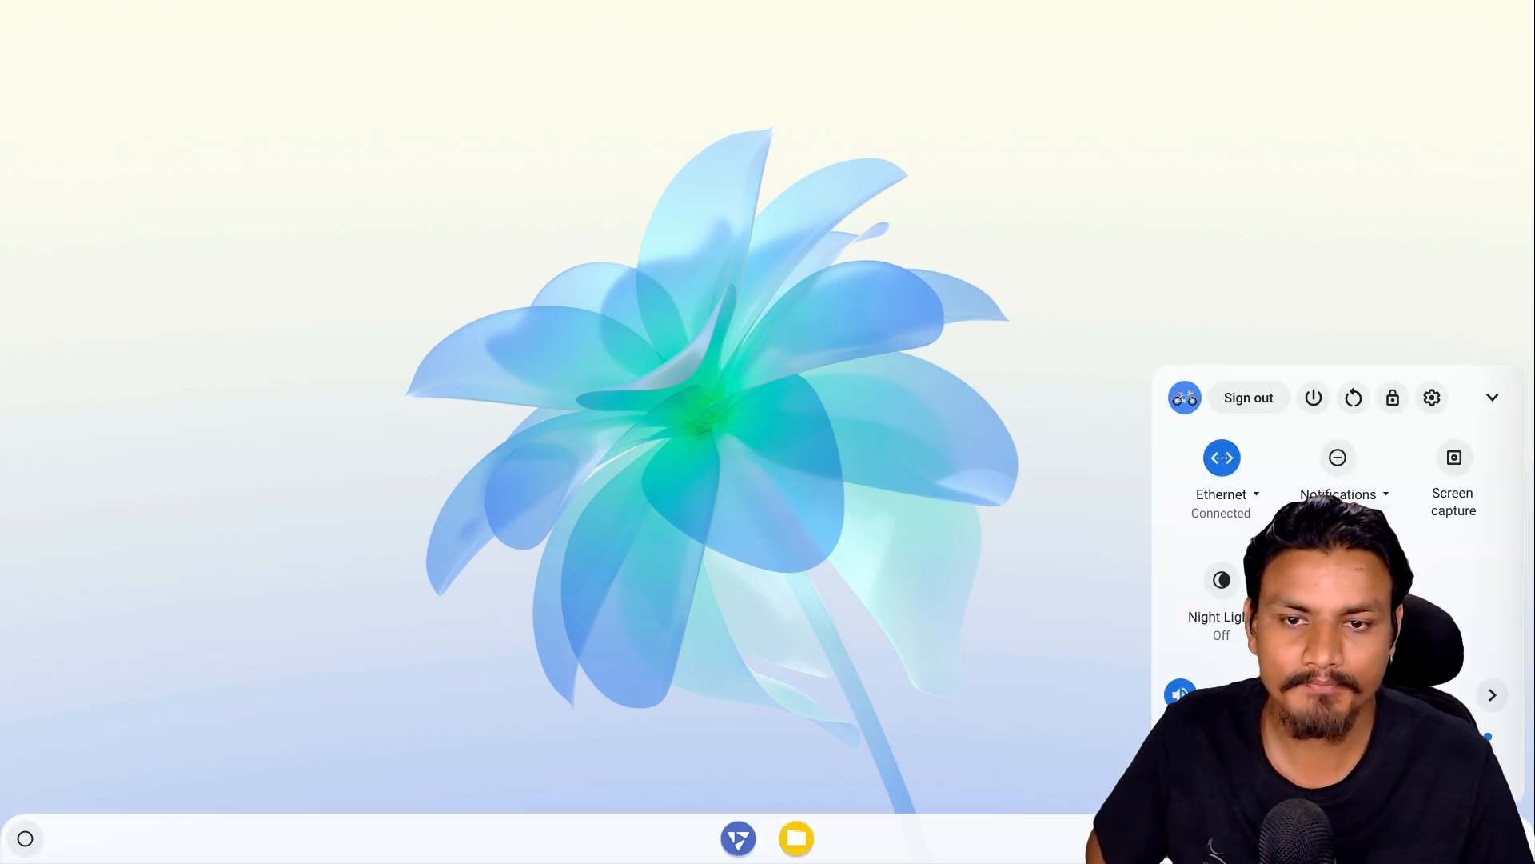
click(28, 838)
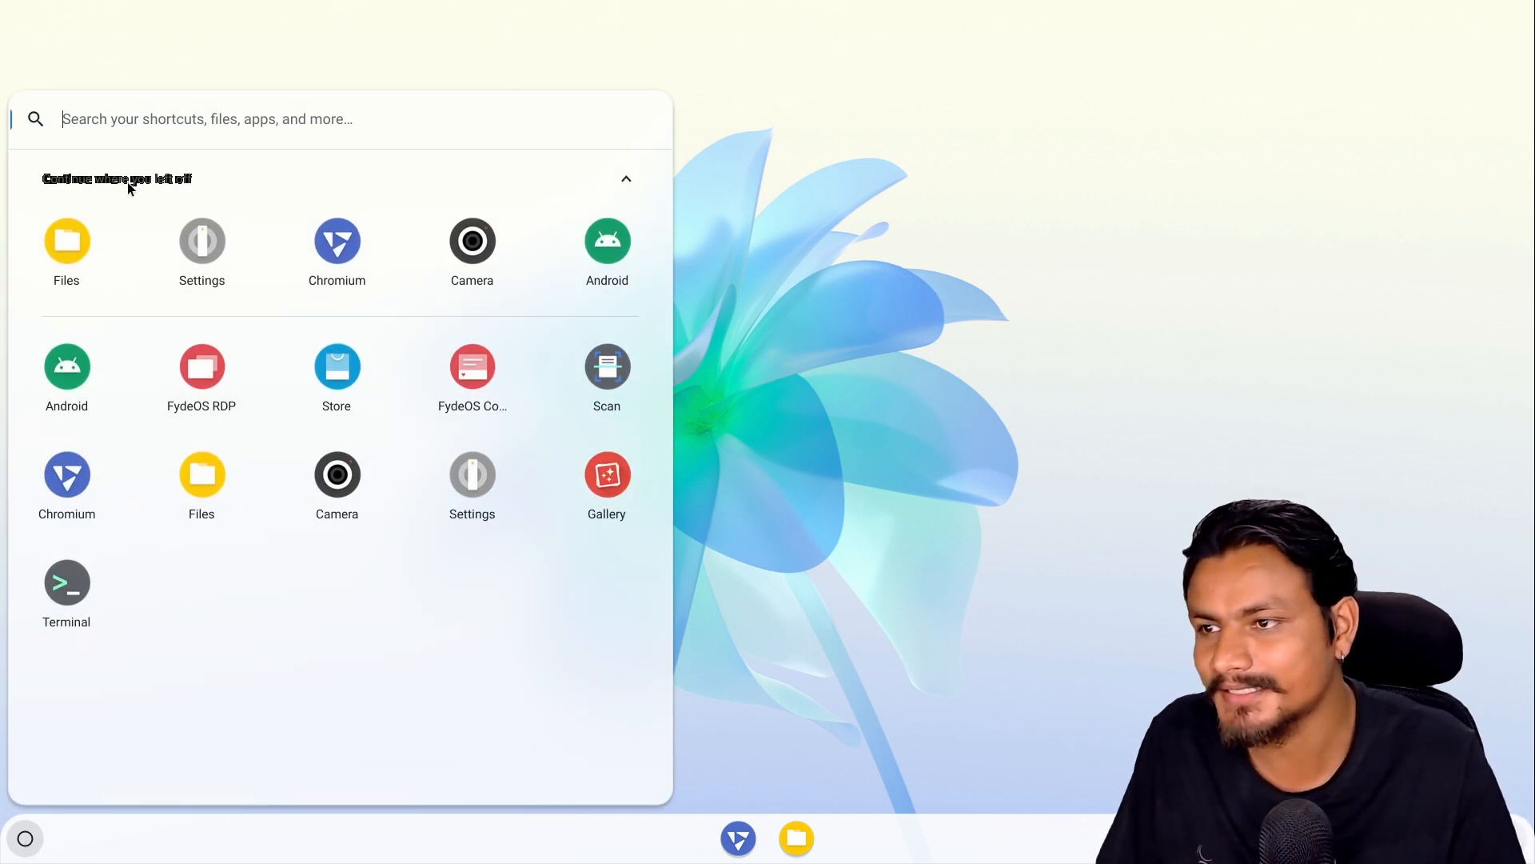
mouse_move(211, 192)
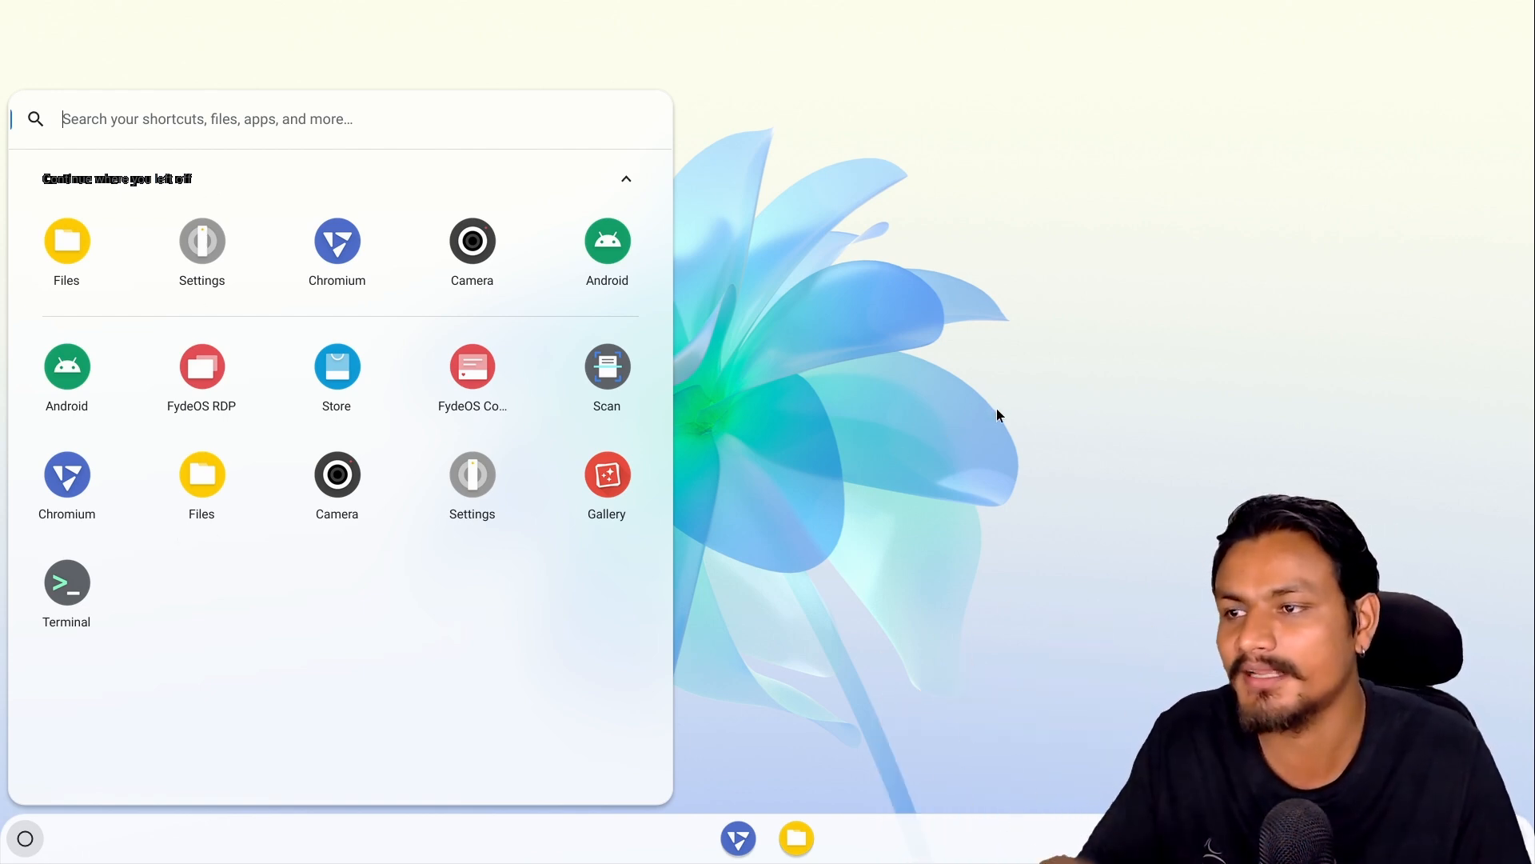
mouse_move(933, 417)
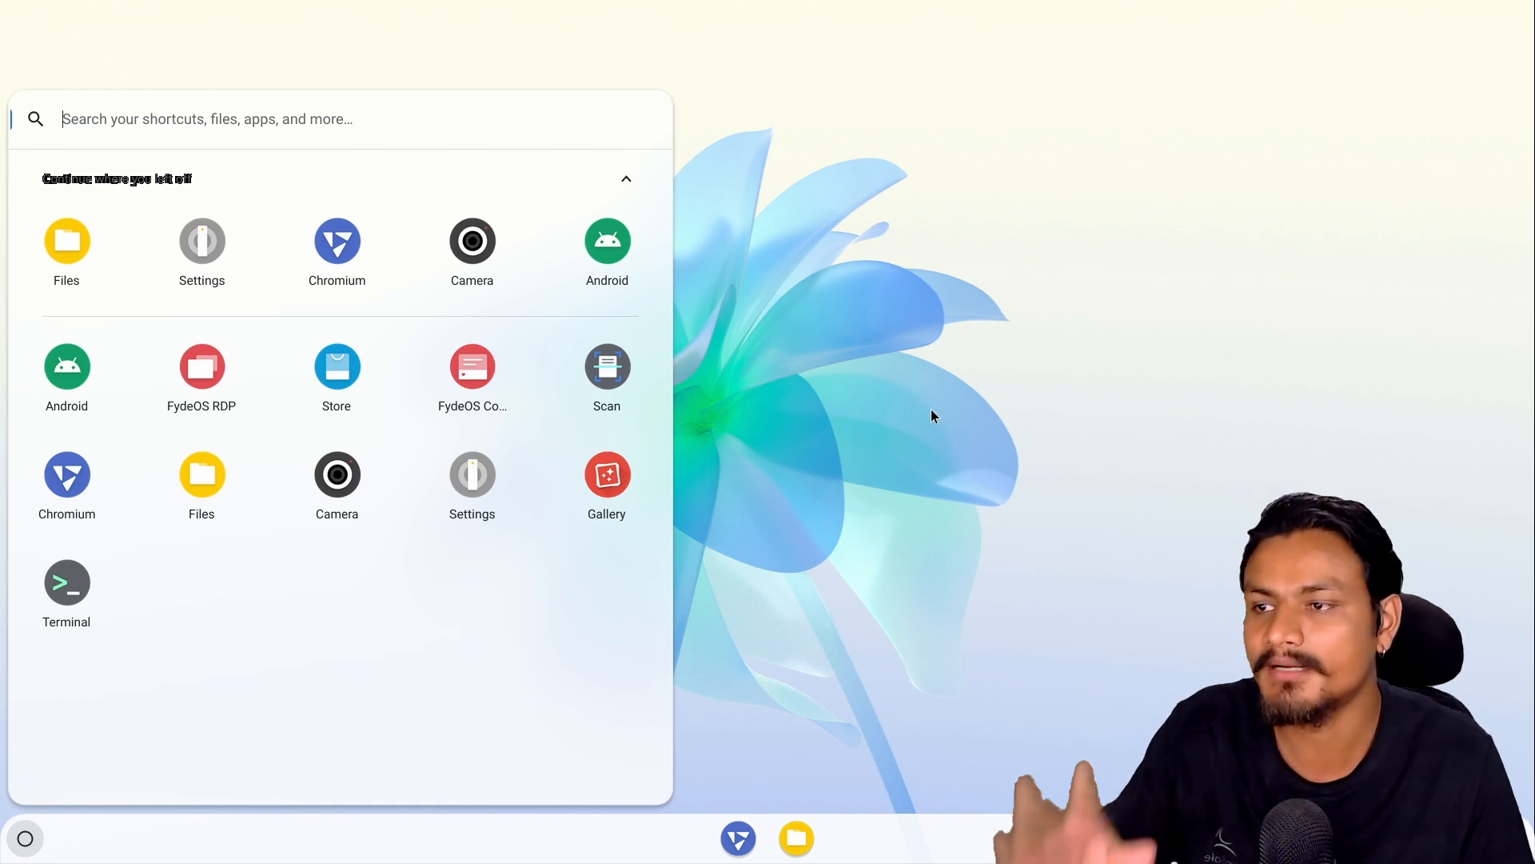
click(337, 241)
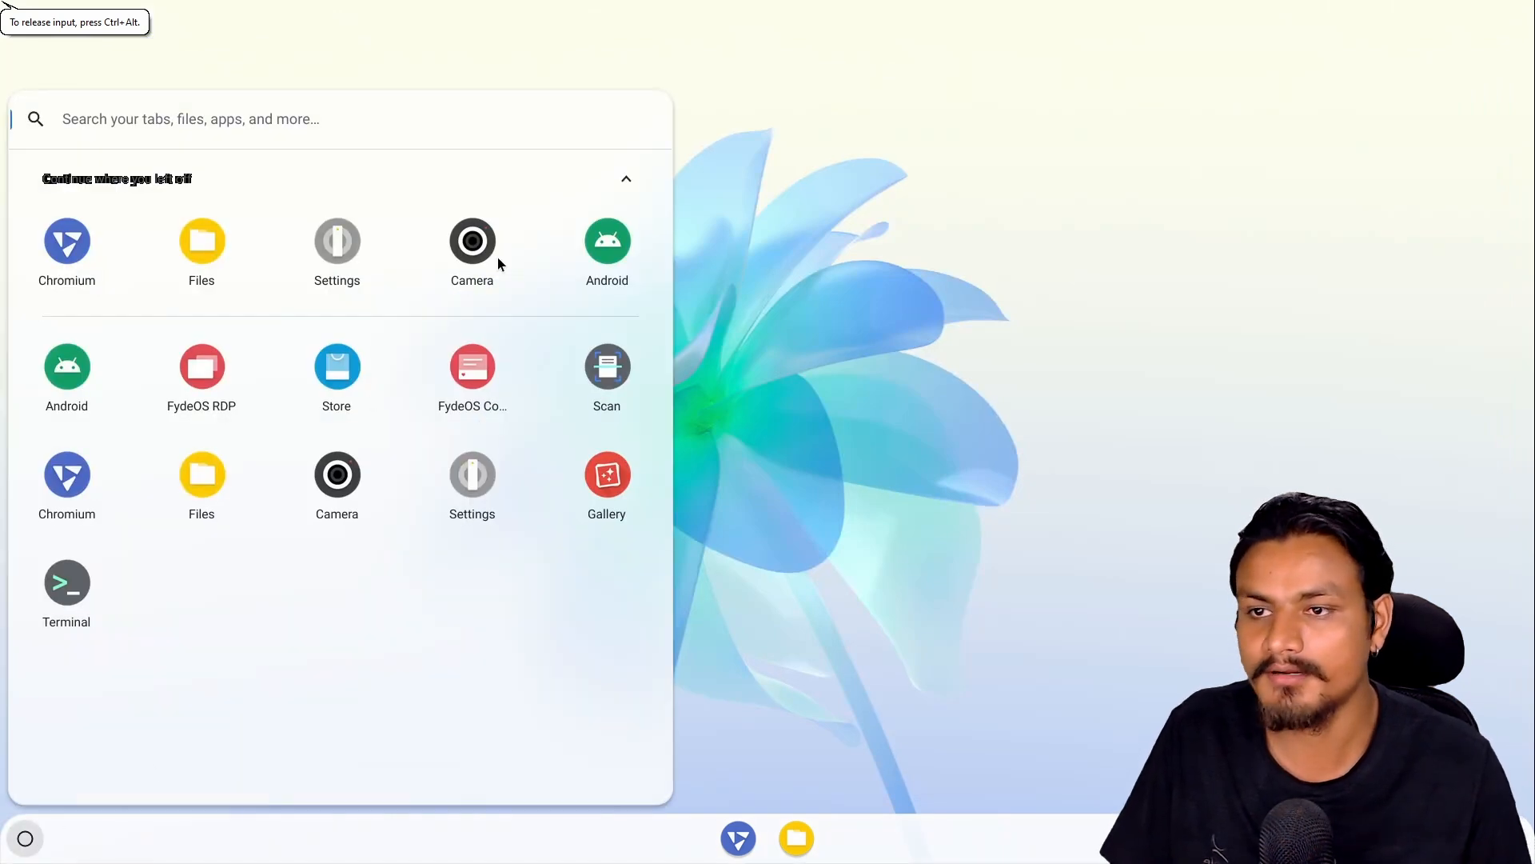
Step: Start the Android subsystem app and agree to its EULA
click(607, 241)
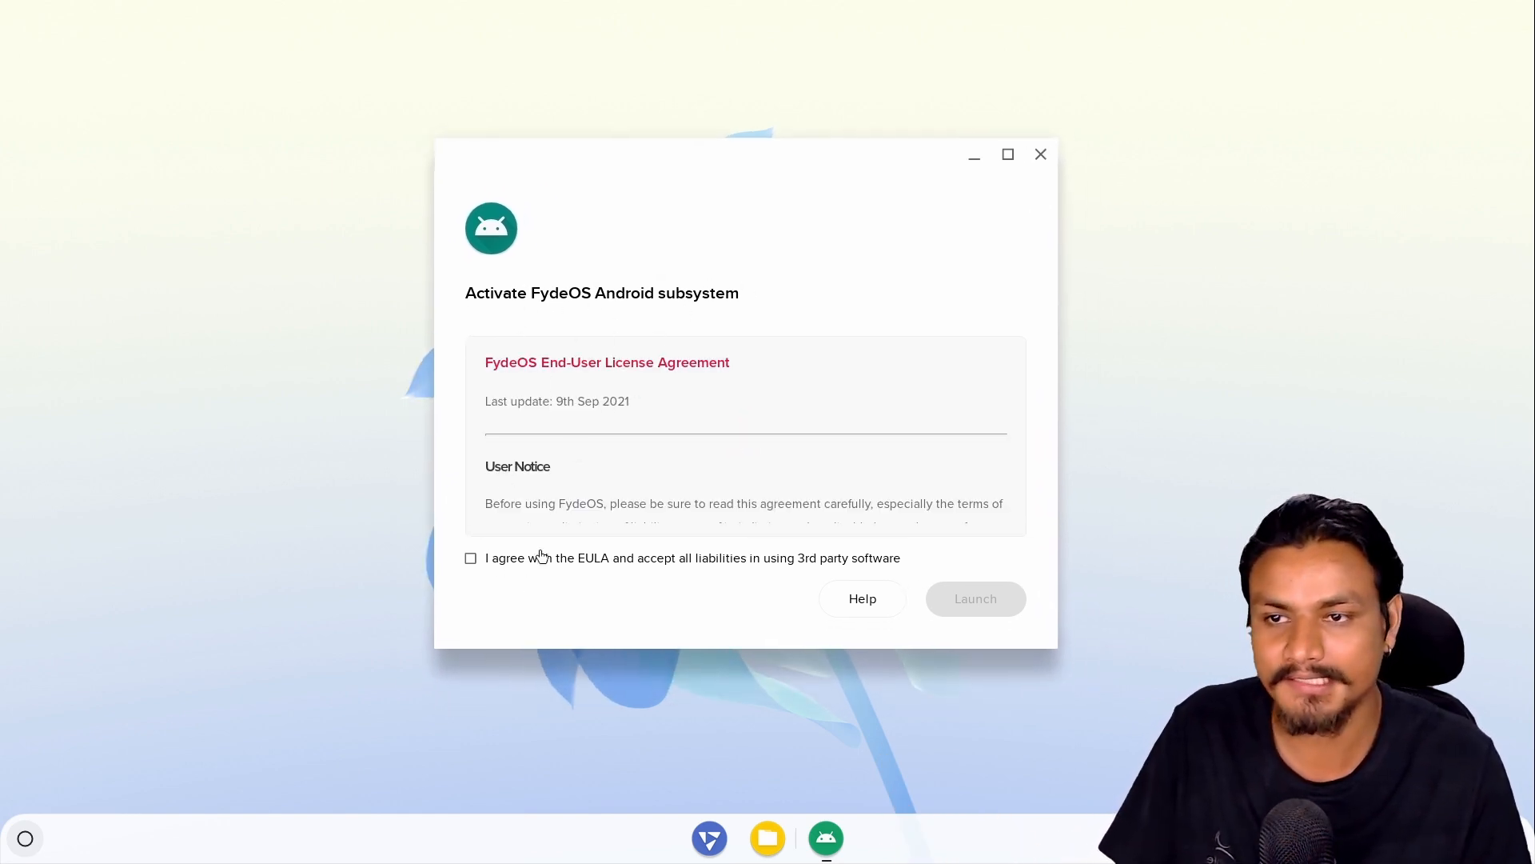
click(470, 558)
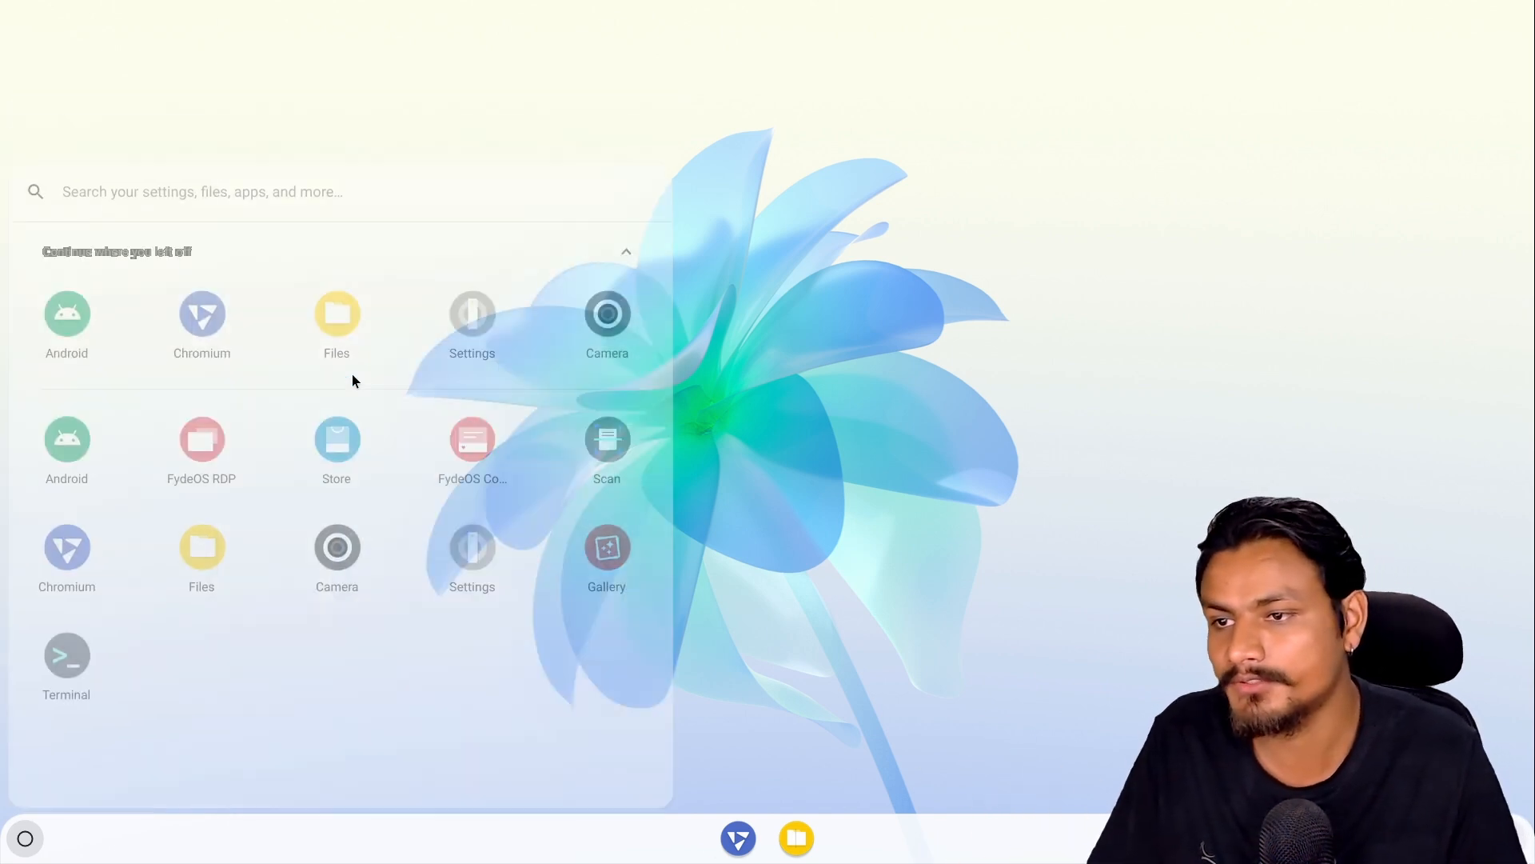
Step: In the FydeOS App Store, accept the Open GApps EULA and confirm installation
click(336, 440)
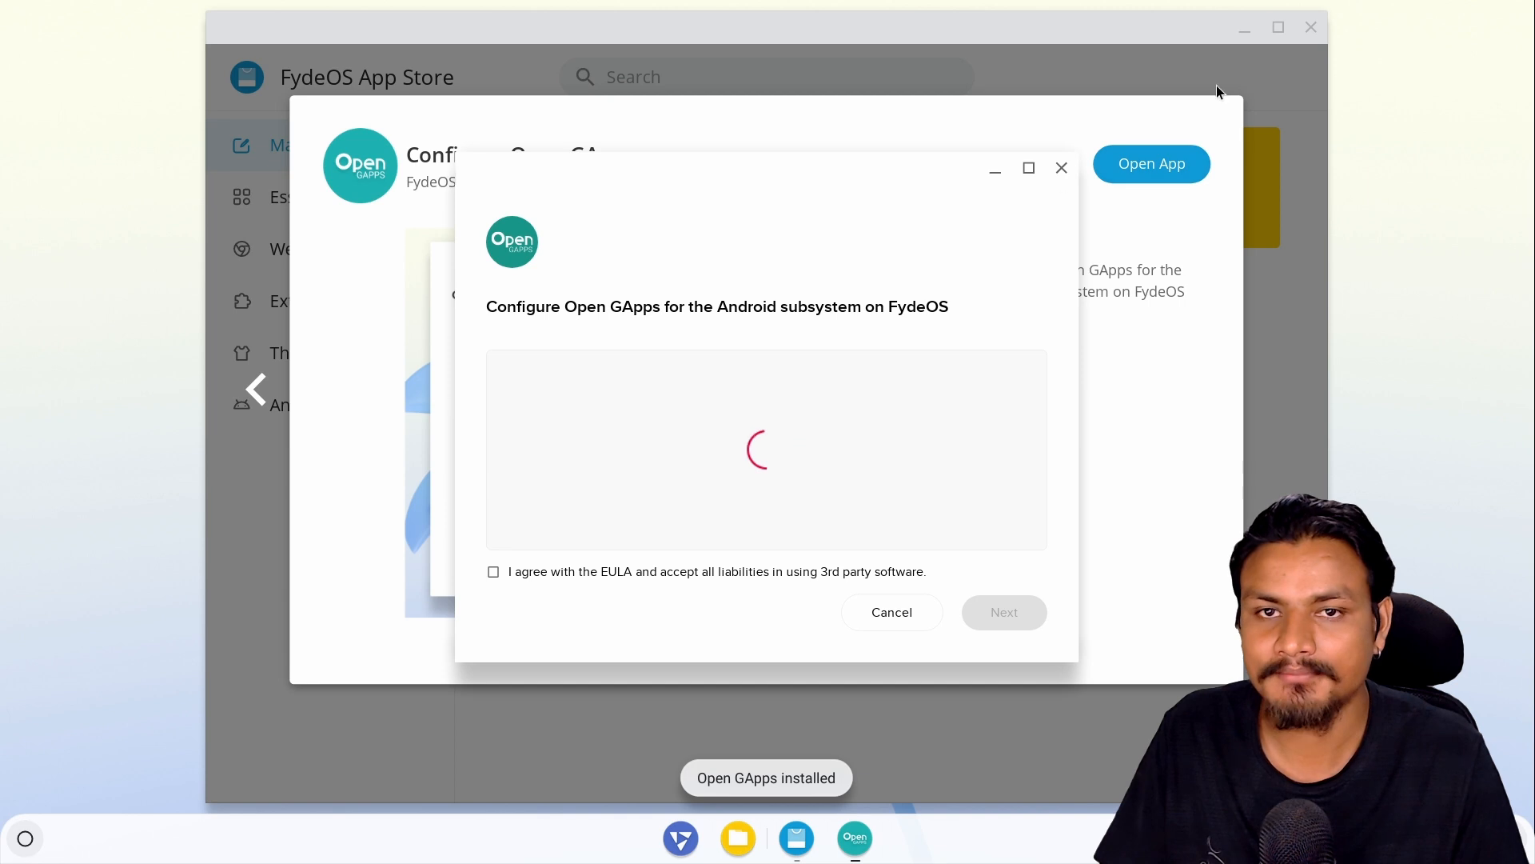
click(493, 570)
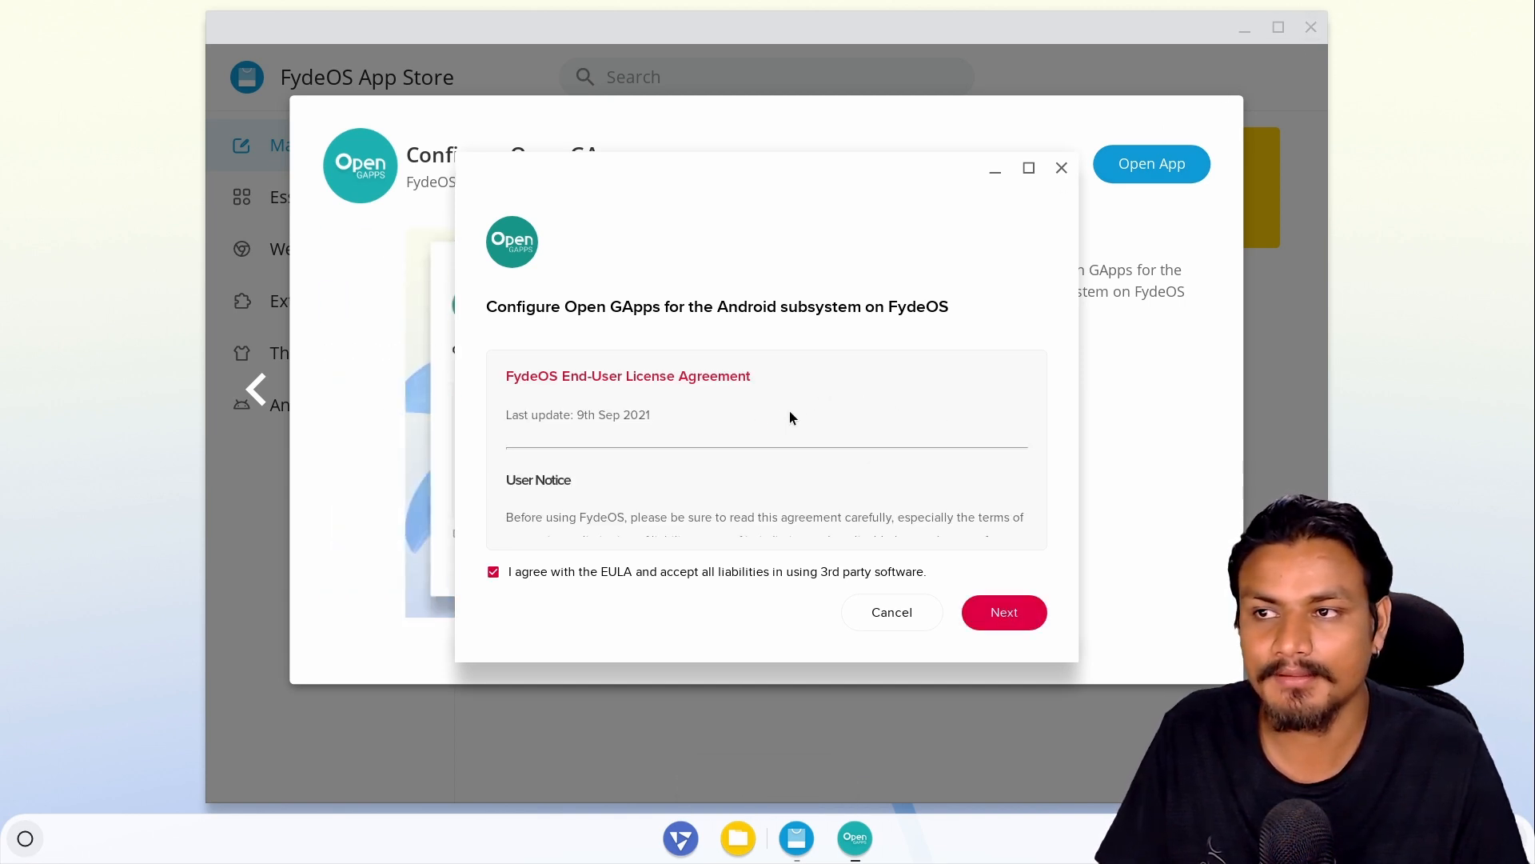
scroll(down, 3)
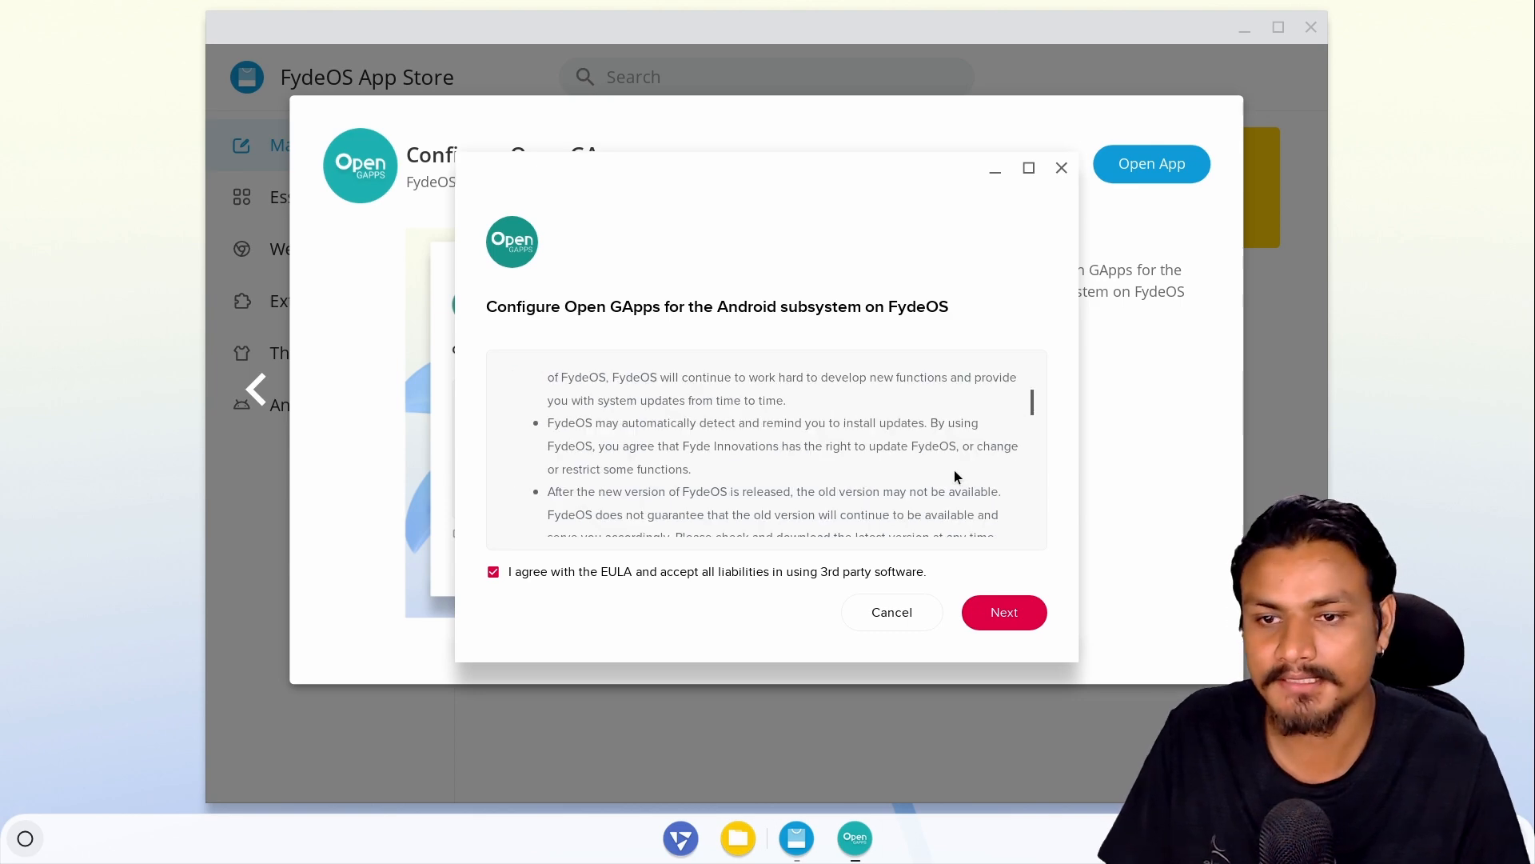
click(1004, 611)
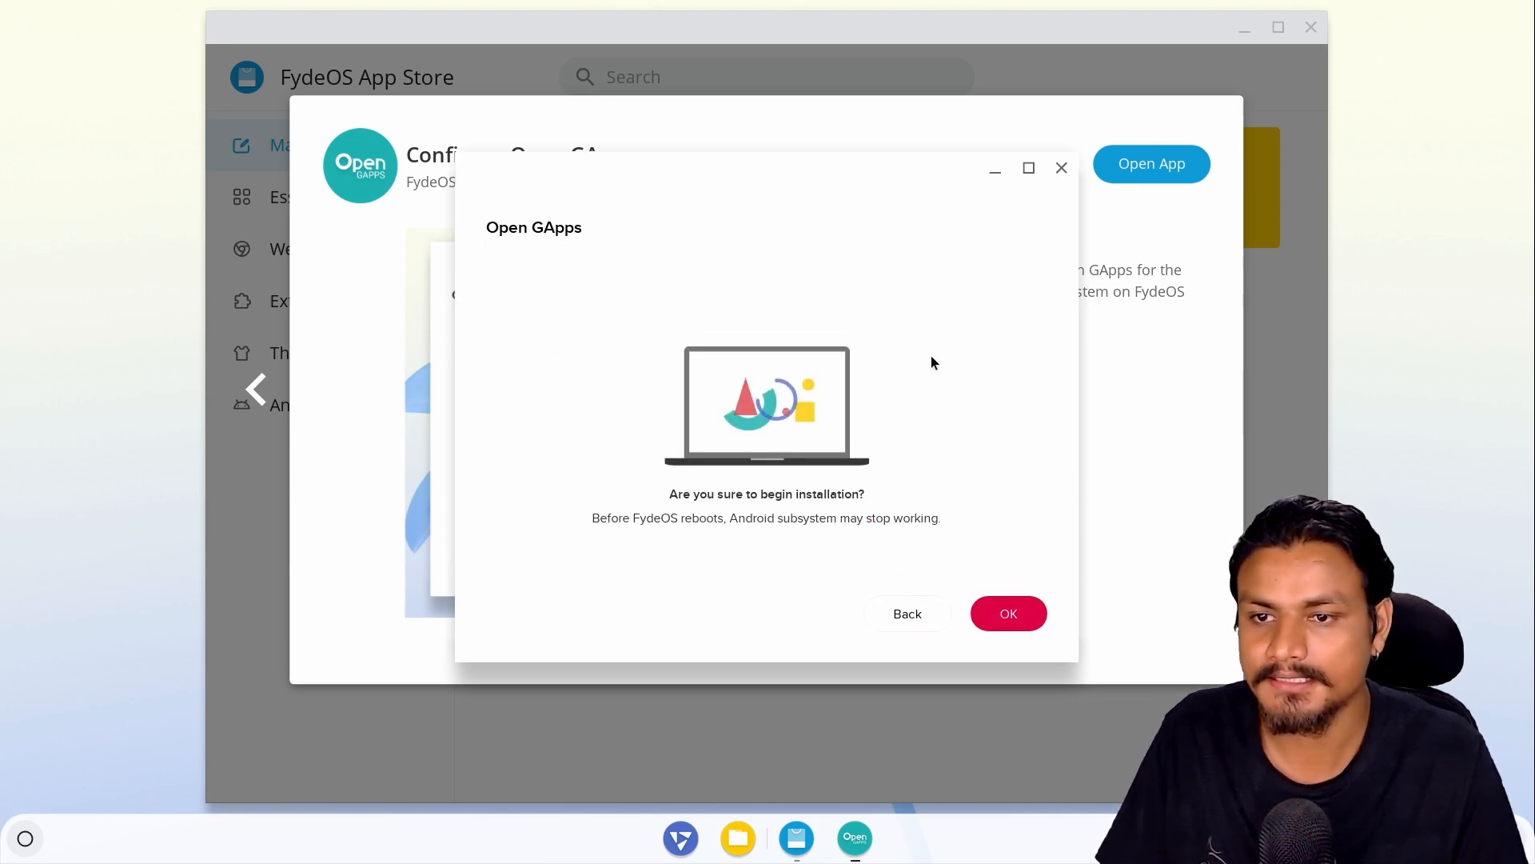
click(1008, 614)
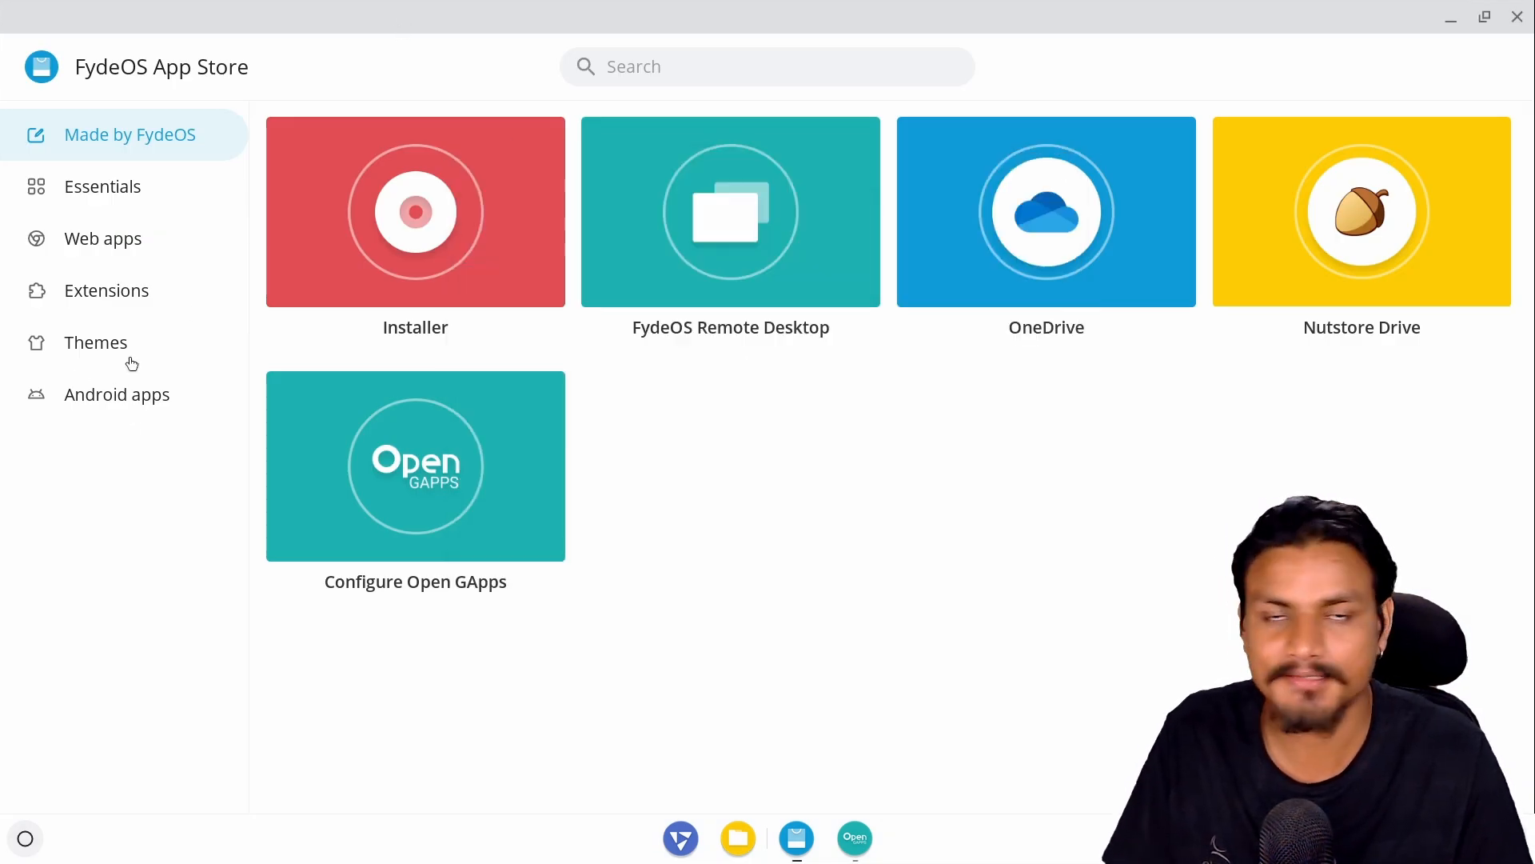
mouse_move(111, 409)
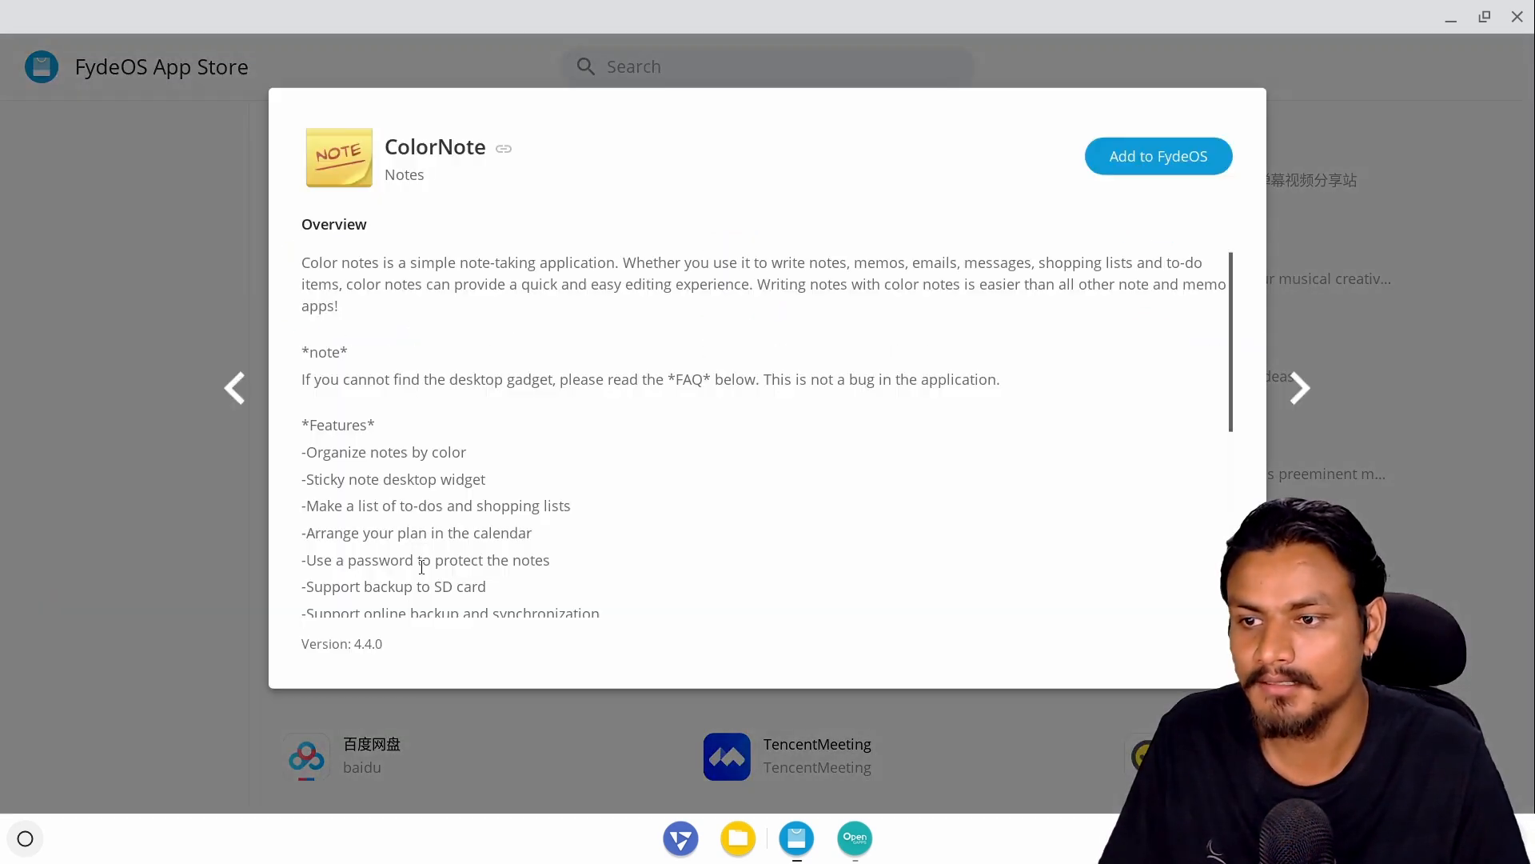
Step: Add ColorNote to FydeOS, launch it, allow file access, and resize its window
click(1159, 156)
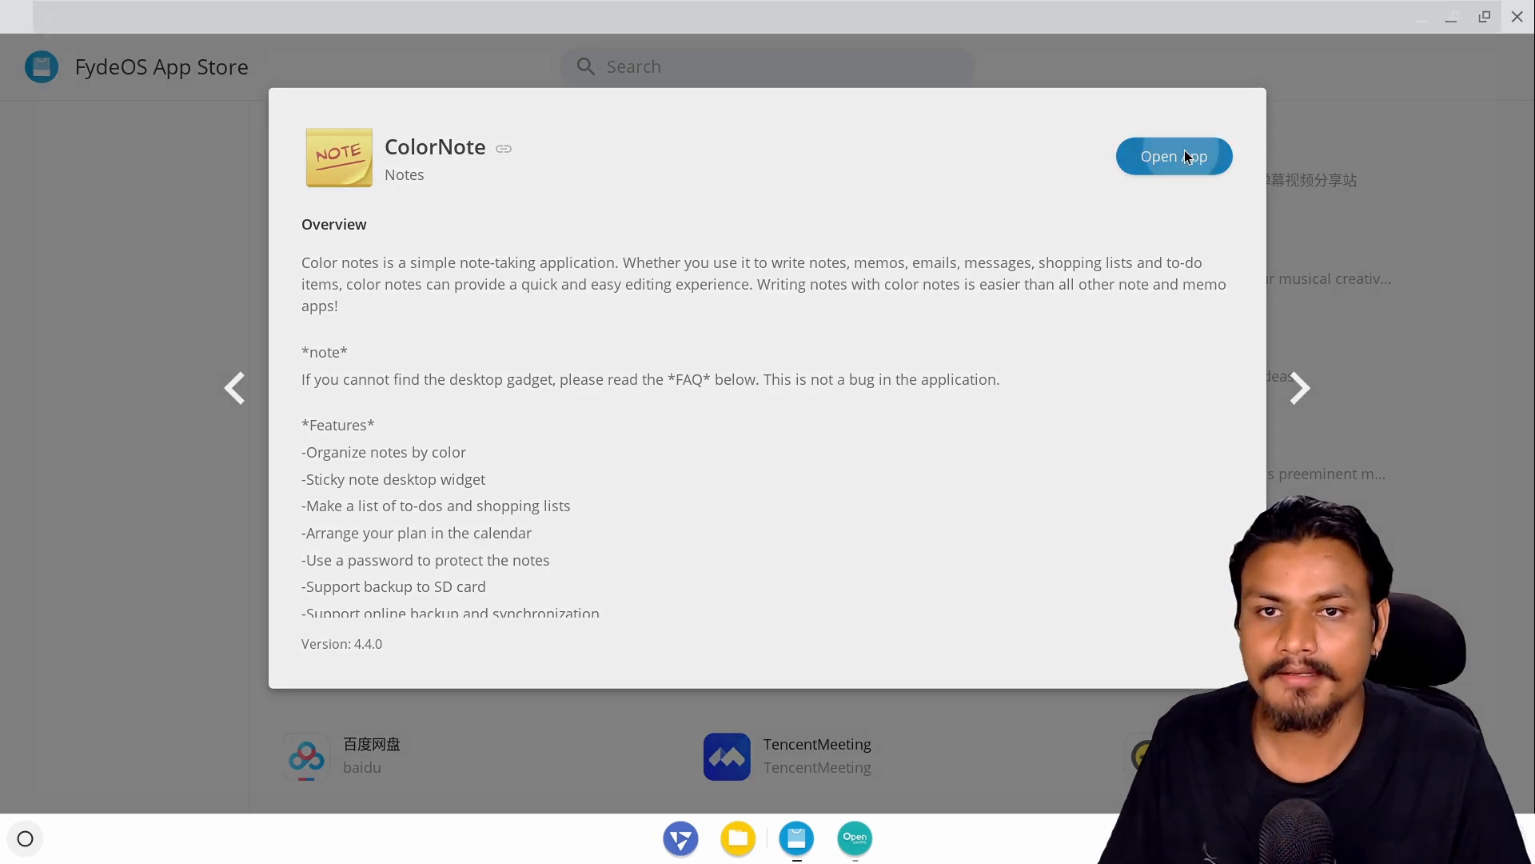
click(1174, 155)
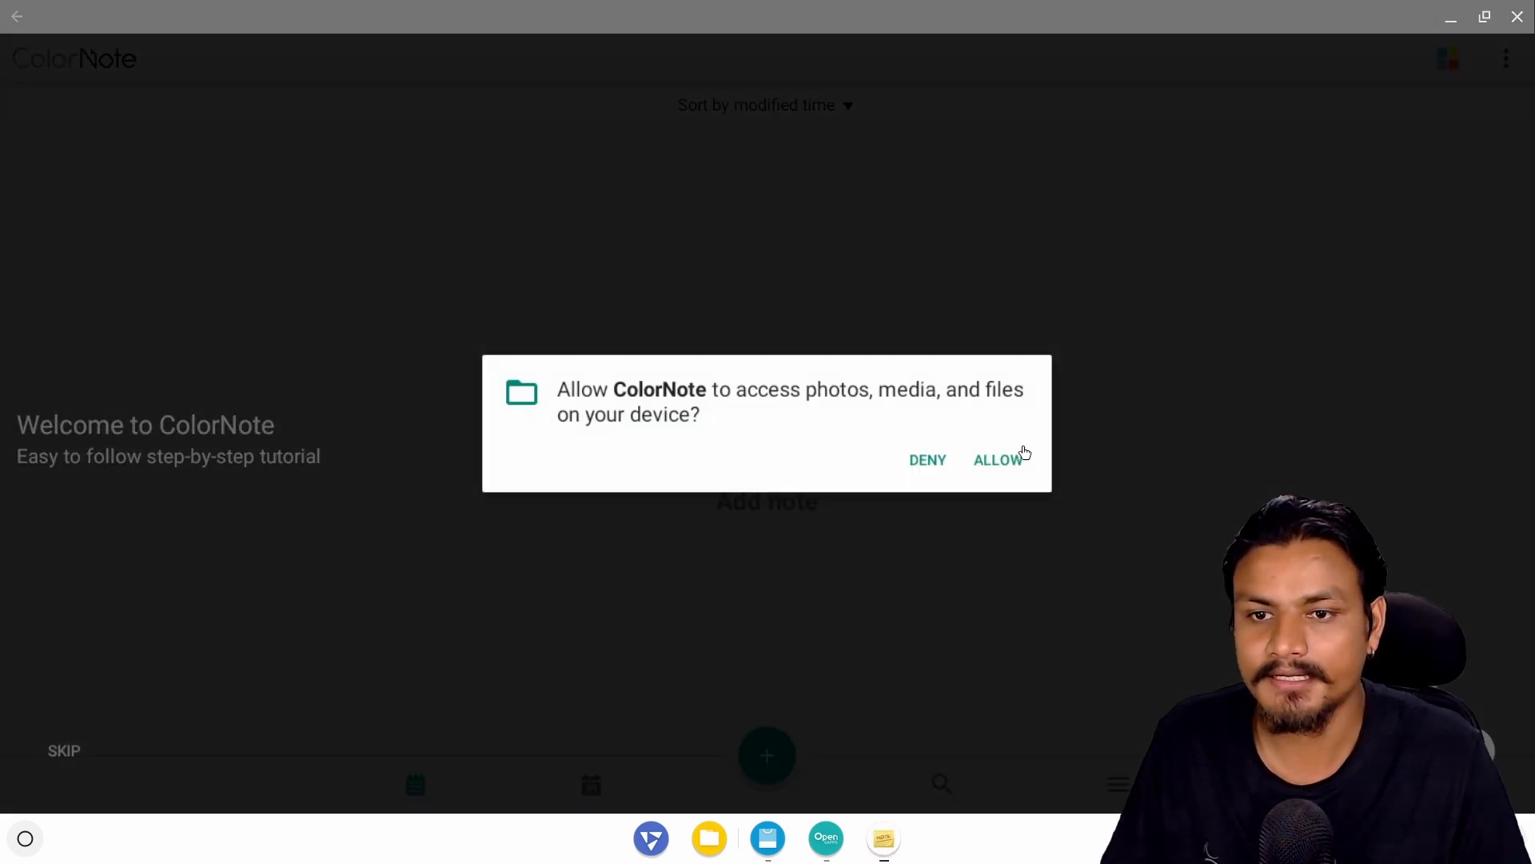
click(997, 460)
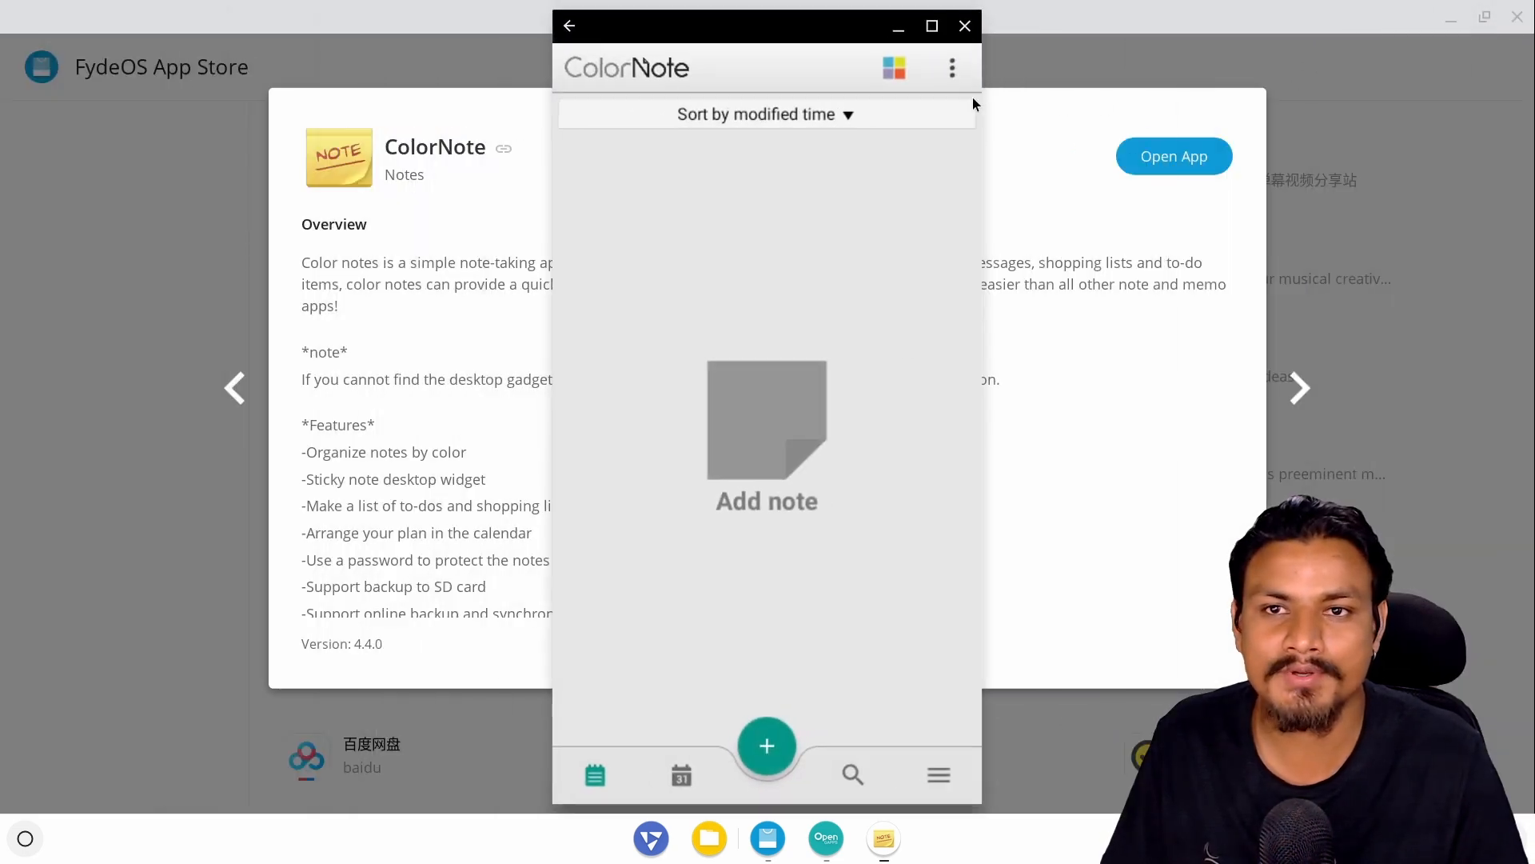
mouse_move(788, 14)
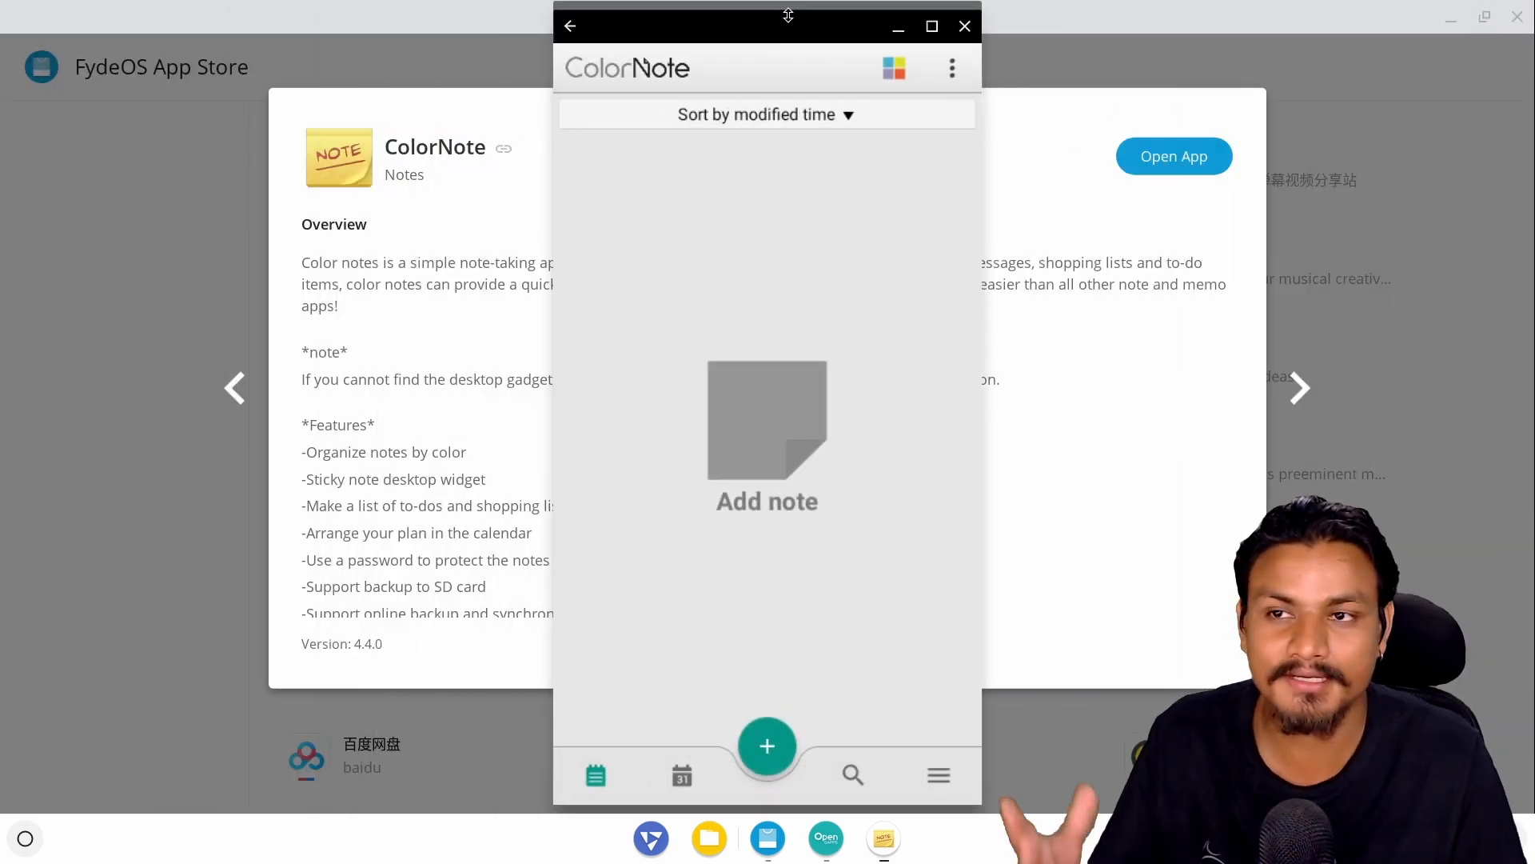
drag(788, 16, 588, 71)
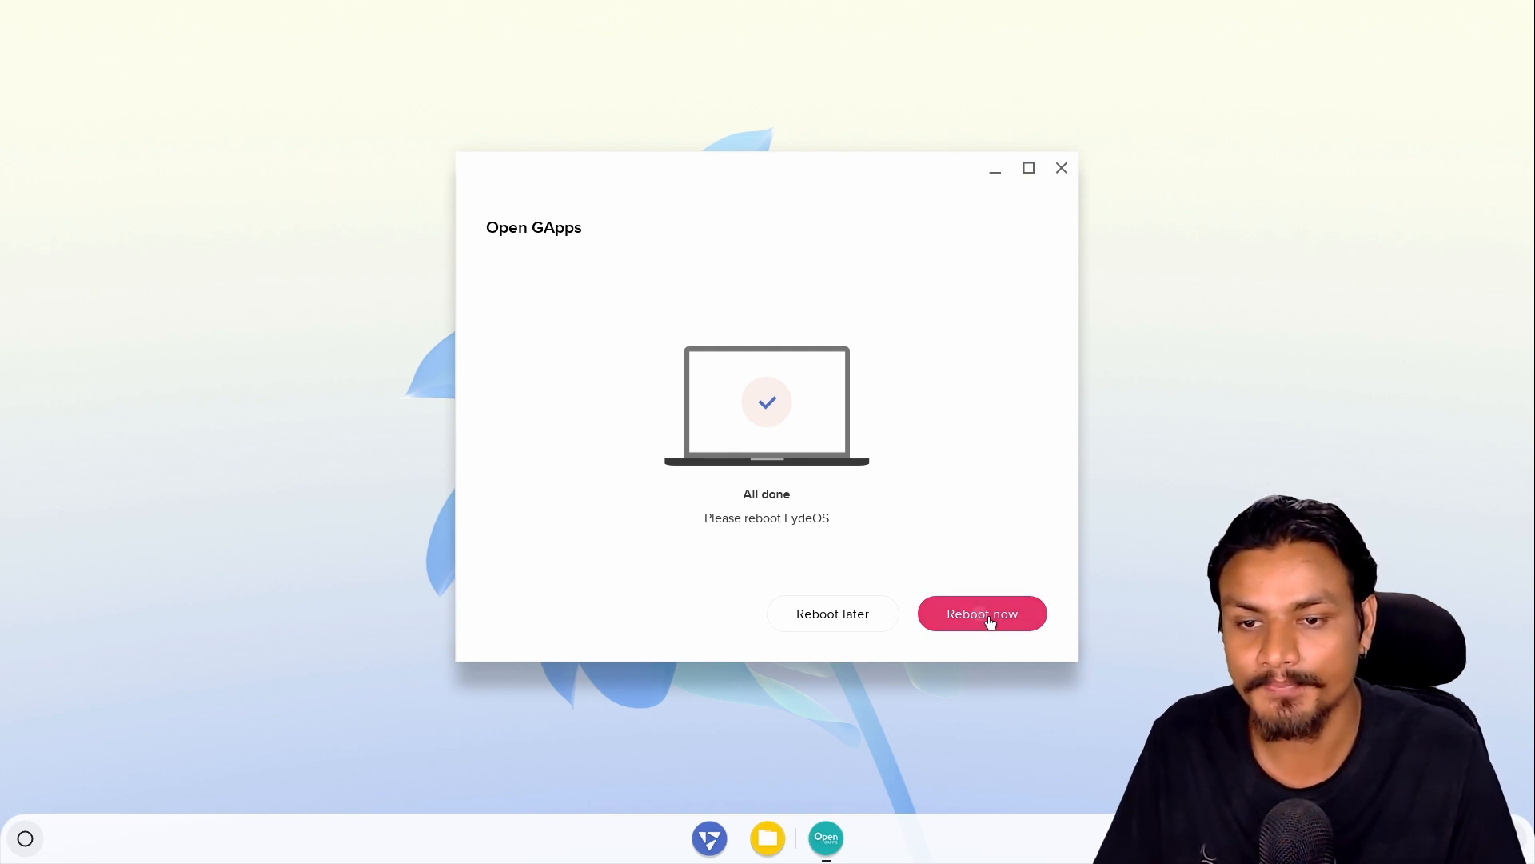
Step: Reboot FydeOS from the Open GApps dialog to finish setup
click(982, 613)
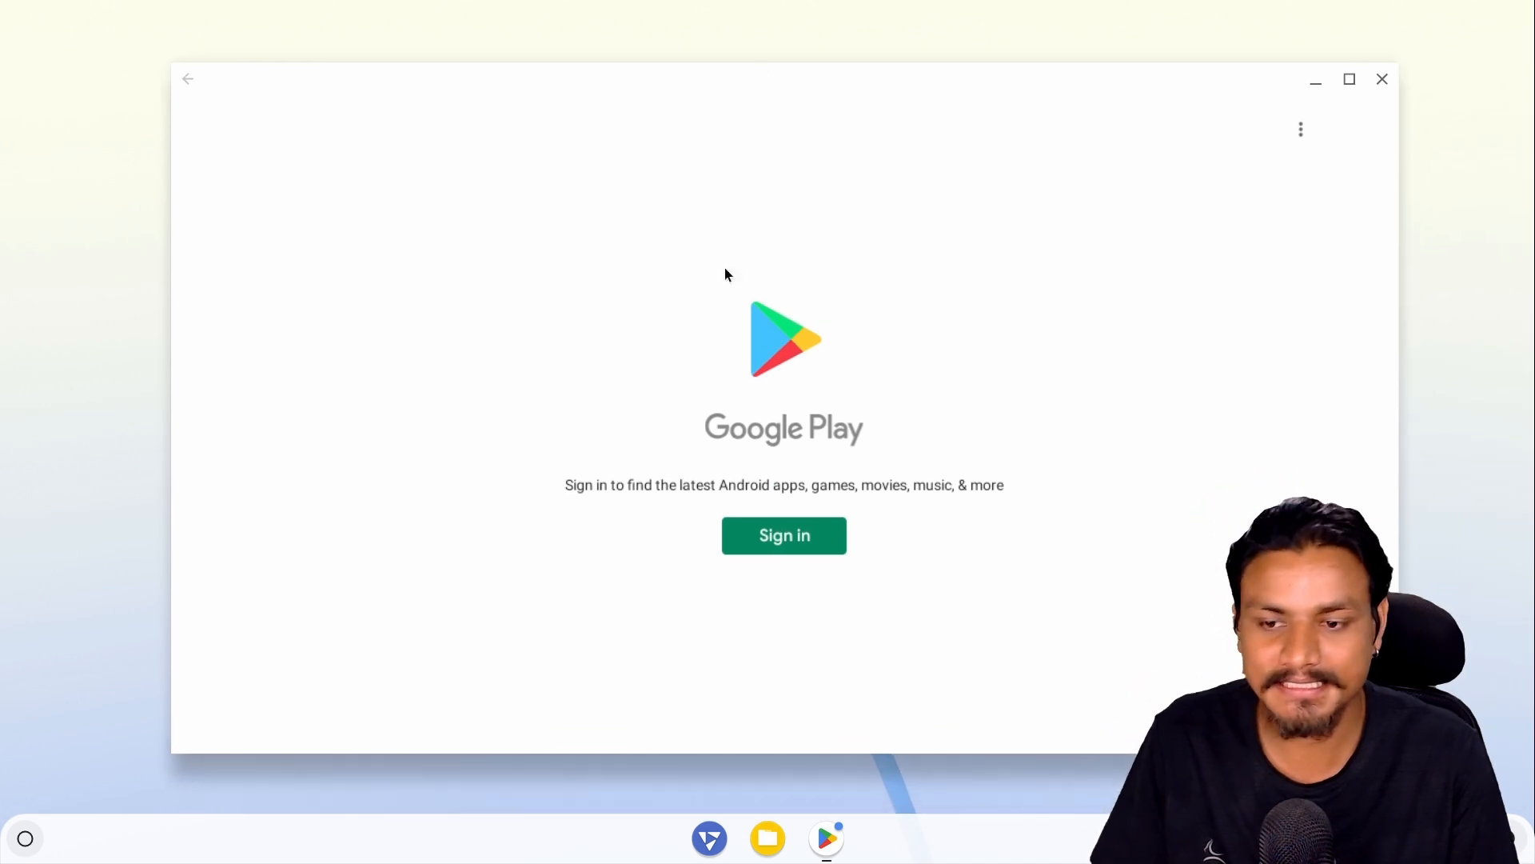
mouse_move(538, 290)
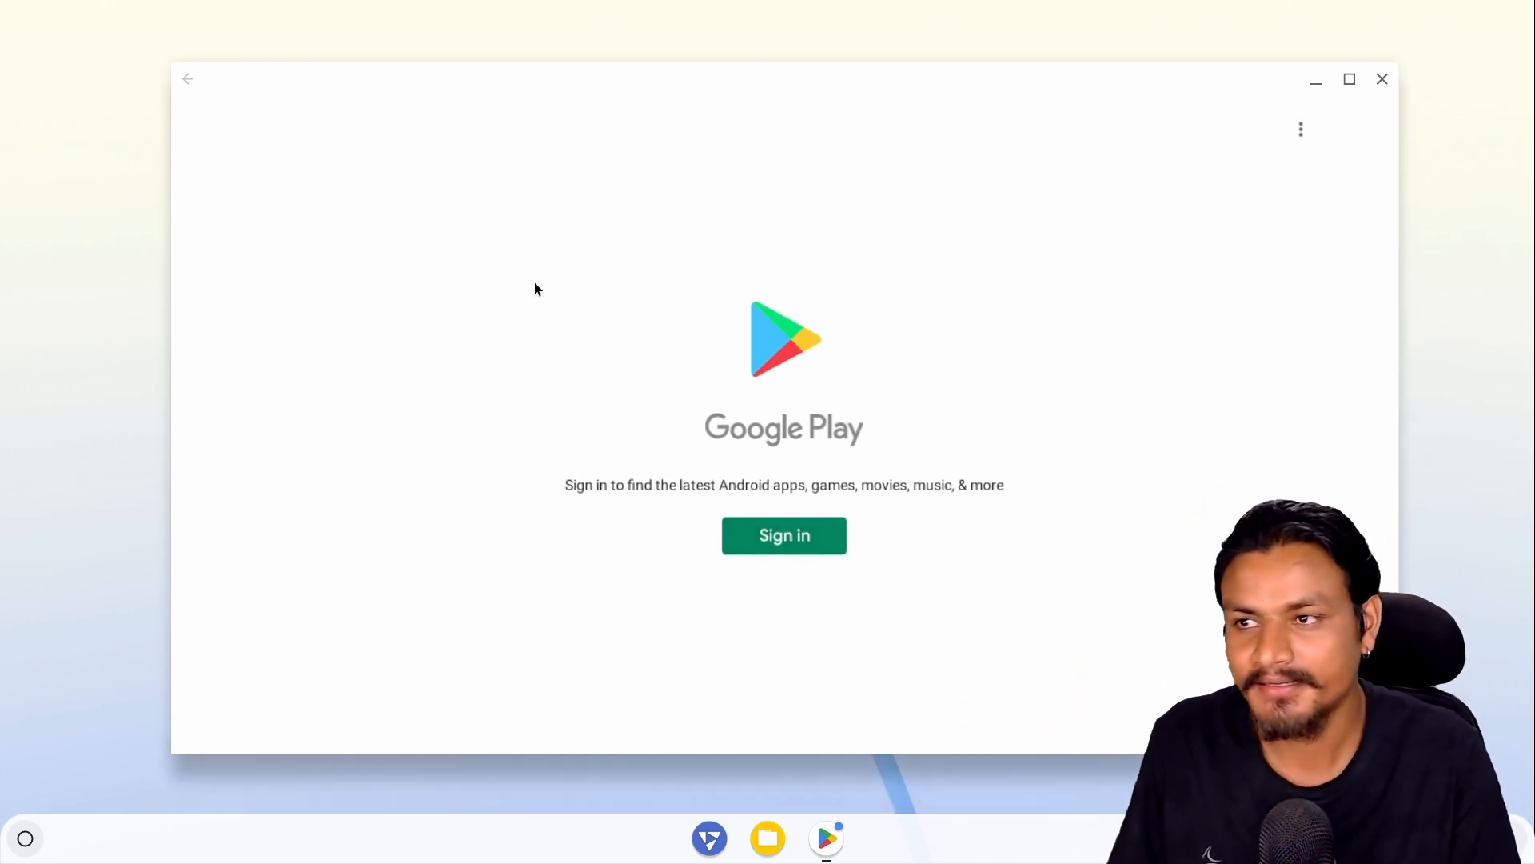
mouse_move(793, 542)
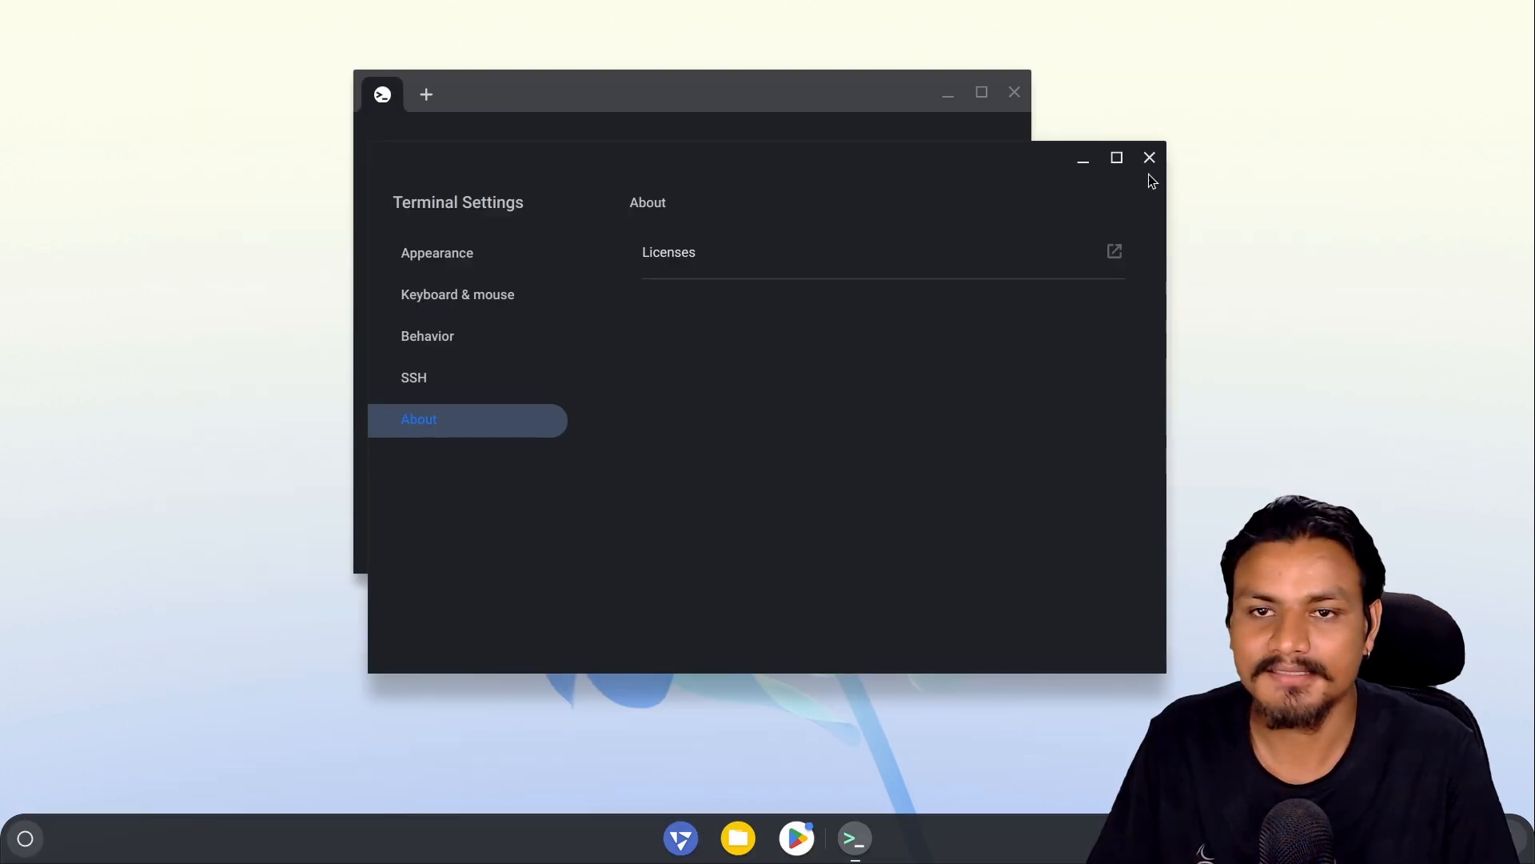
Step: Close Terminal Settings, hide the Developer Settings side panel, and close the Terminal window
click(1149, 157)
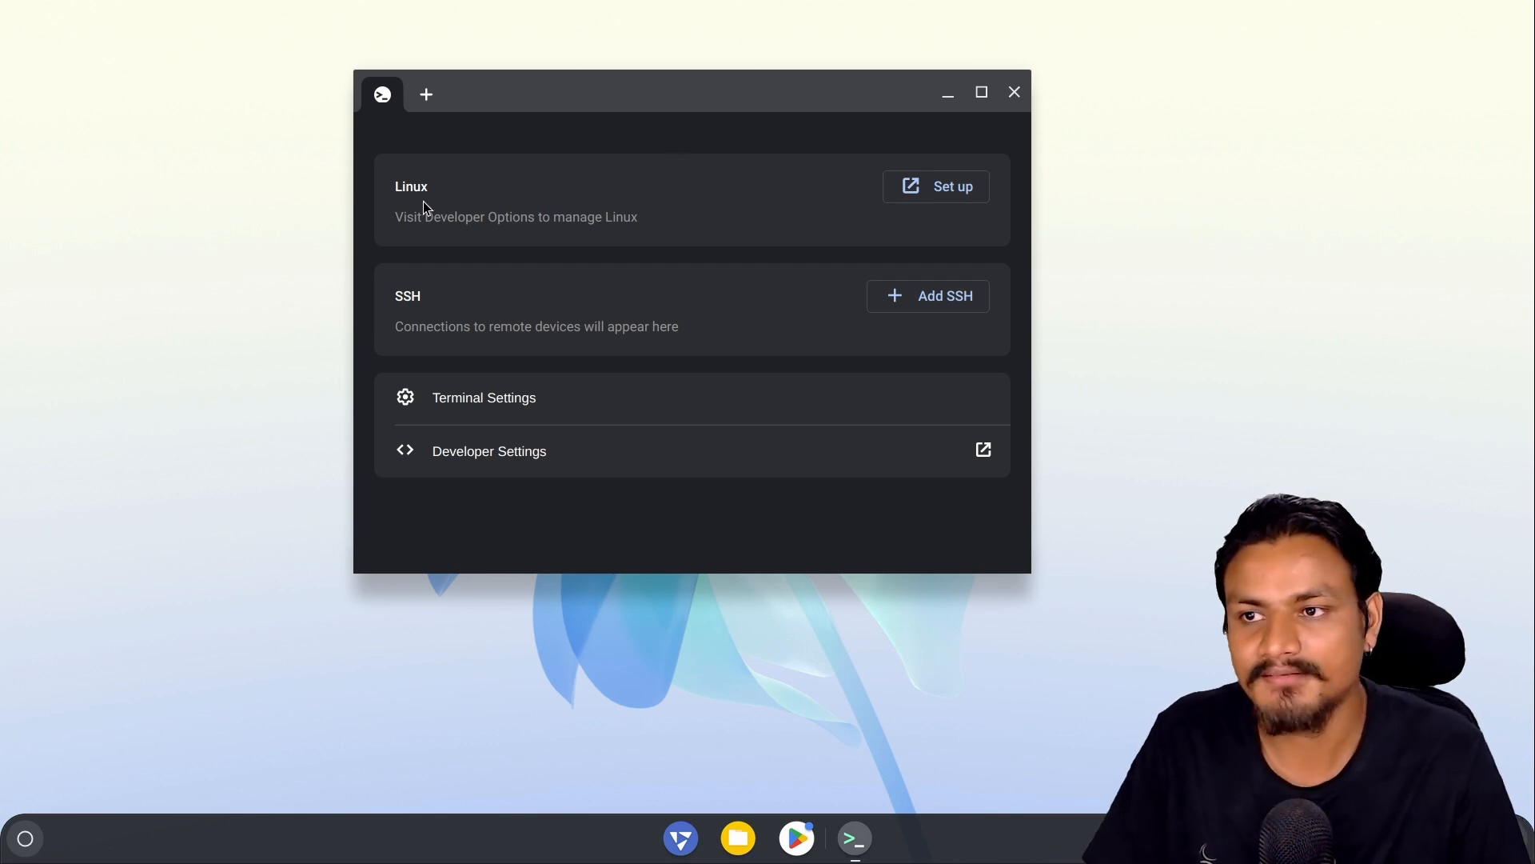
mouse_move(927, 187)
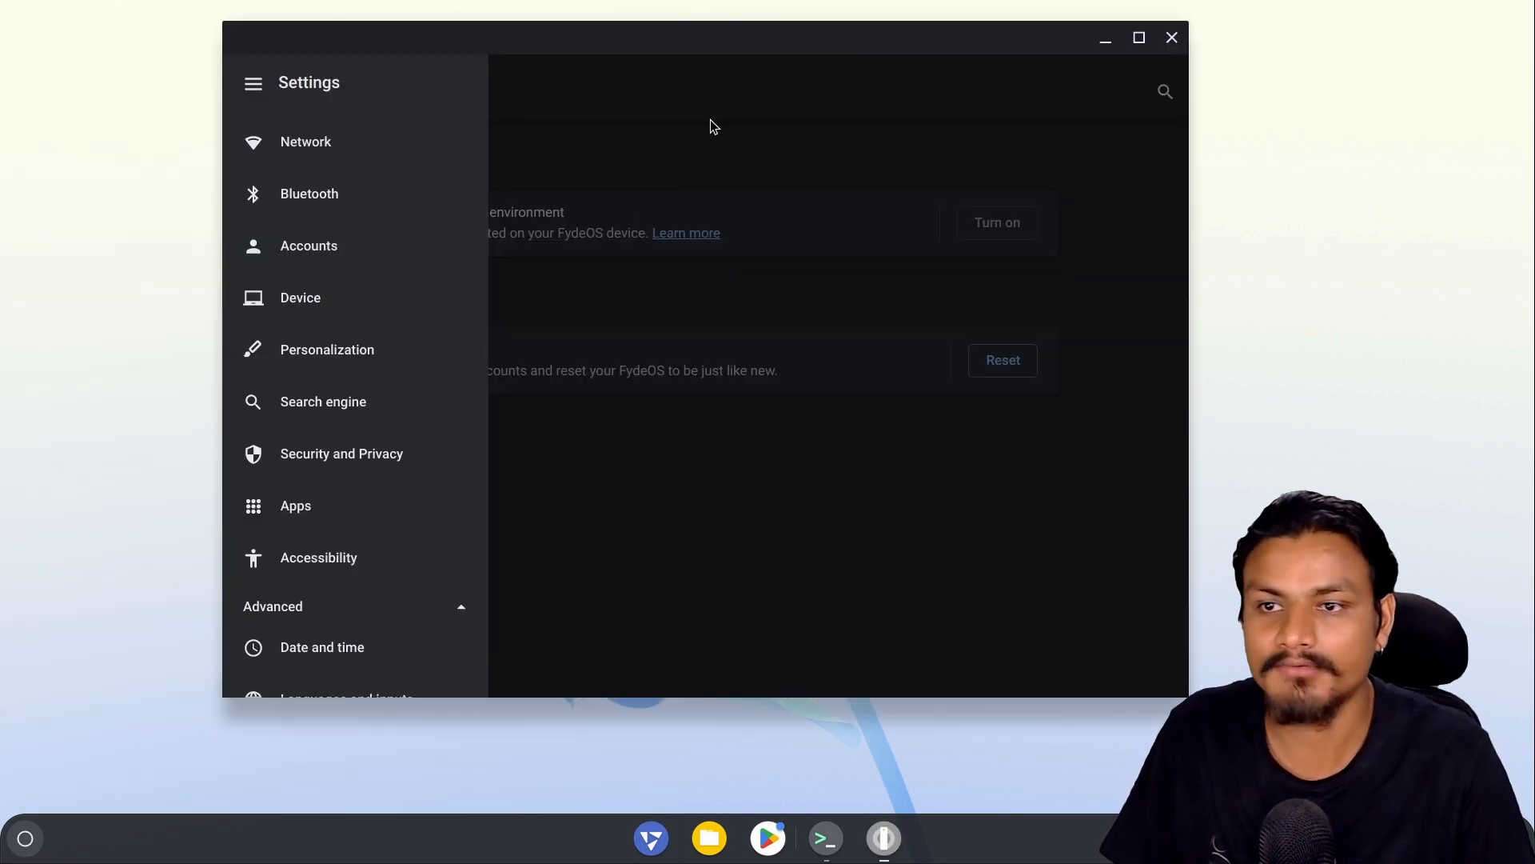
click(253, 83)
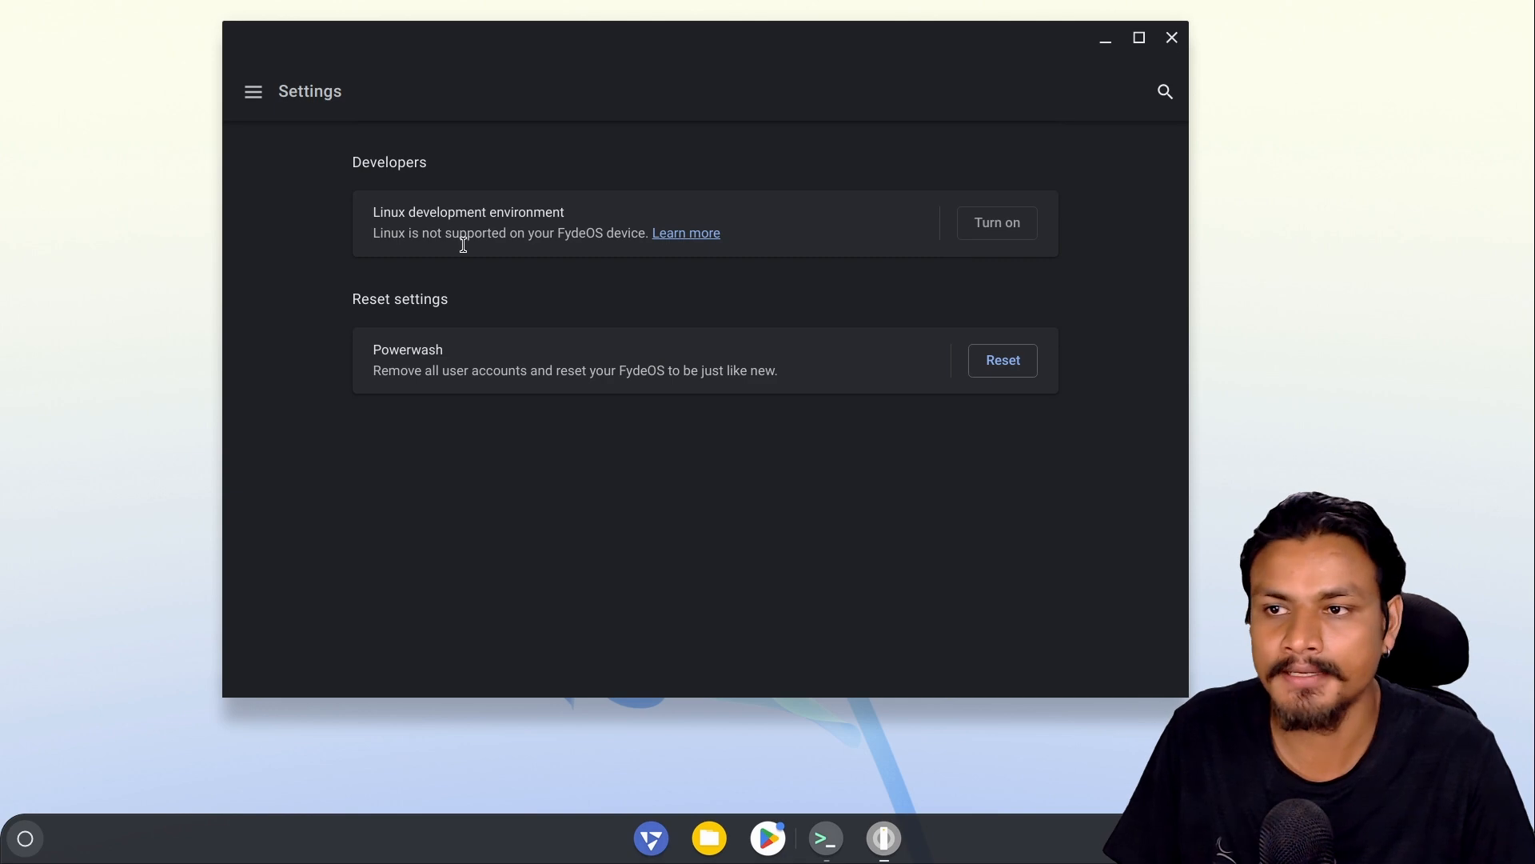
mouse_move(918, 246)
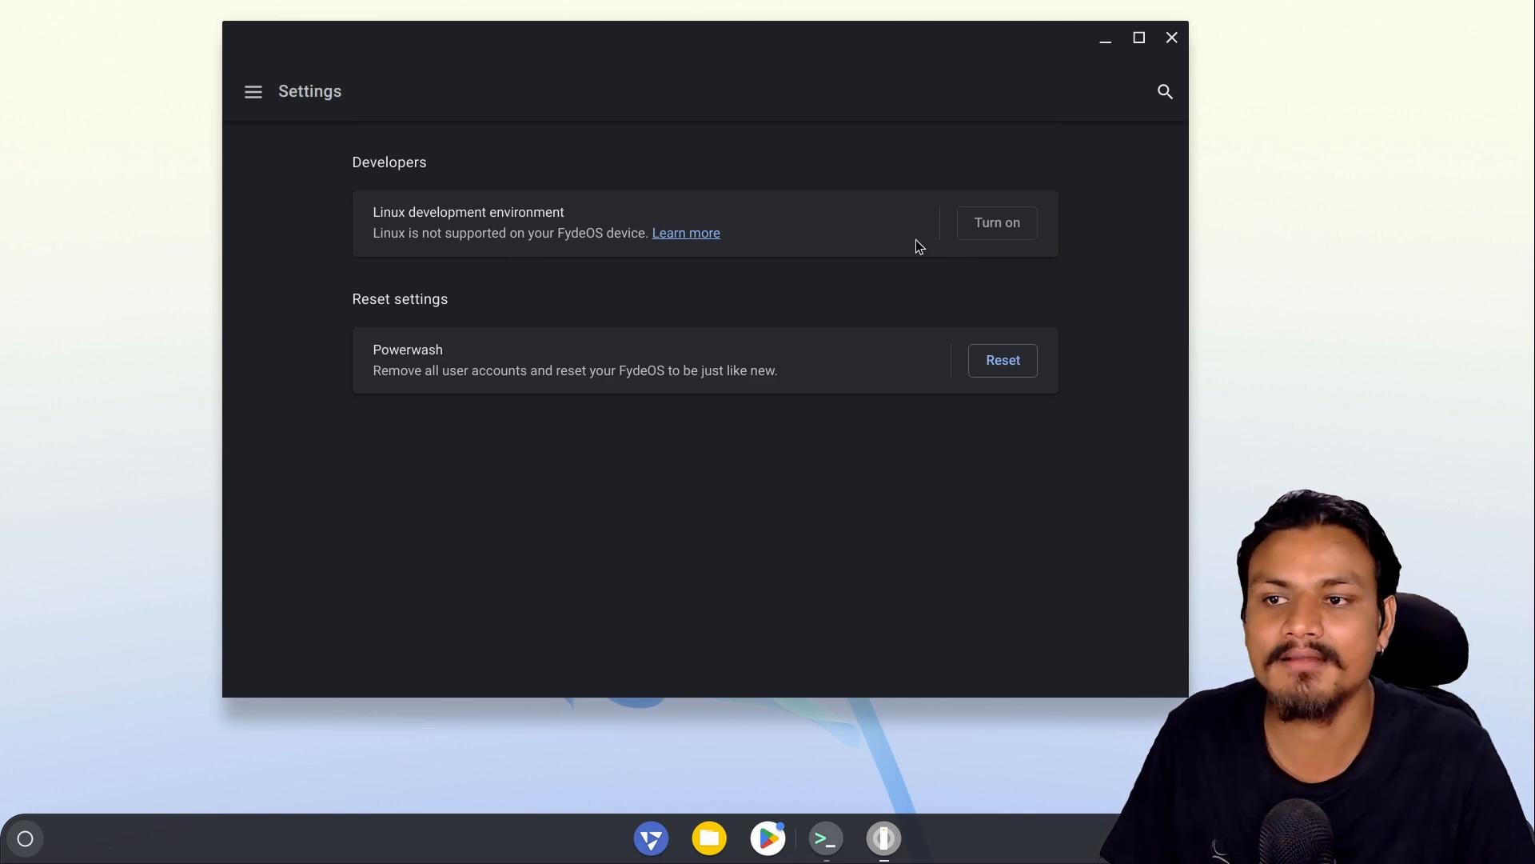
mouse_move(1078, 175)
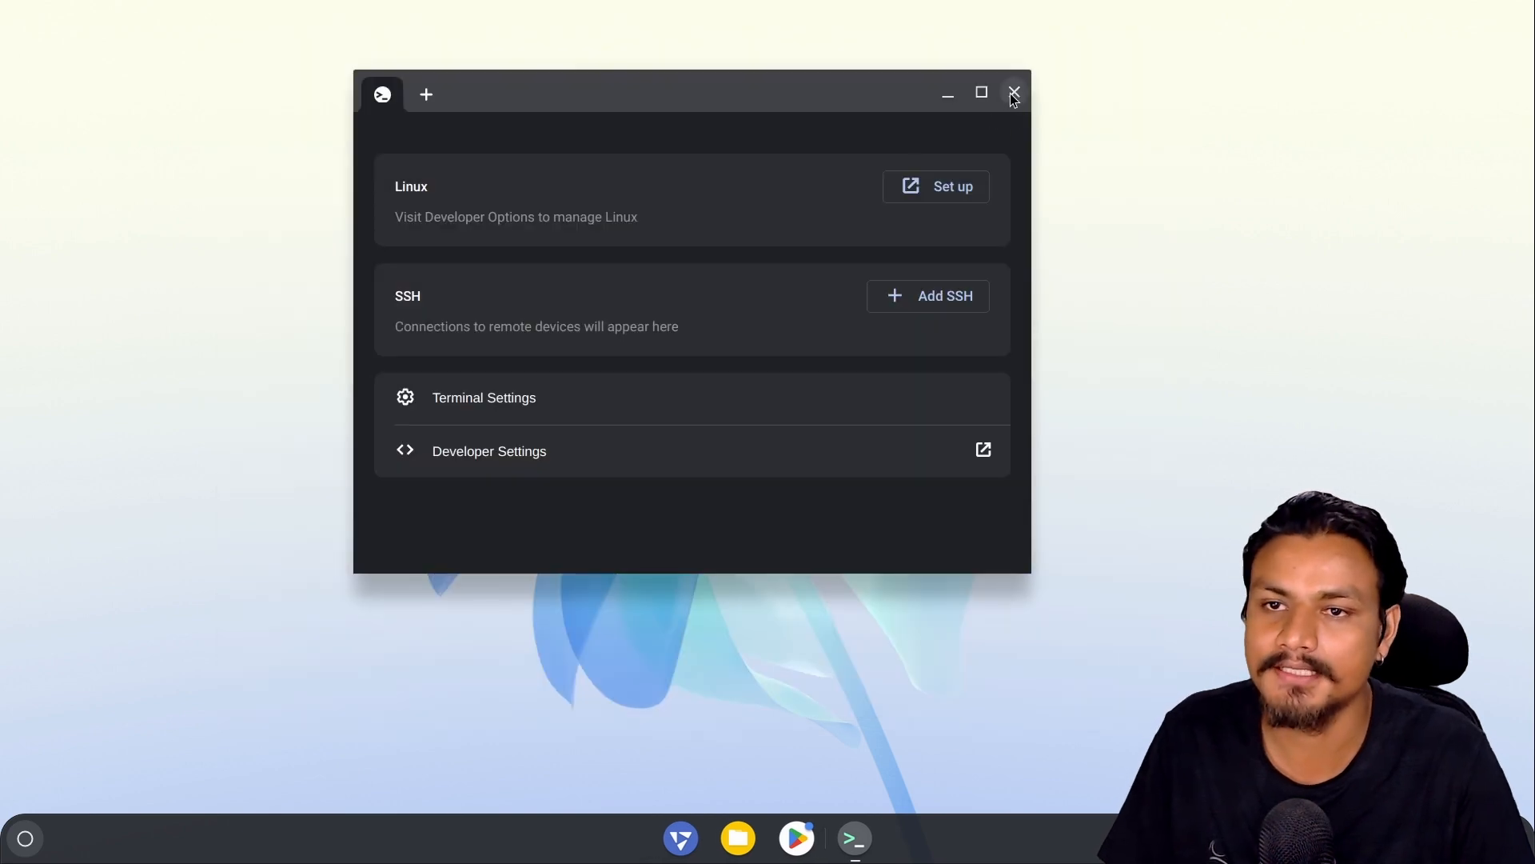
click(1013, 93)
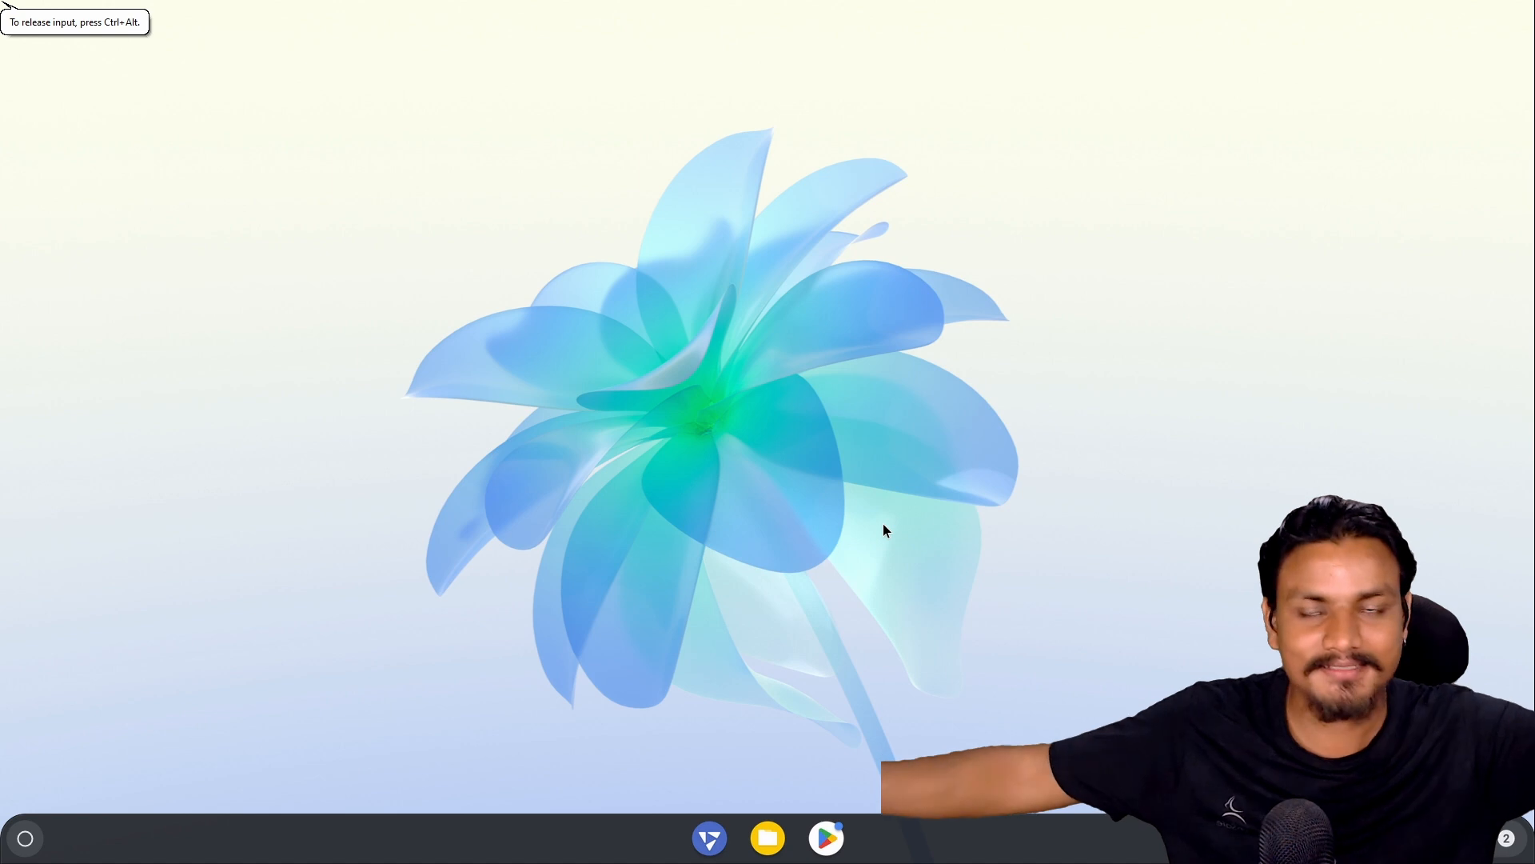
mouse_move(755, 363)
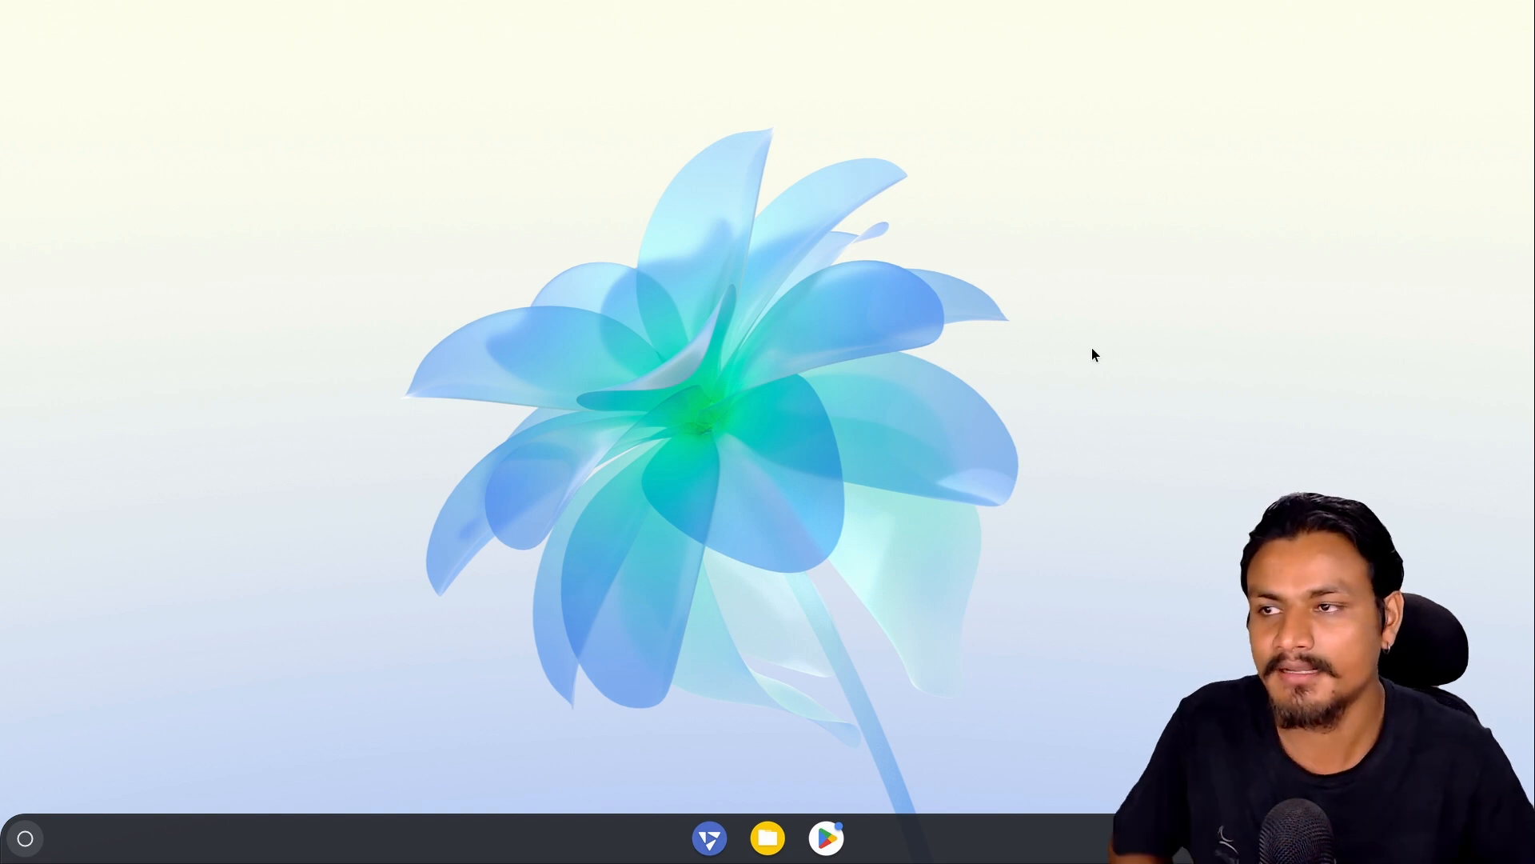
mouse_move(1083, 345)
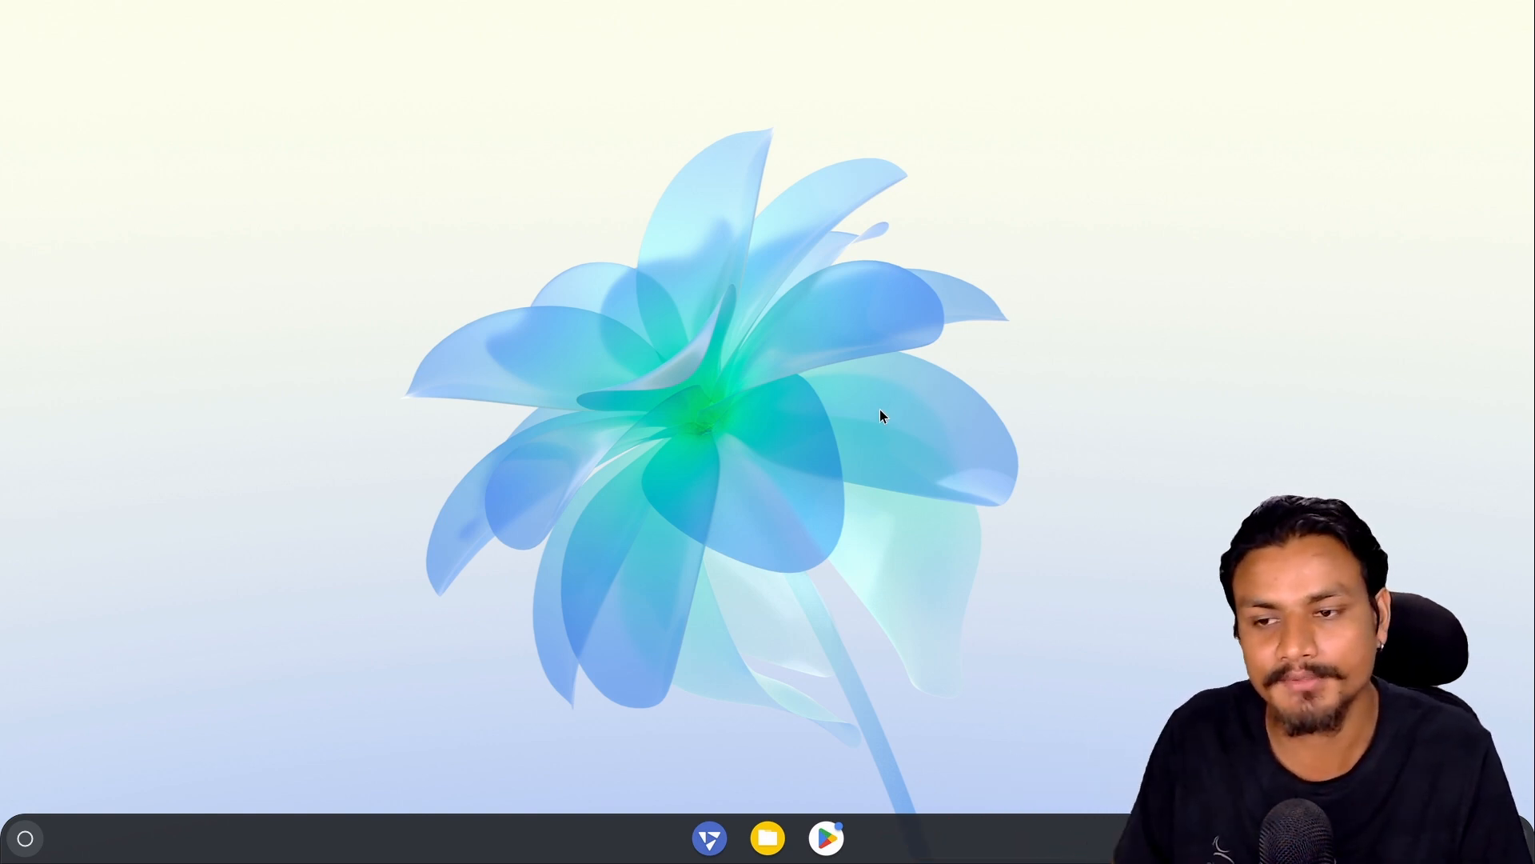
mouse_move(1163, 692)
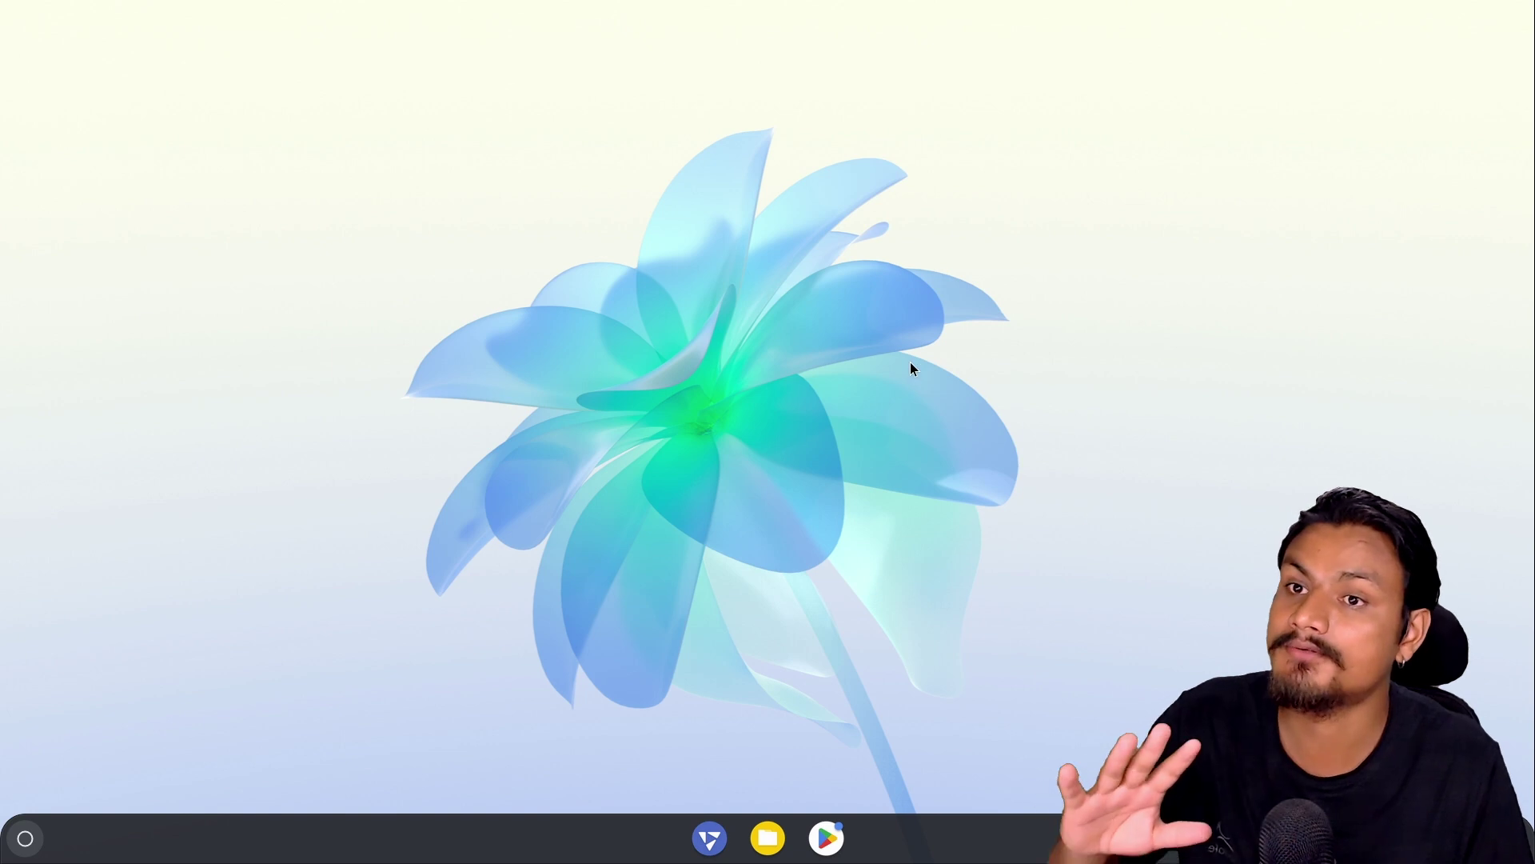
mouse_move(1085, 243)
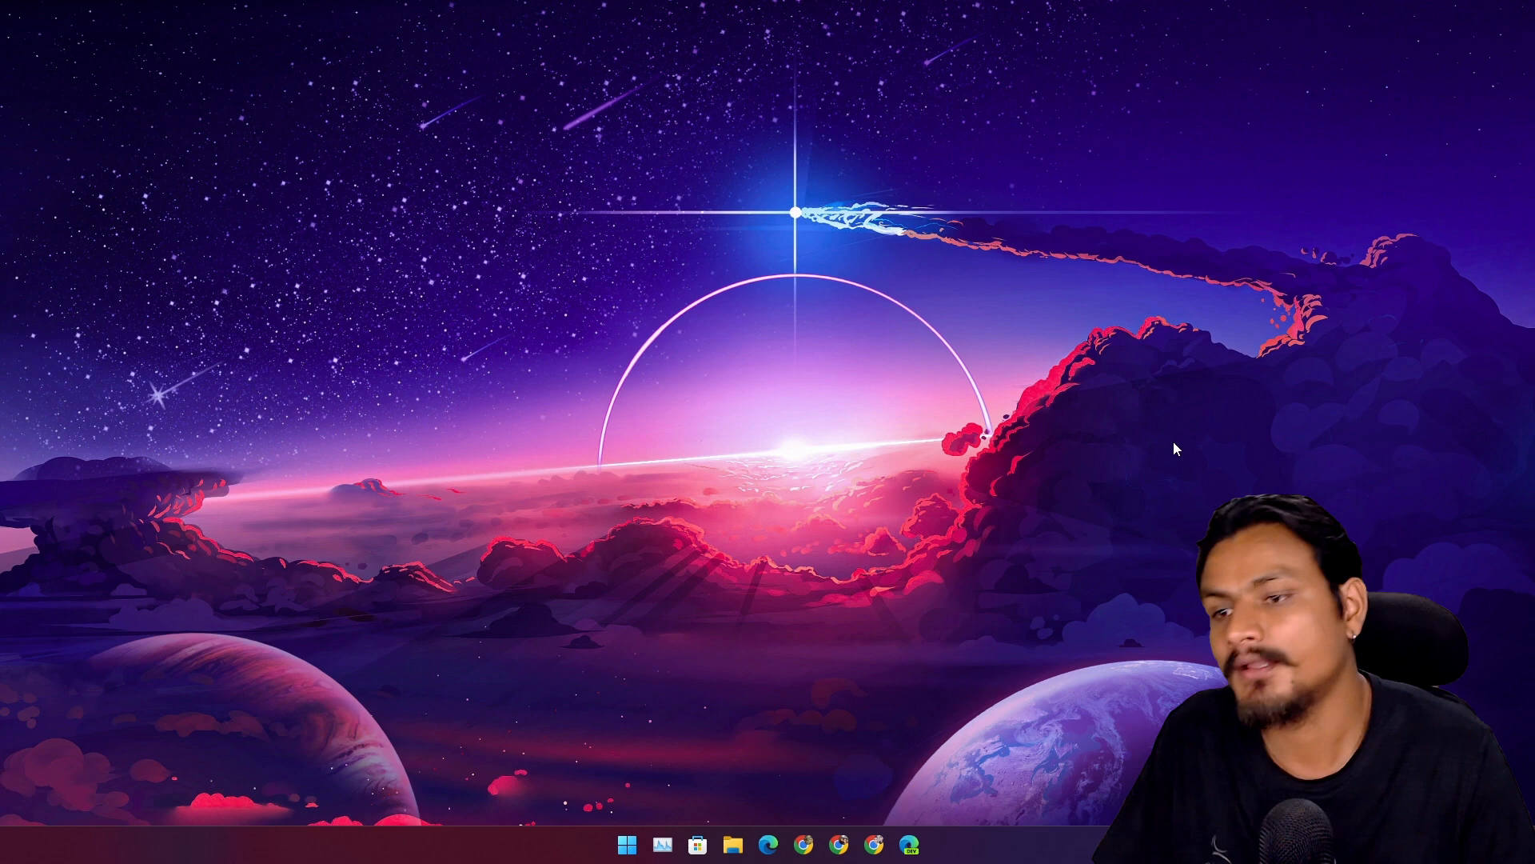
mouse_move(1149, 556)
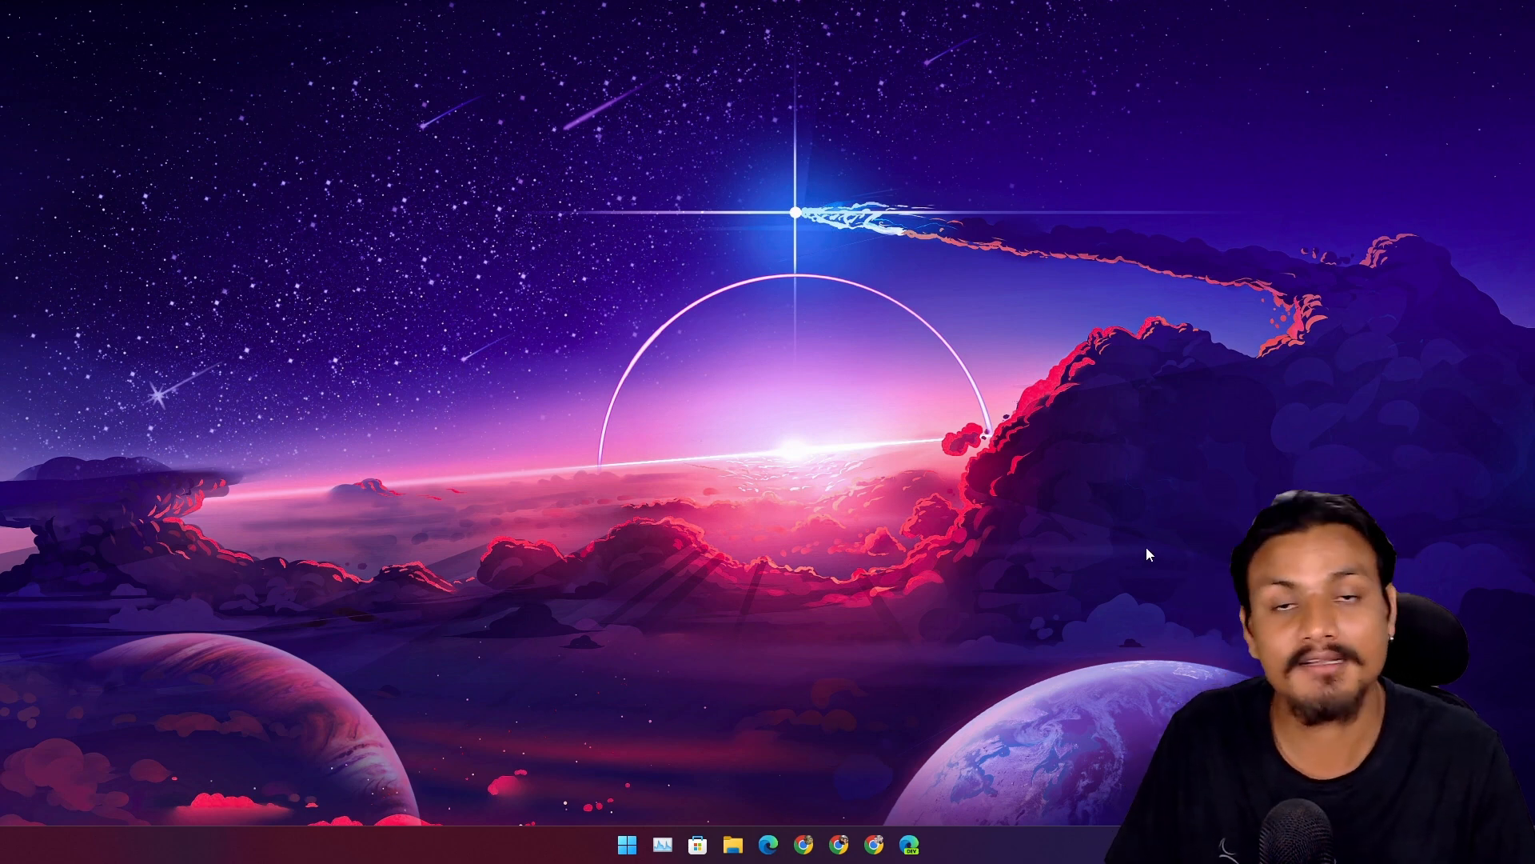